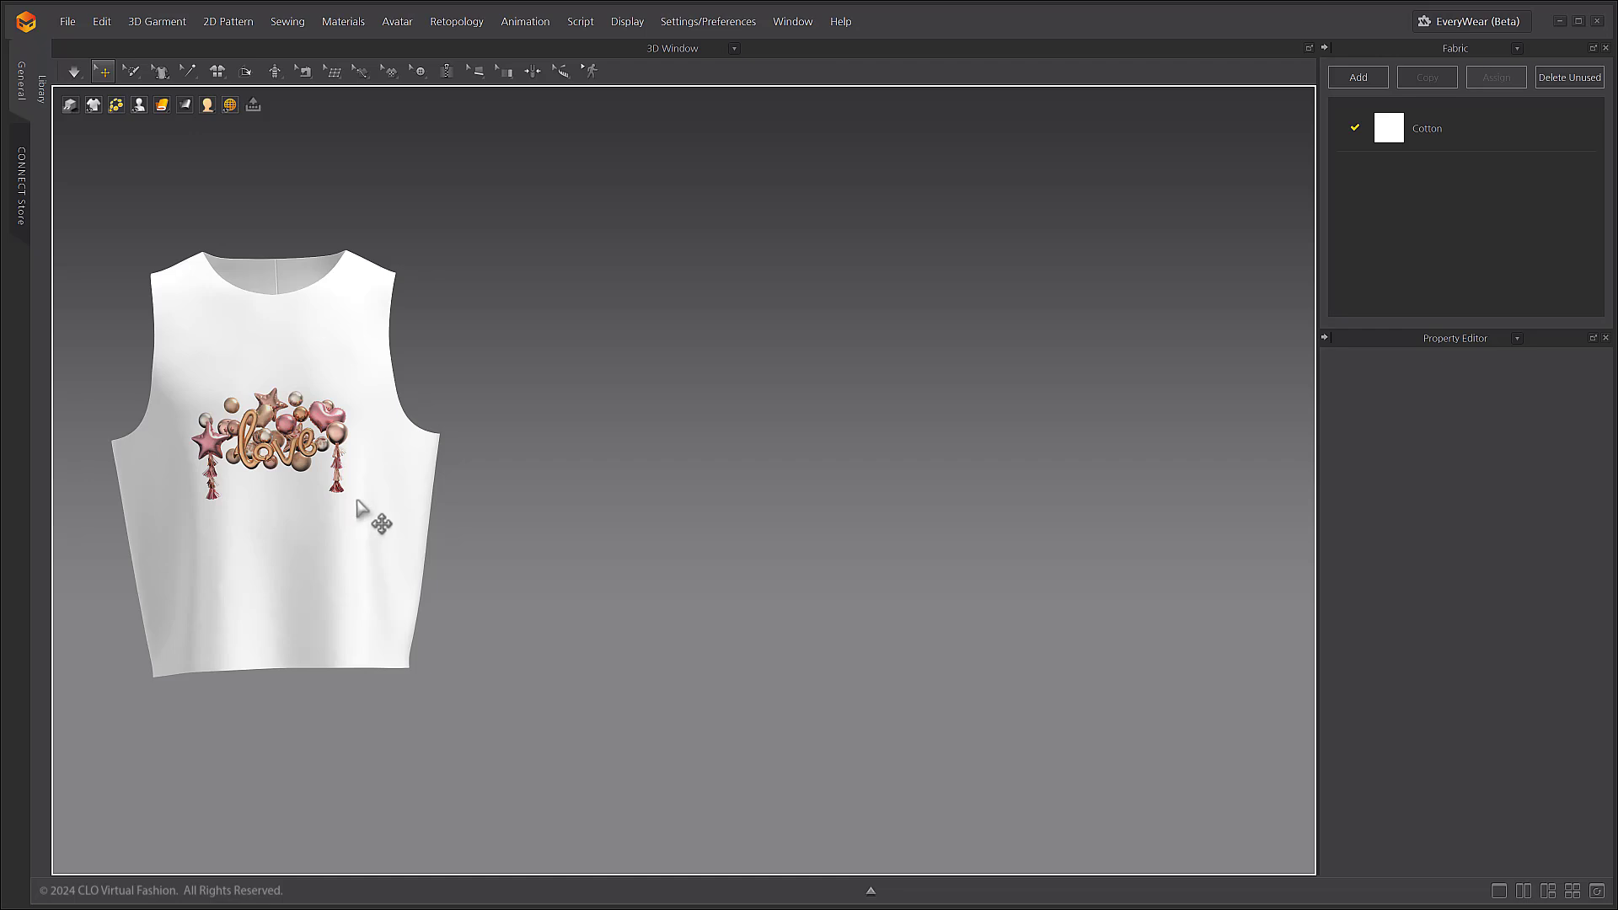
# Select the love graphic on the top's front with the Transform Graphic tool.
pyautogui.click(389, 71)
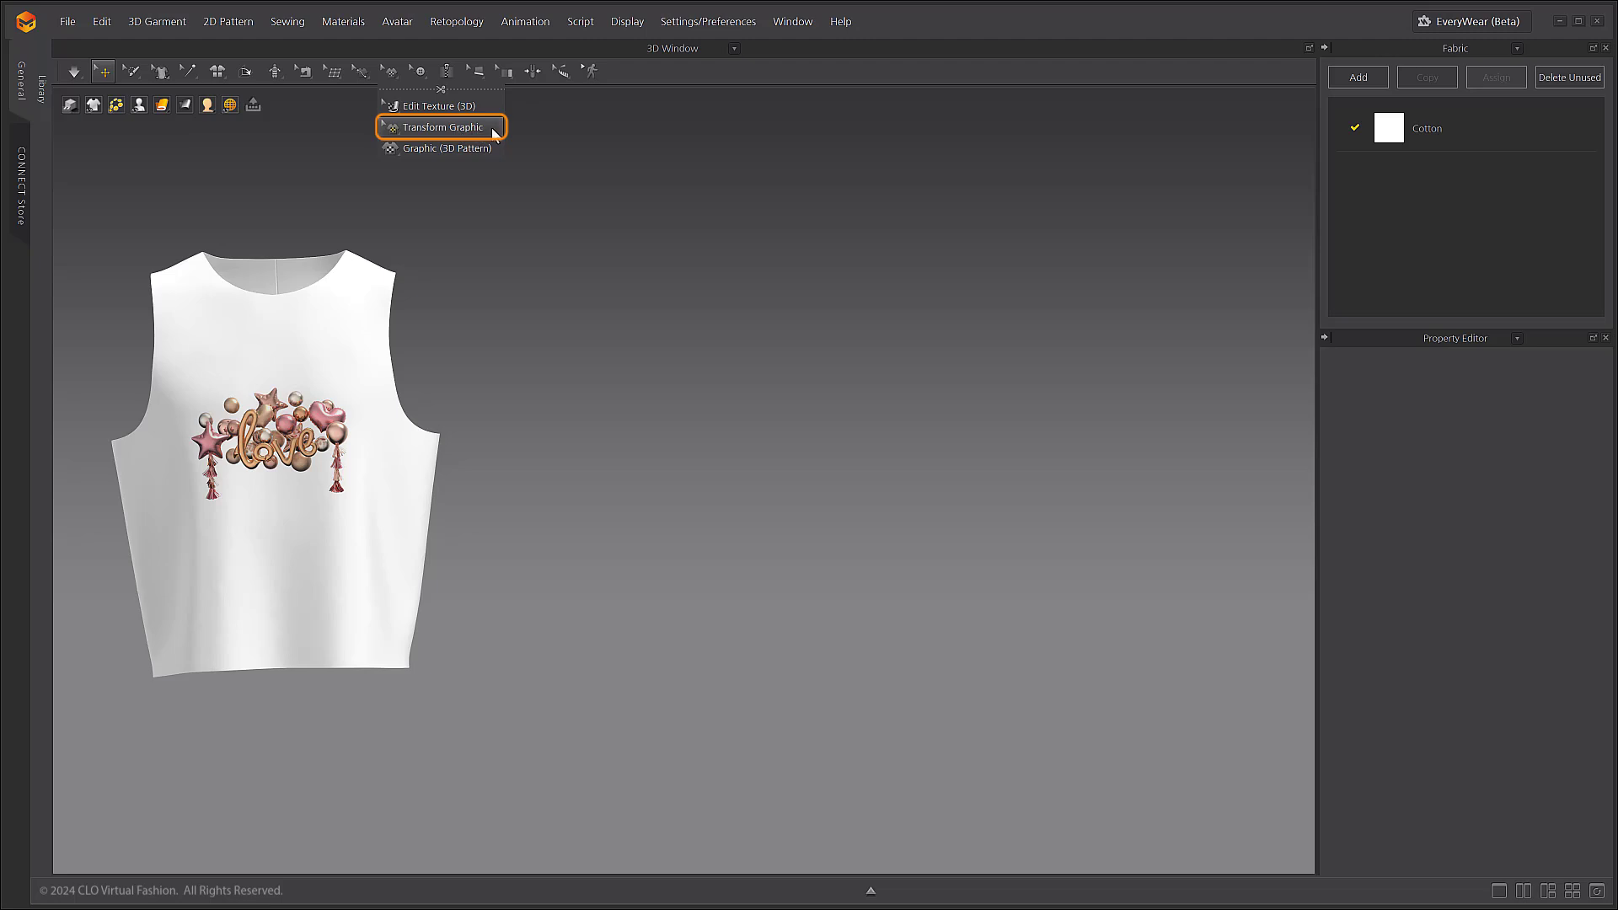
pyautogui.click(441, 126)
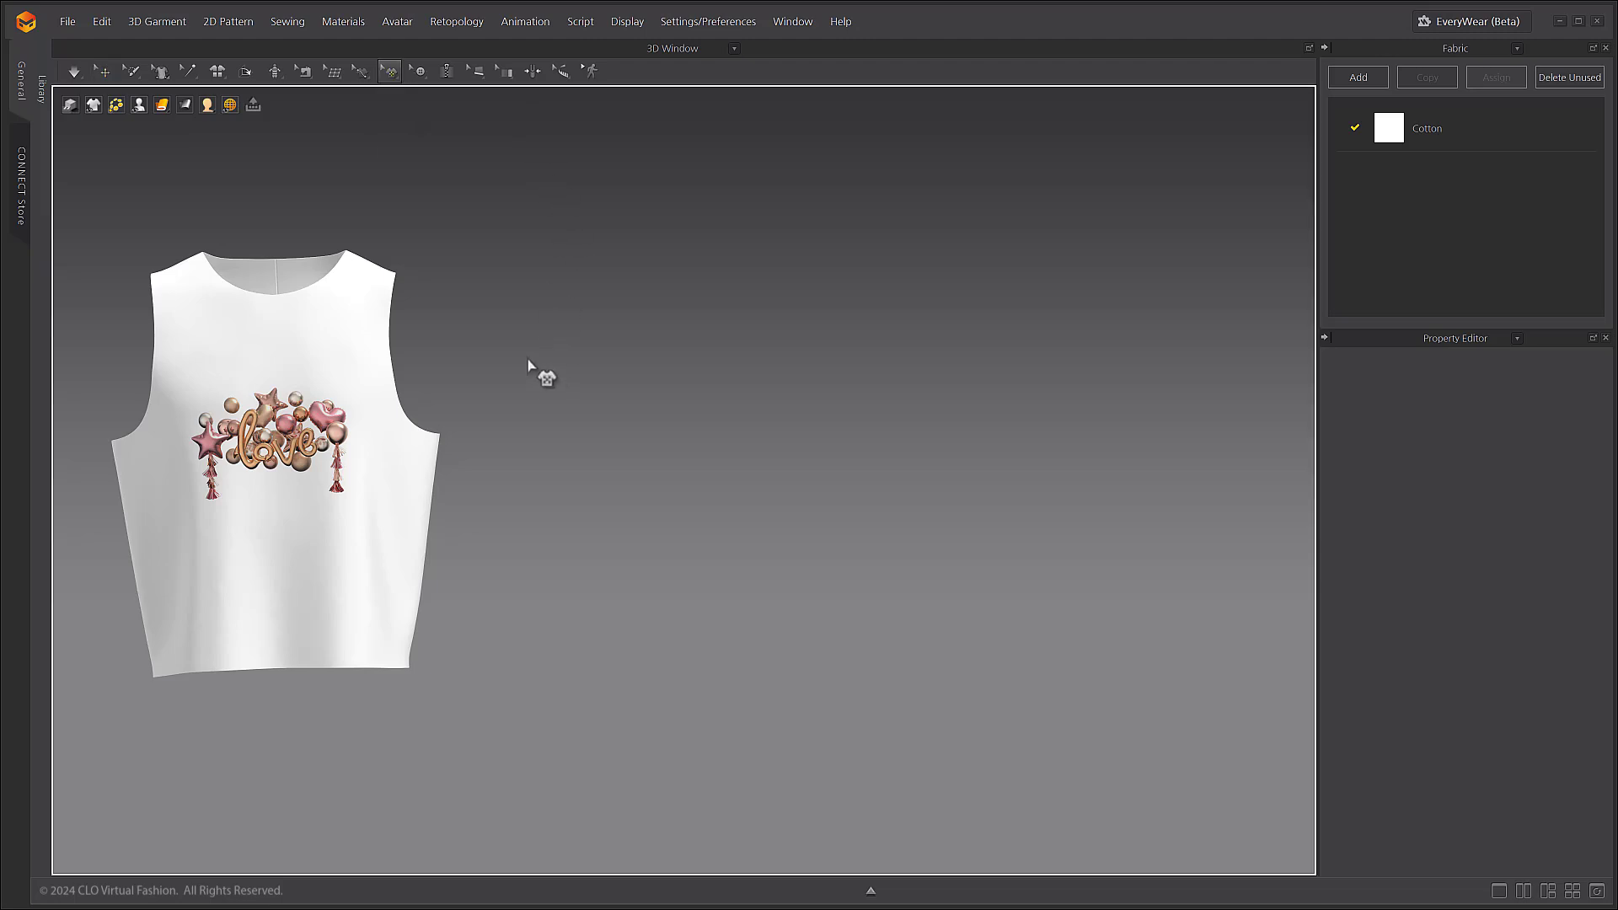
pyautogui.click(297, 438)
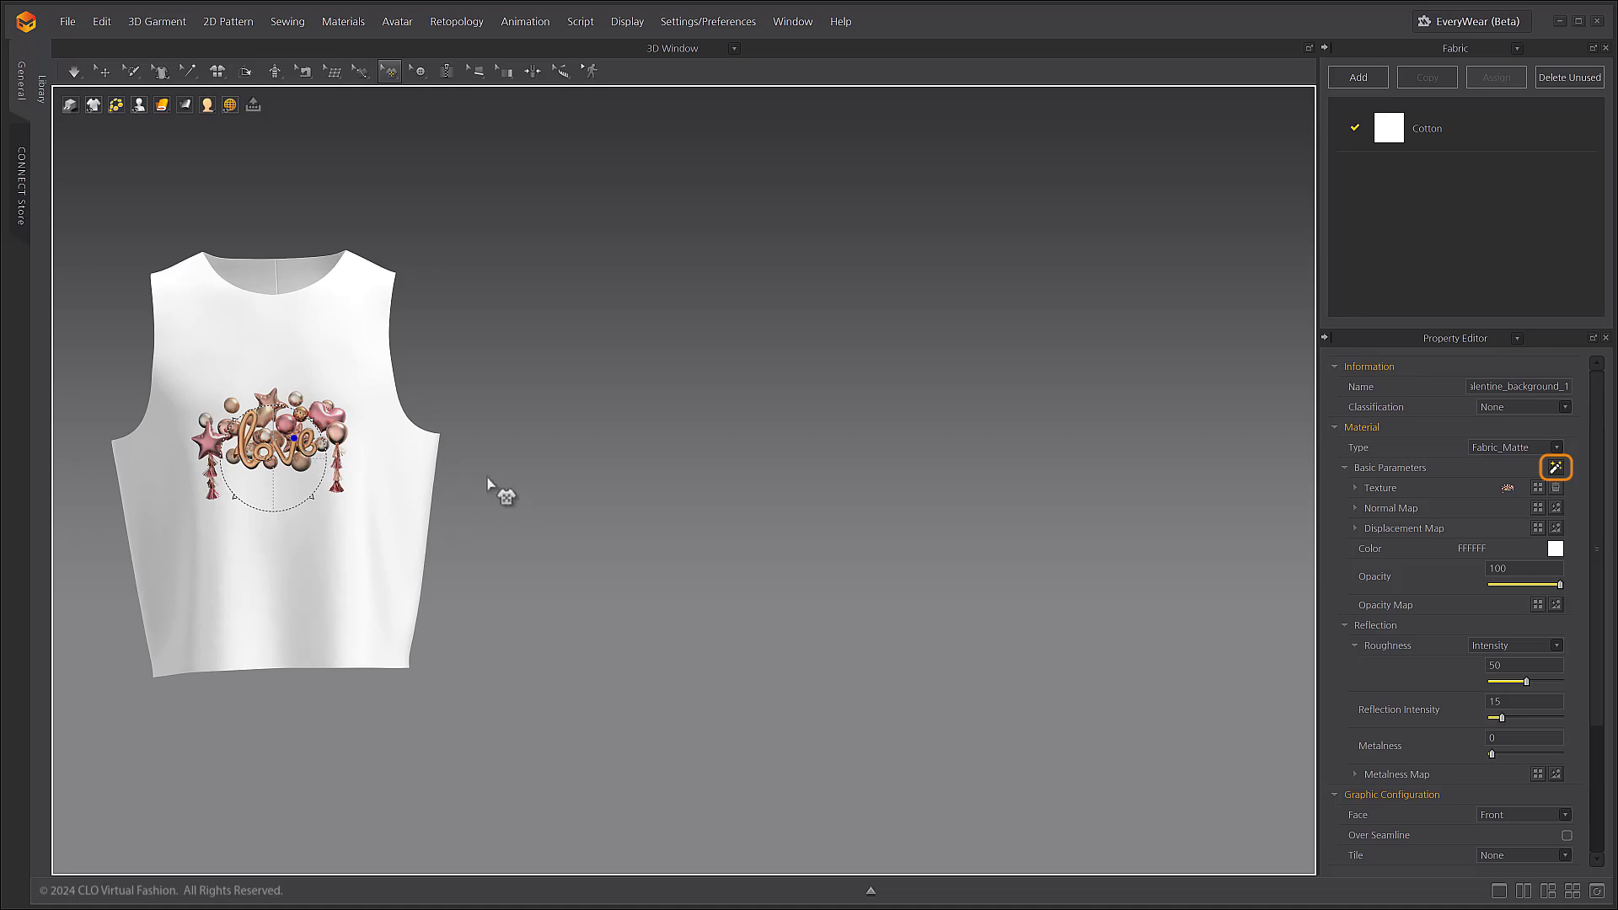
pyautogui.moveTo(1530, 492)
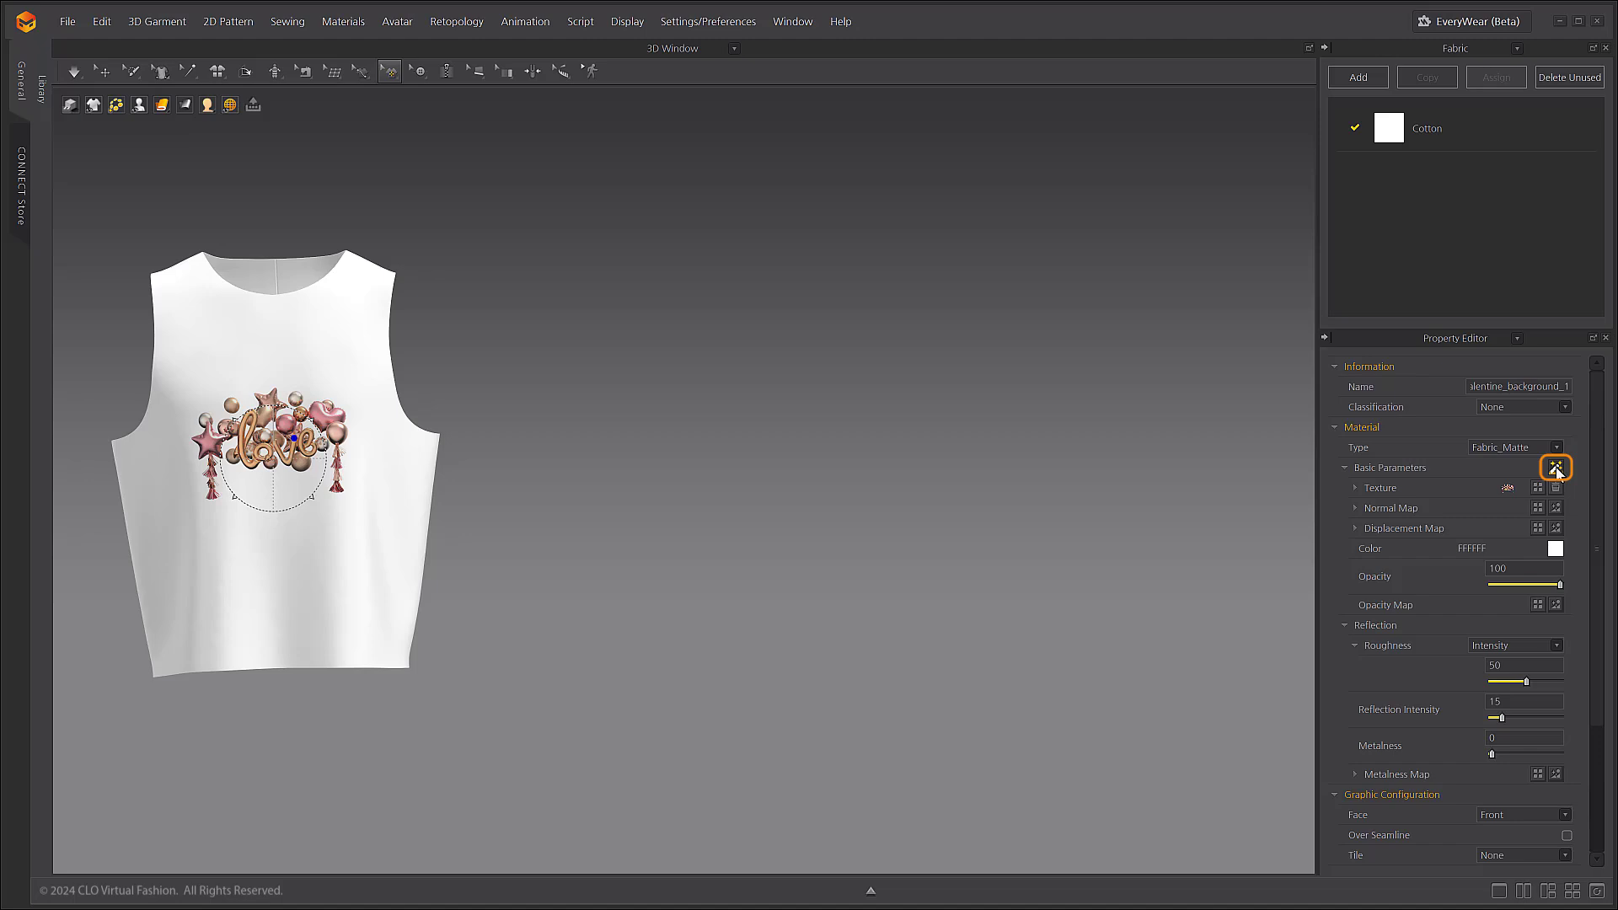
# Bring up the AI Graphic Generator from the graphic's Basic Parameters in the Property Editor.
pyautogui.click(1555, 466)
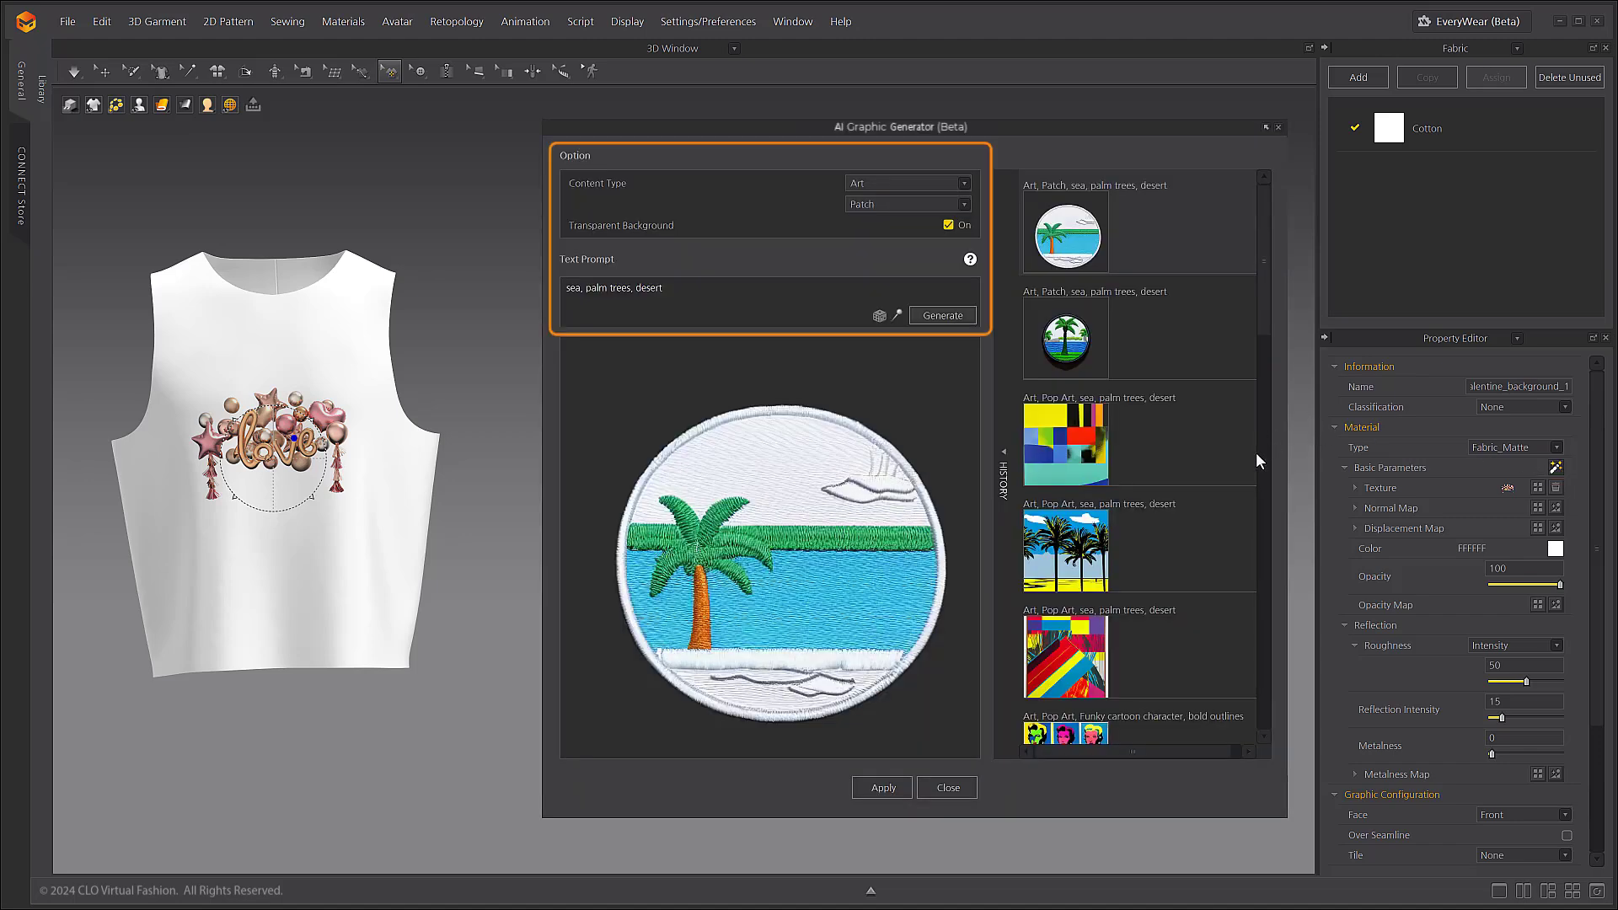
pyautogui.moveTo(1217, 436)
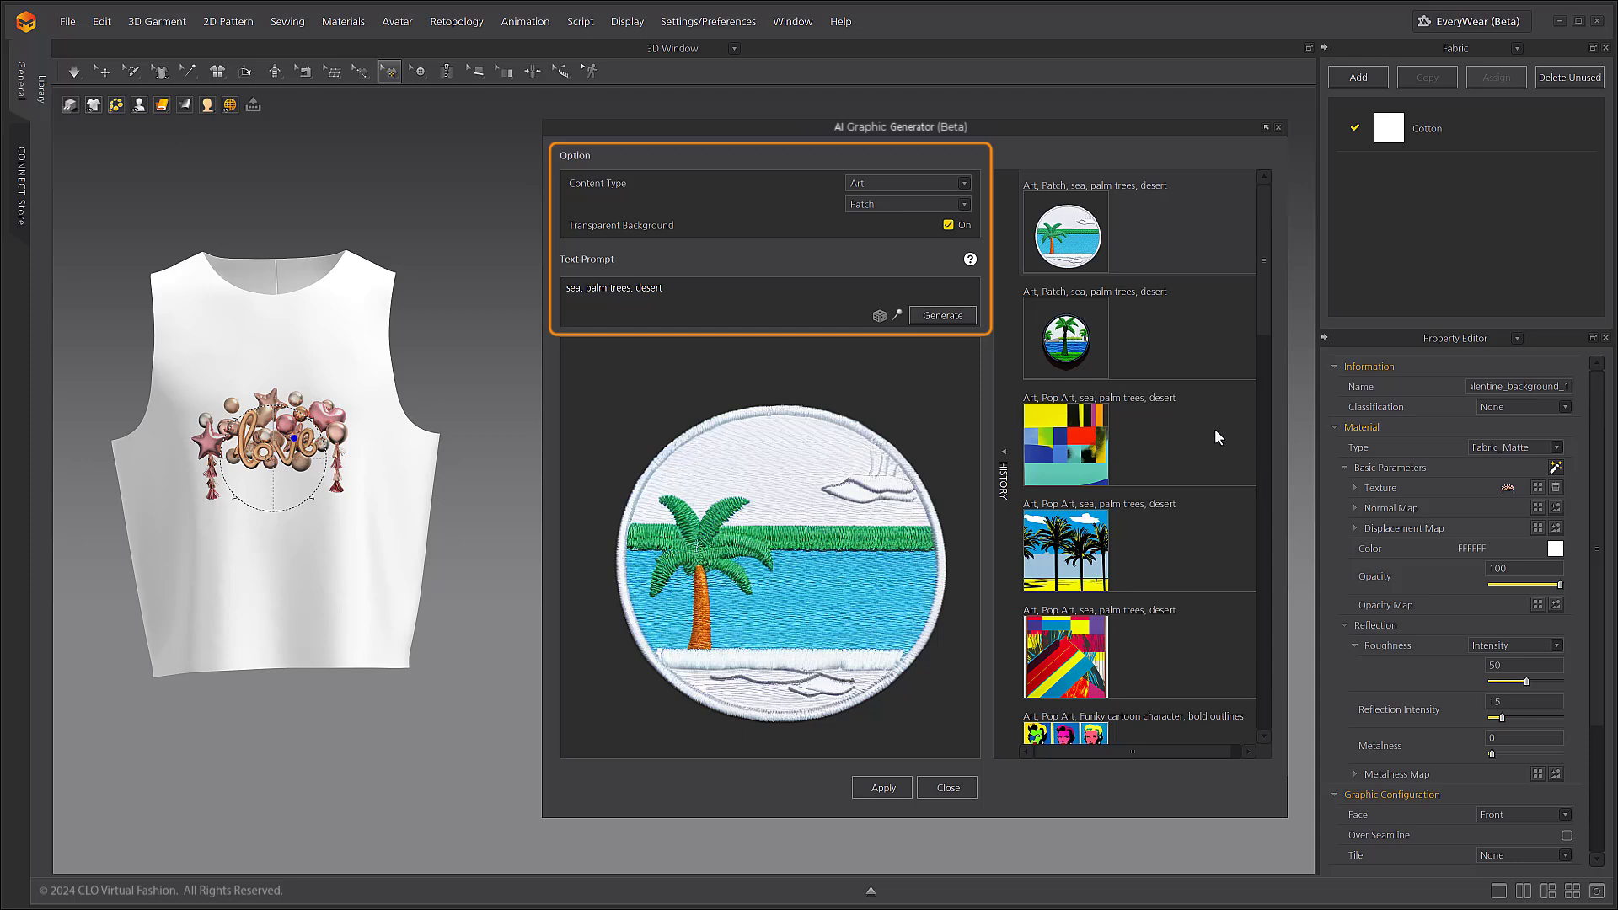
pyautogui.moveTo(787, 238)
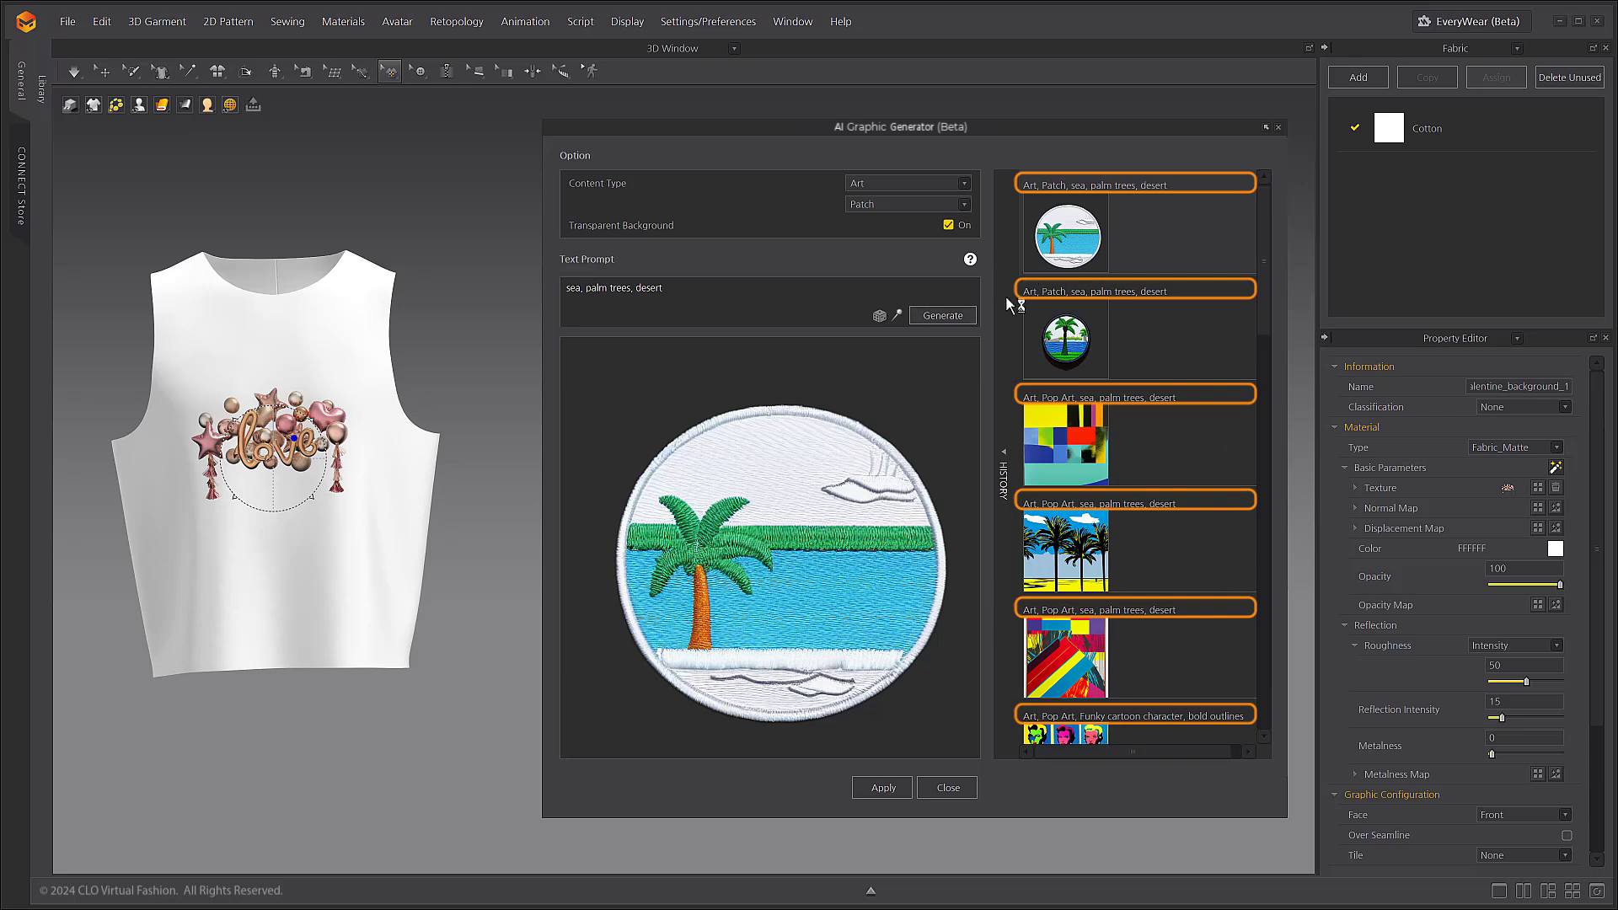
pyautogui.moveTo(1172, 627)
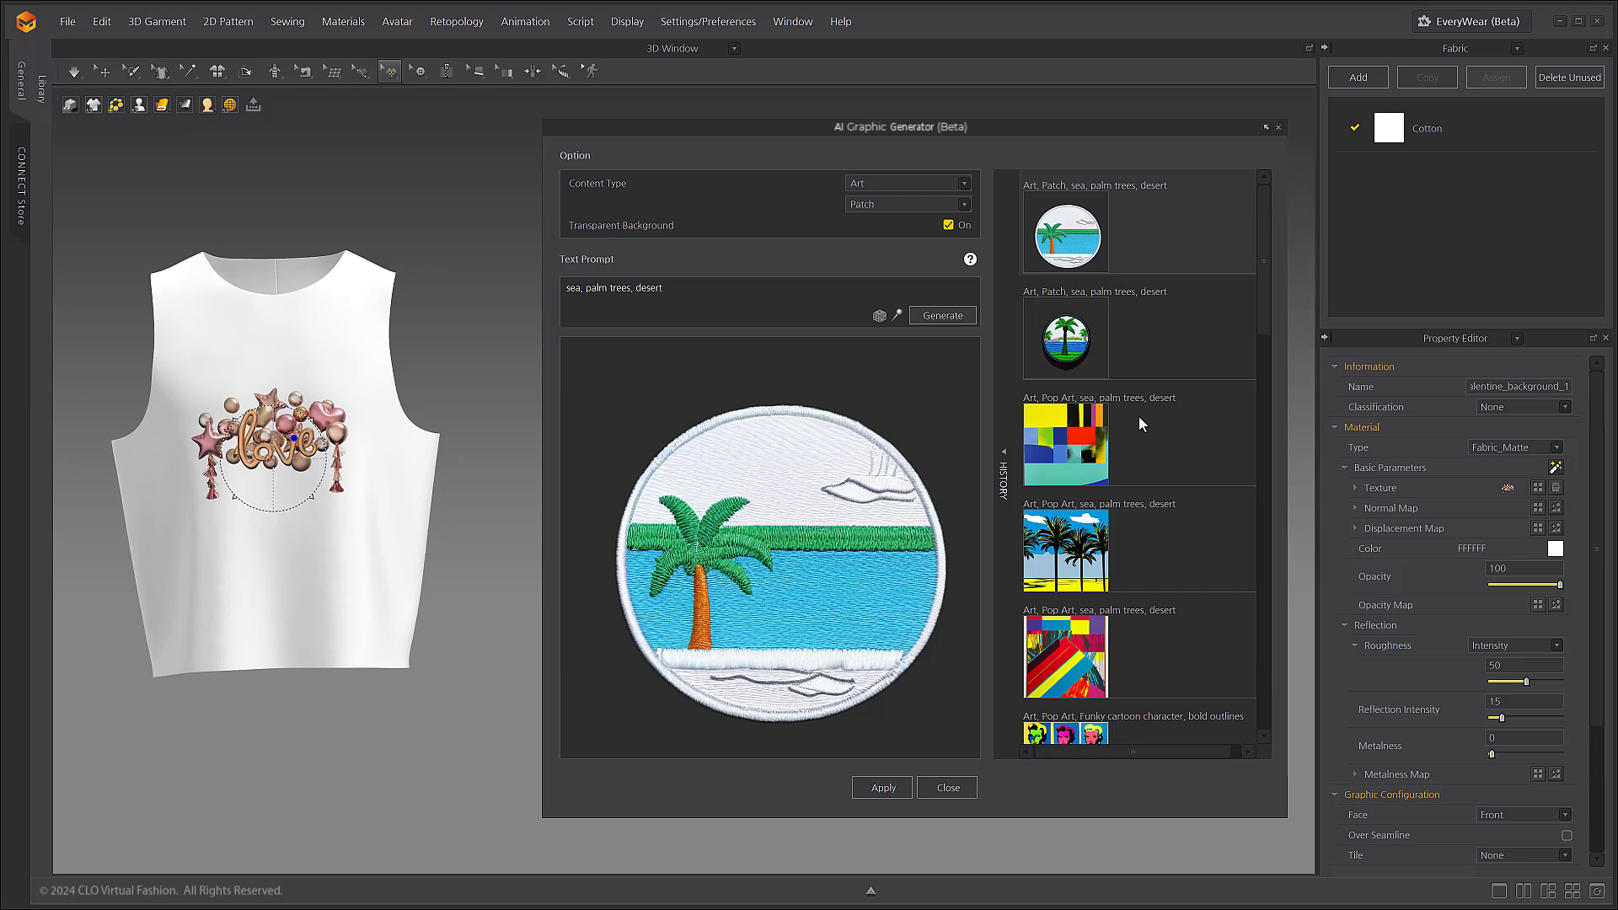
pyautogui.moveTo(1137, 423)
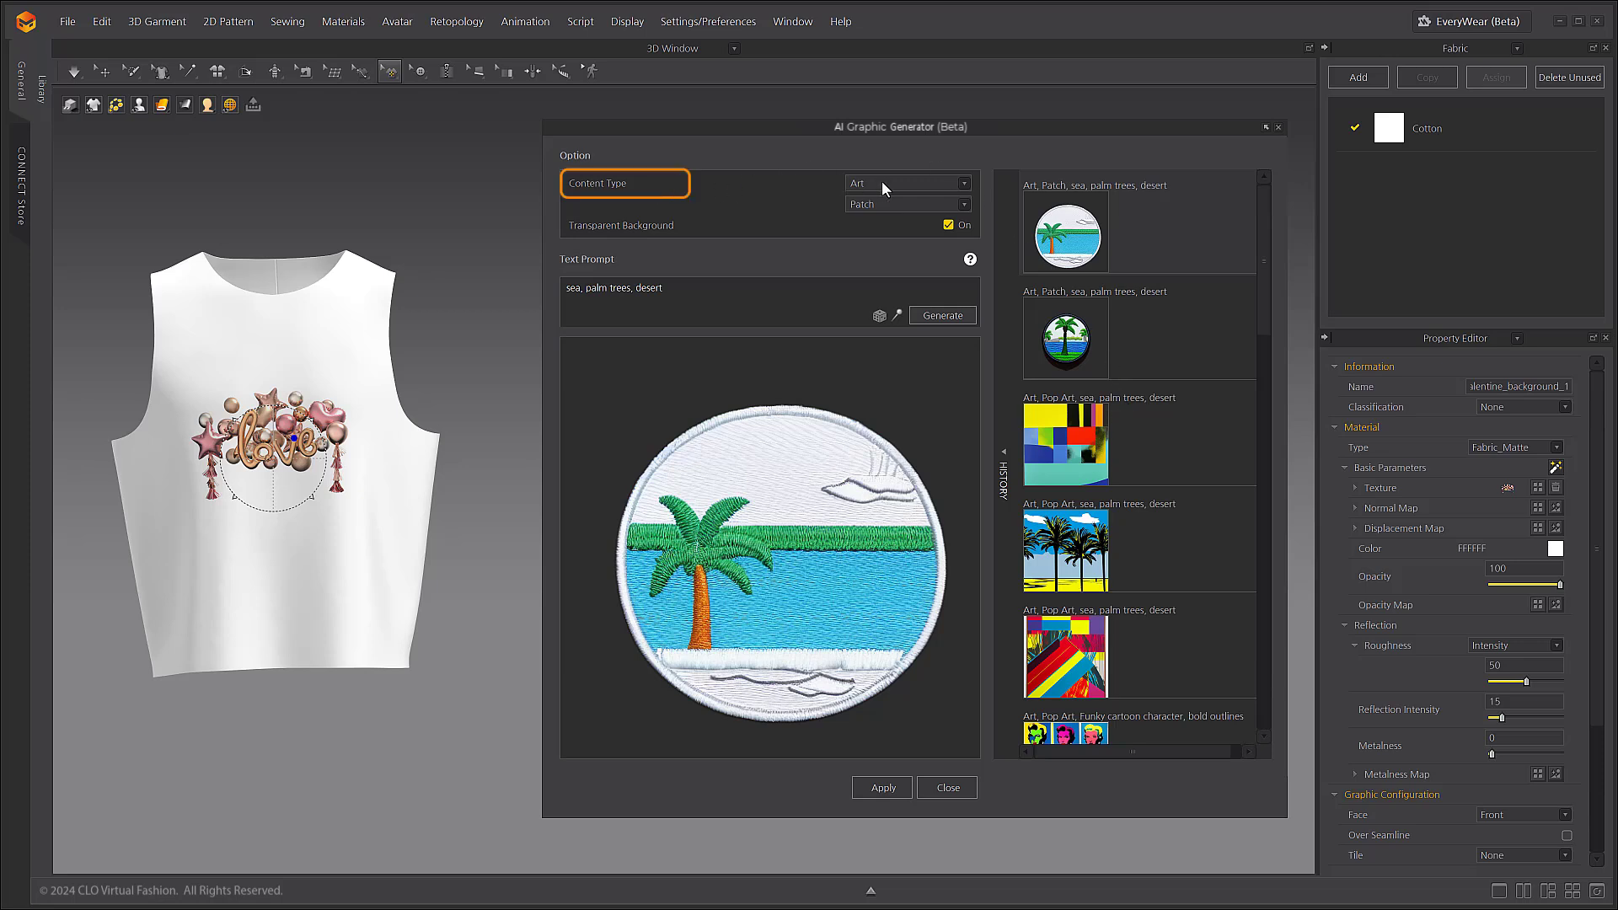
# Browse content types, settle on Art, and switch the art style from Patch to Pop Art.
pyautogui.click(906, 182)
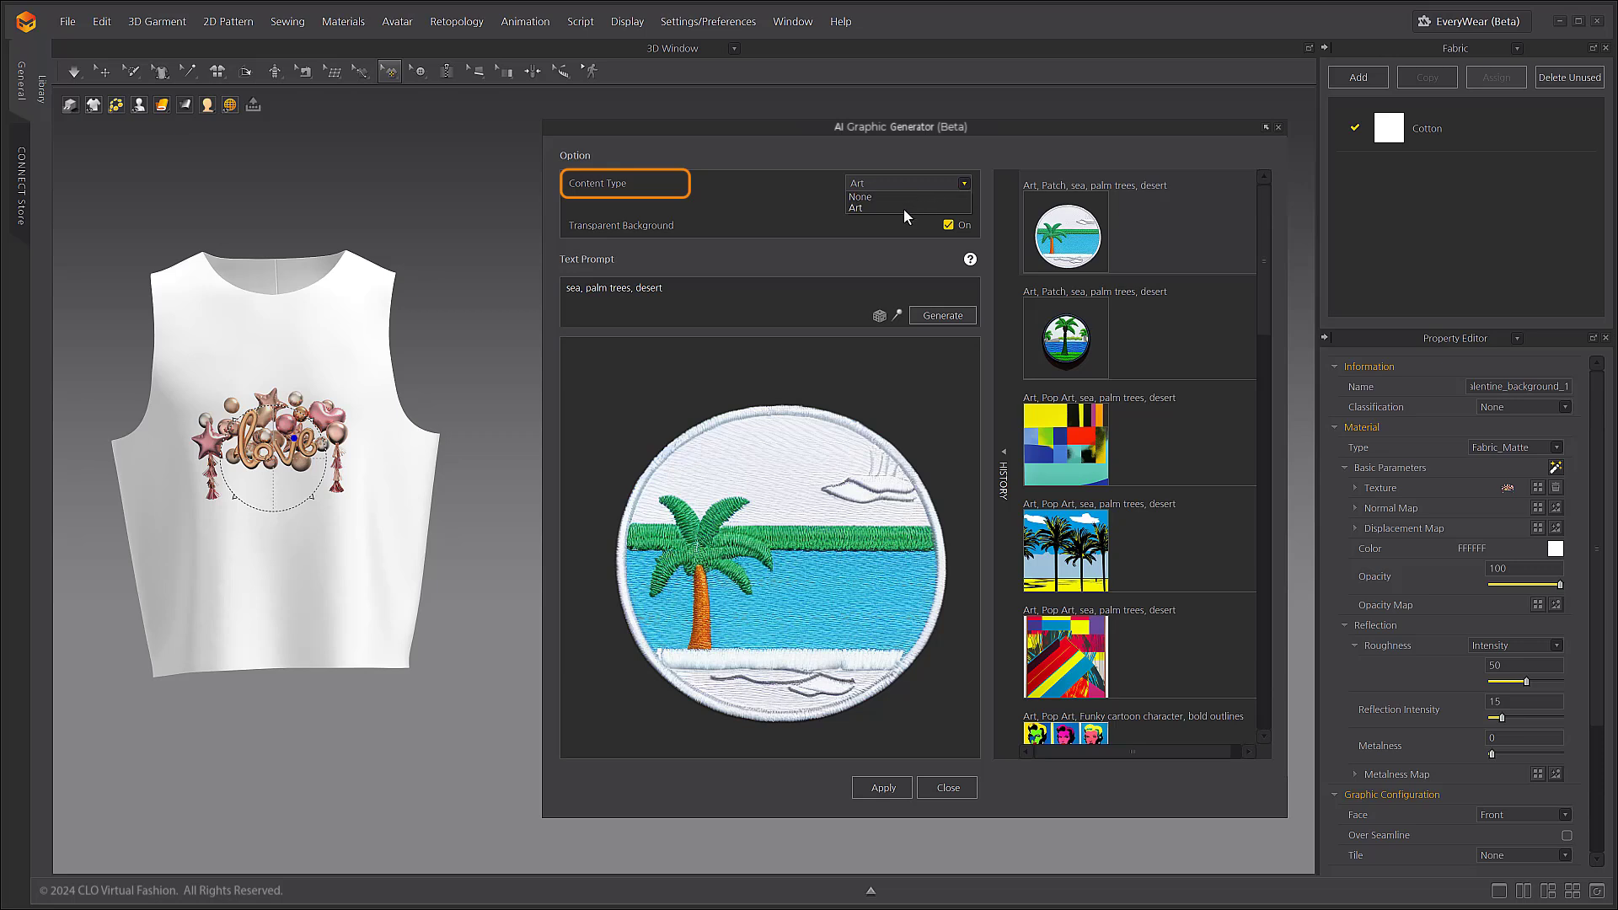
pyautogui.click(907, 183)
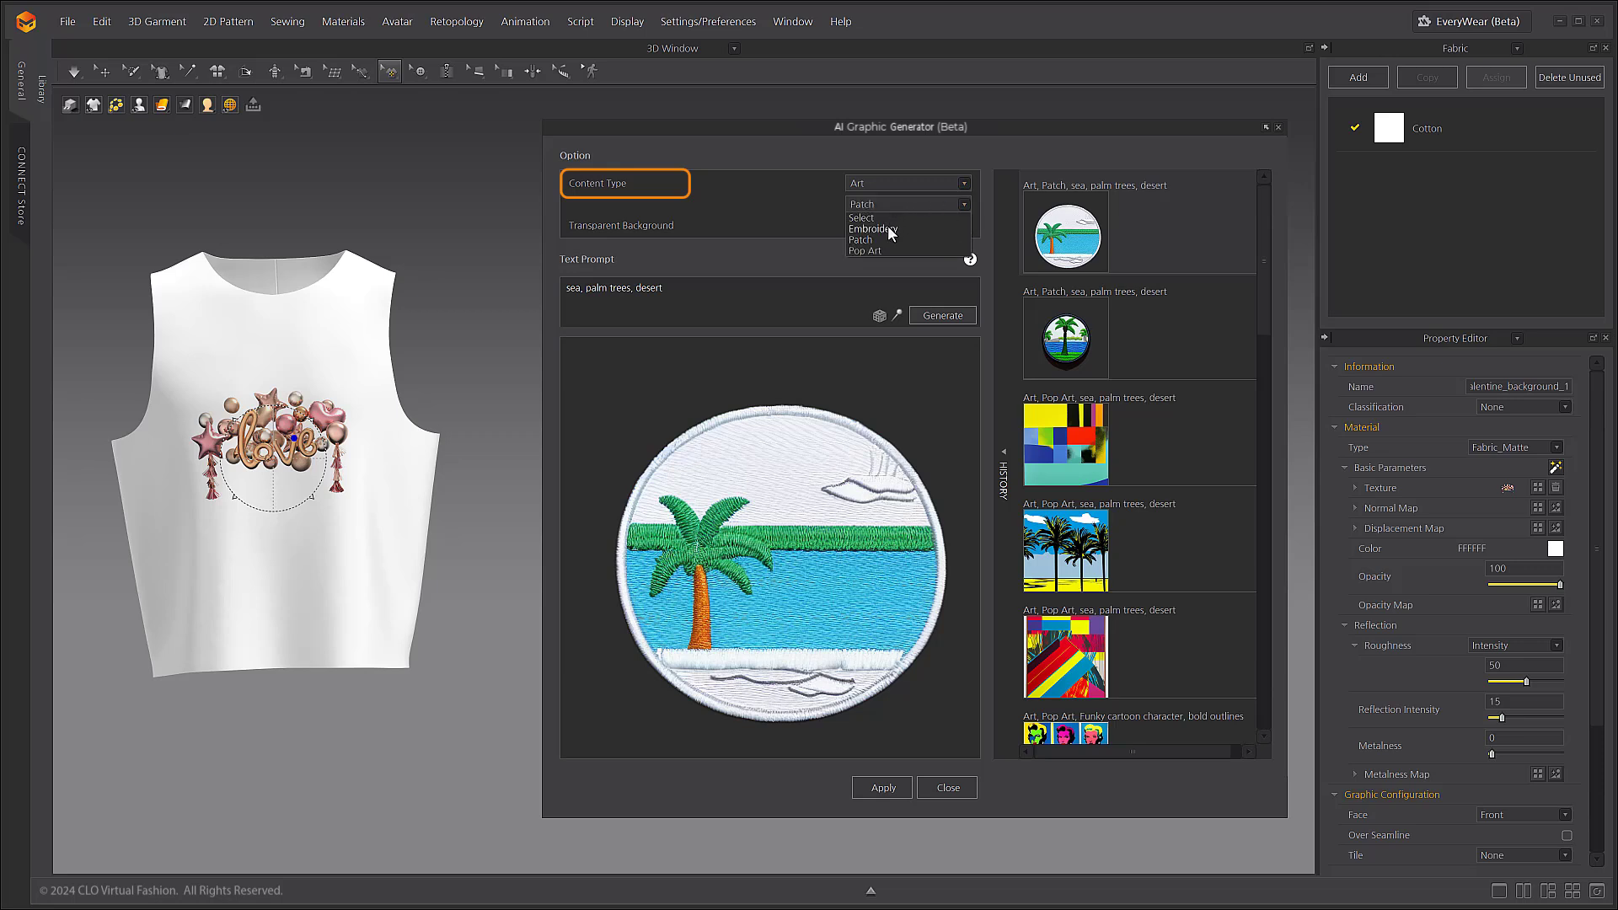
pyautogui.moveTo(900, 256)
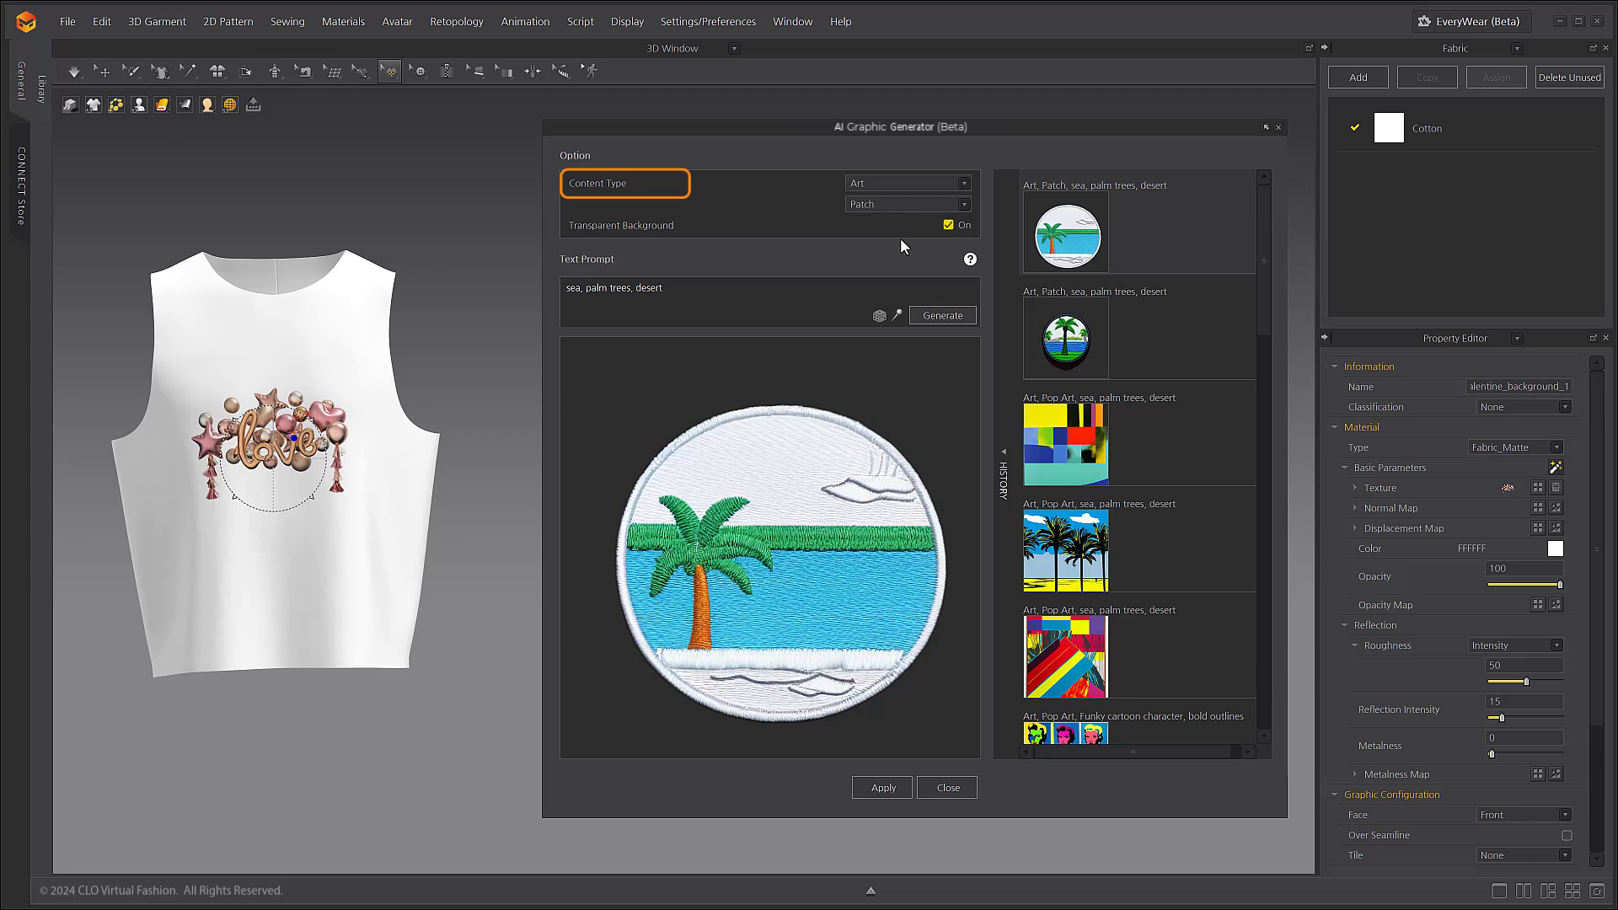
pyautogui.moveTo(911, 206)
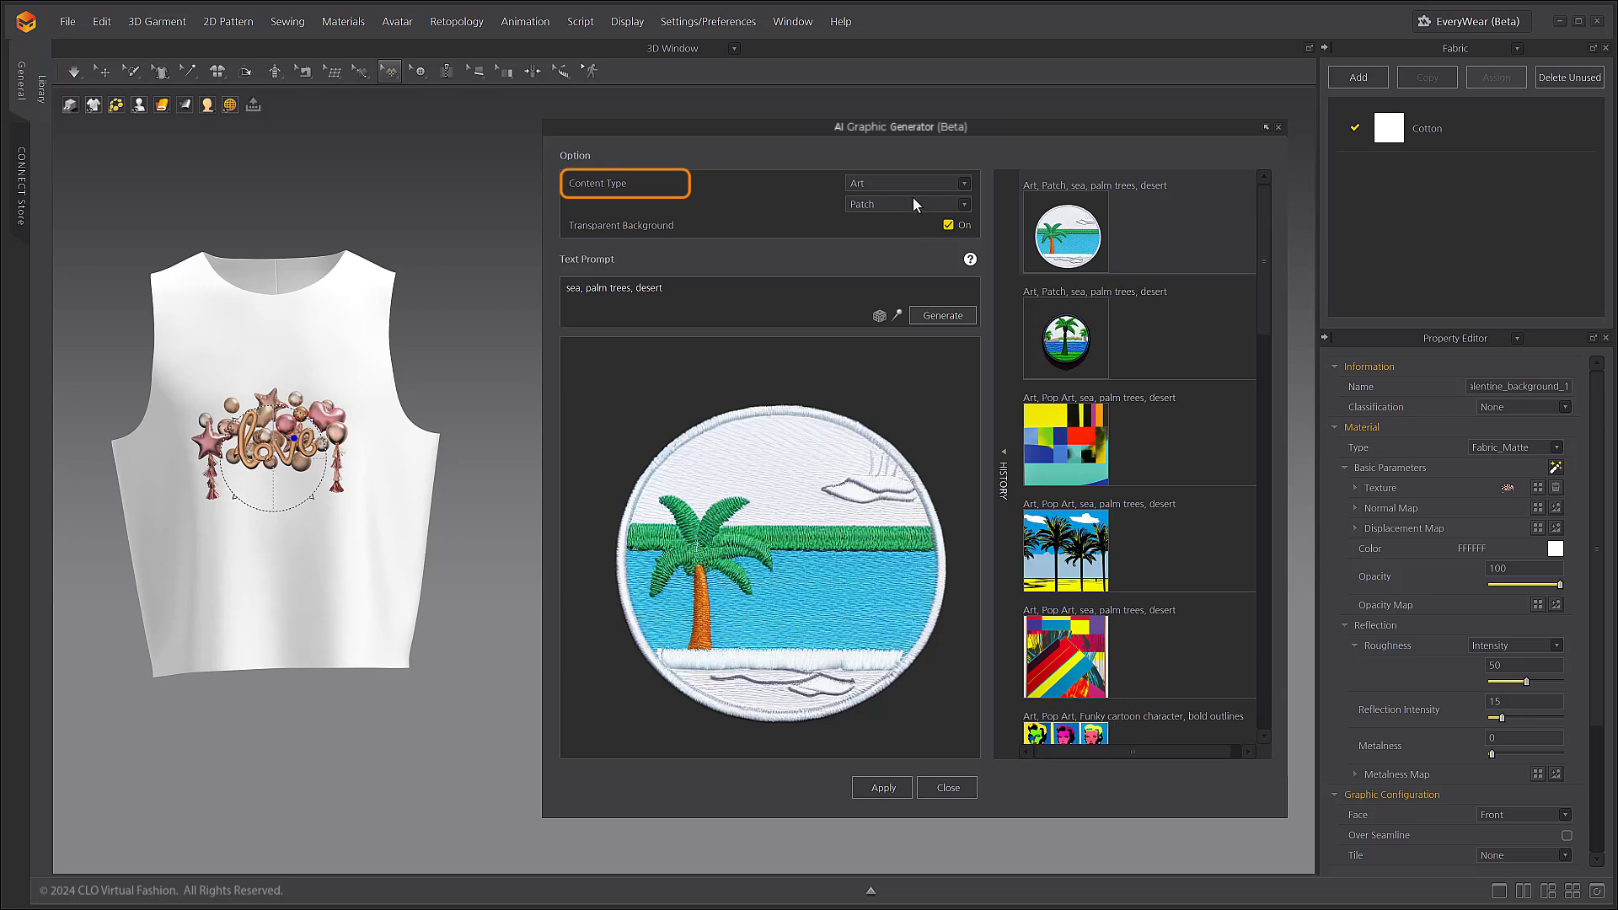
pyautogui.click(907, 204)
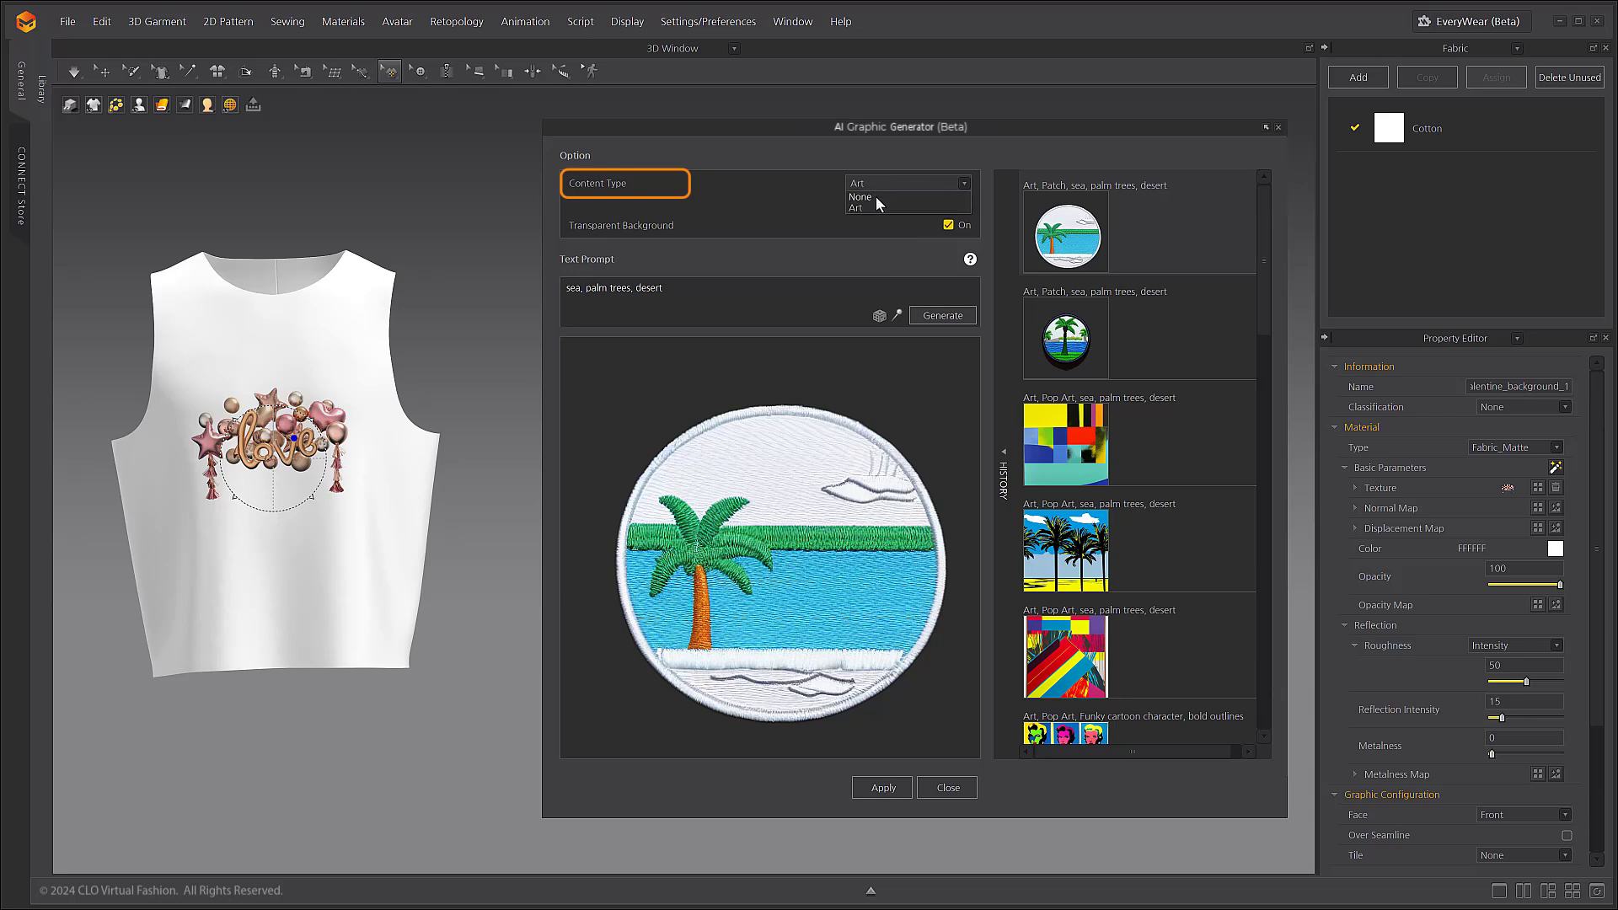
pyautogui.click(861, 198)
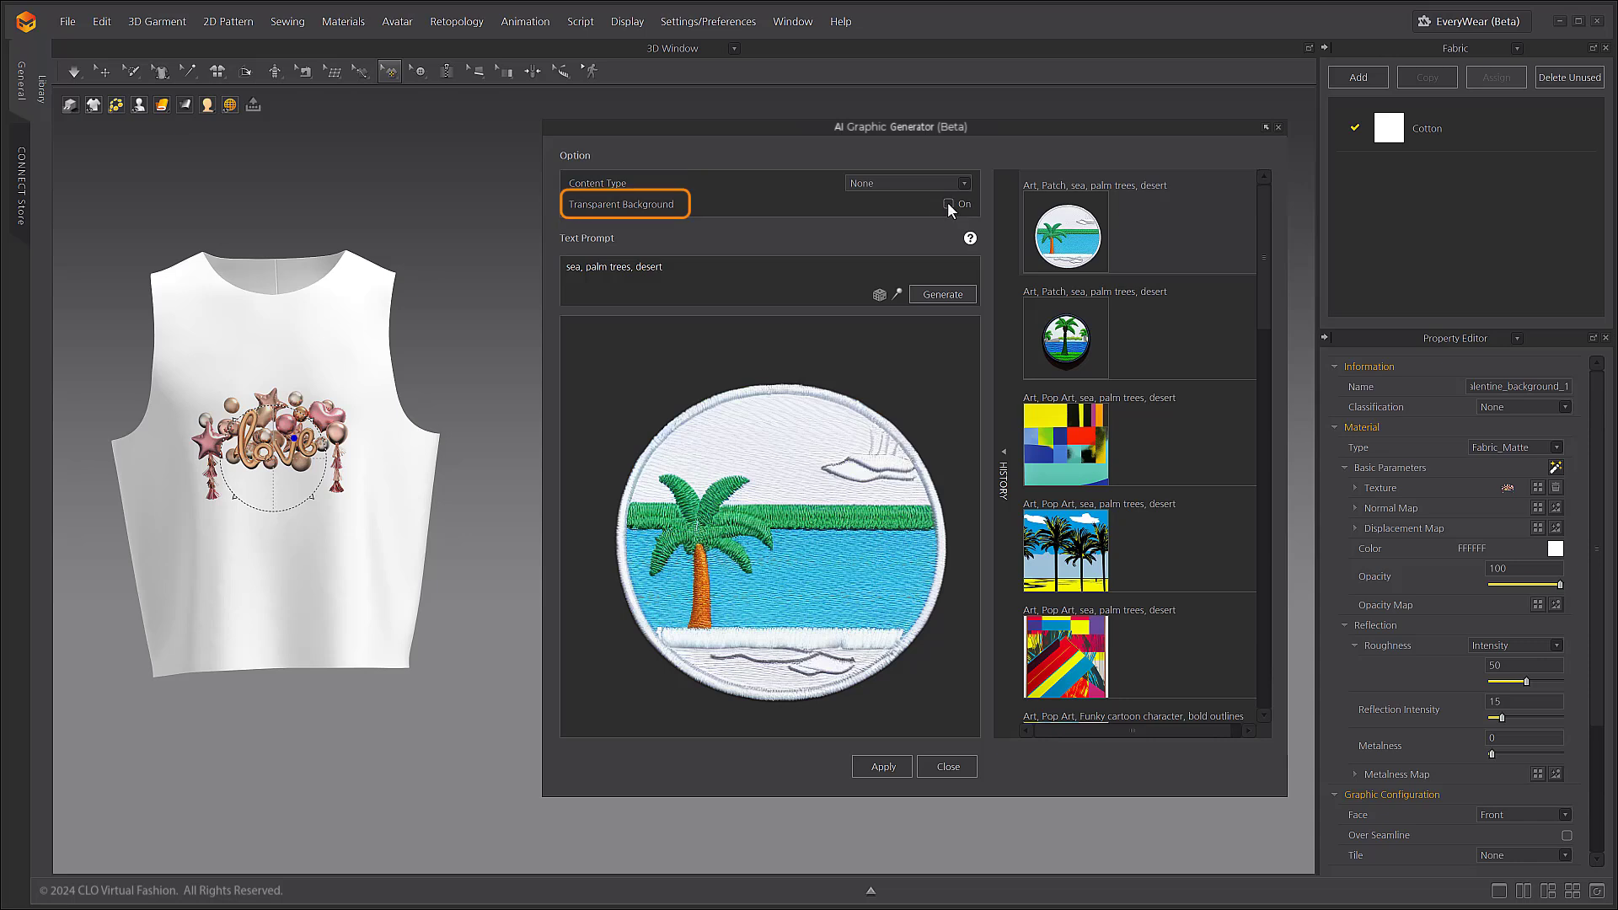
pyautogui.moveTo(948, 211)
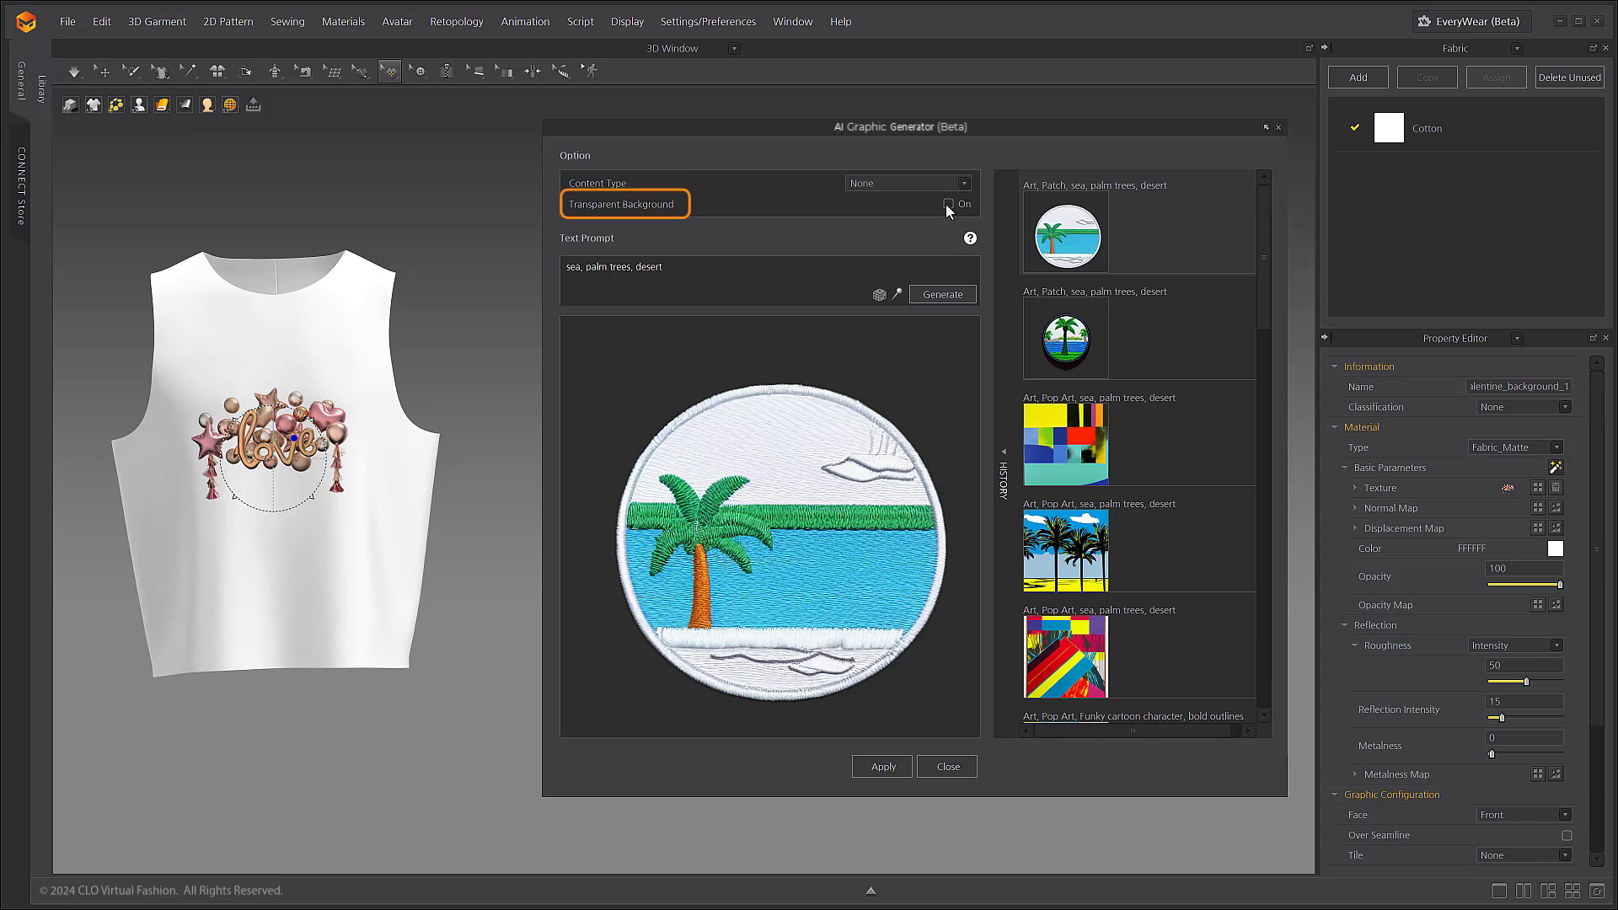
pyautogui.click(948, 204)
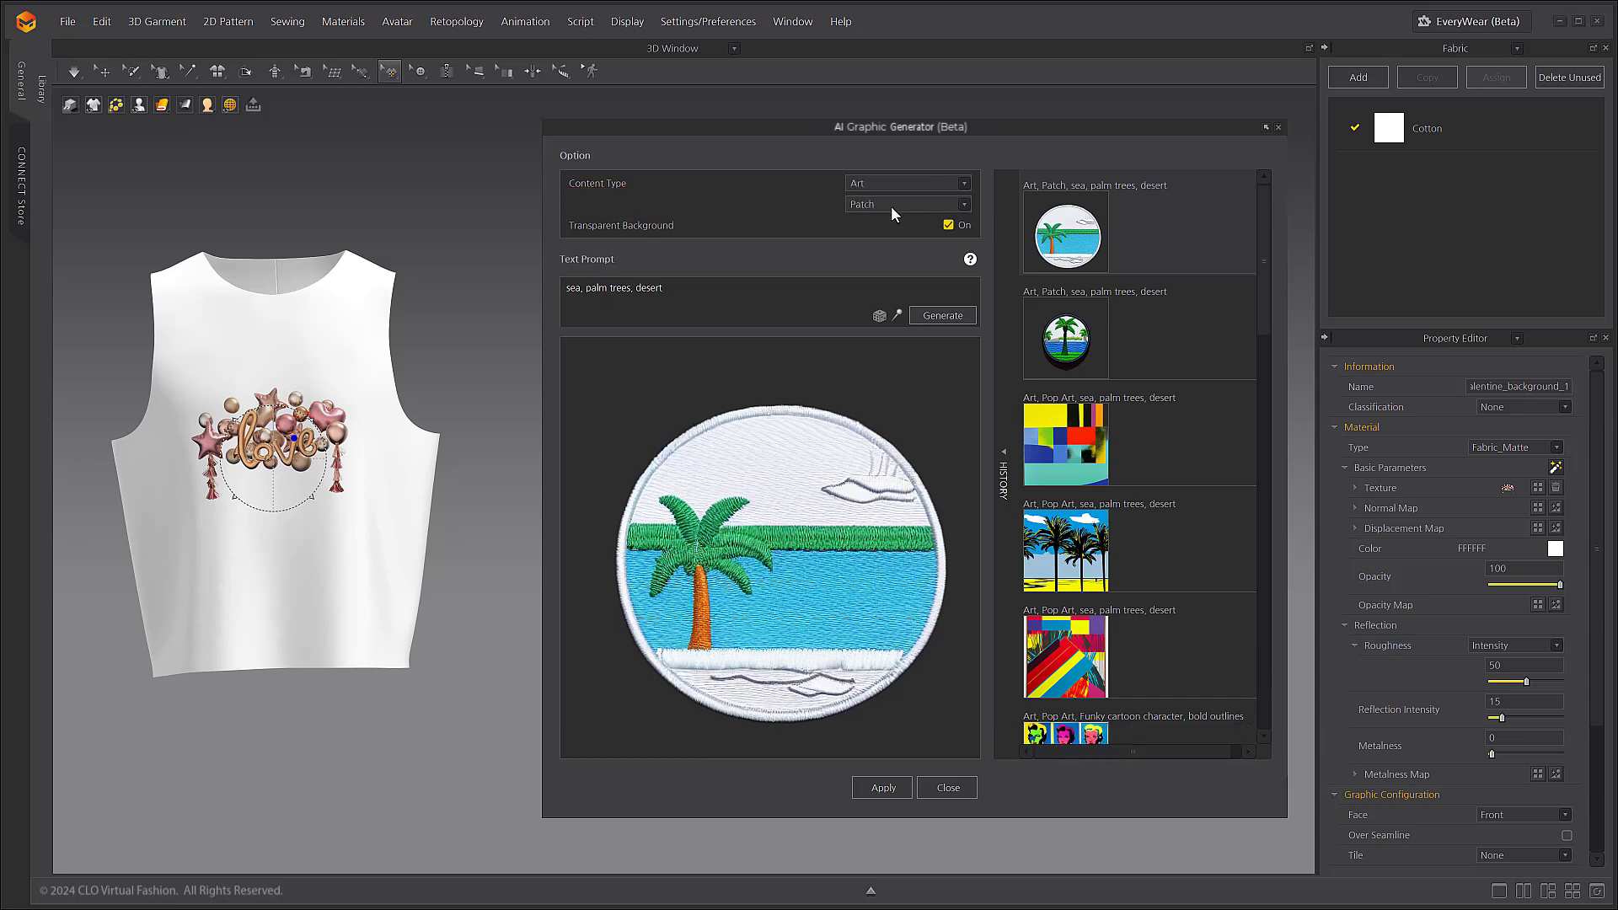
pyautogui.click(906, 204)
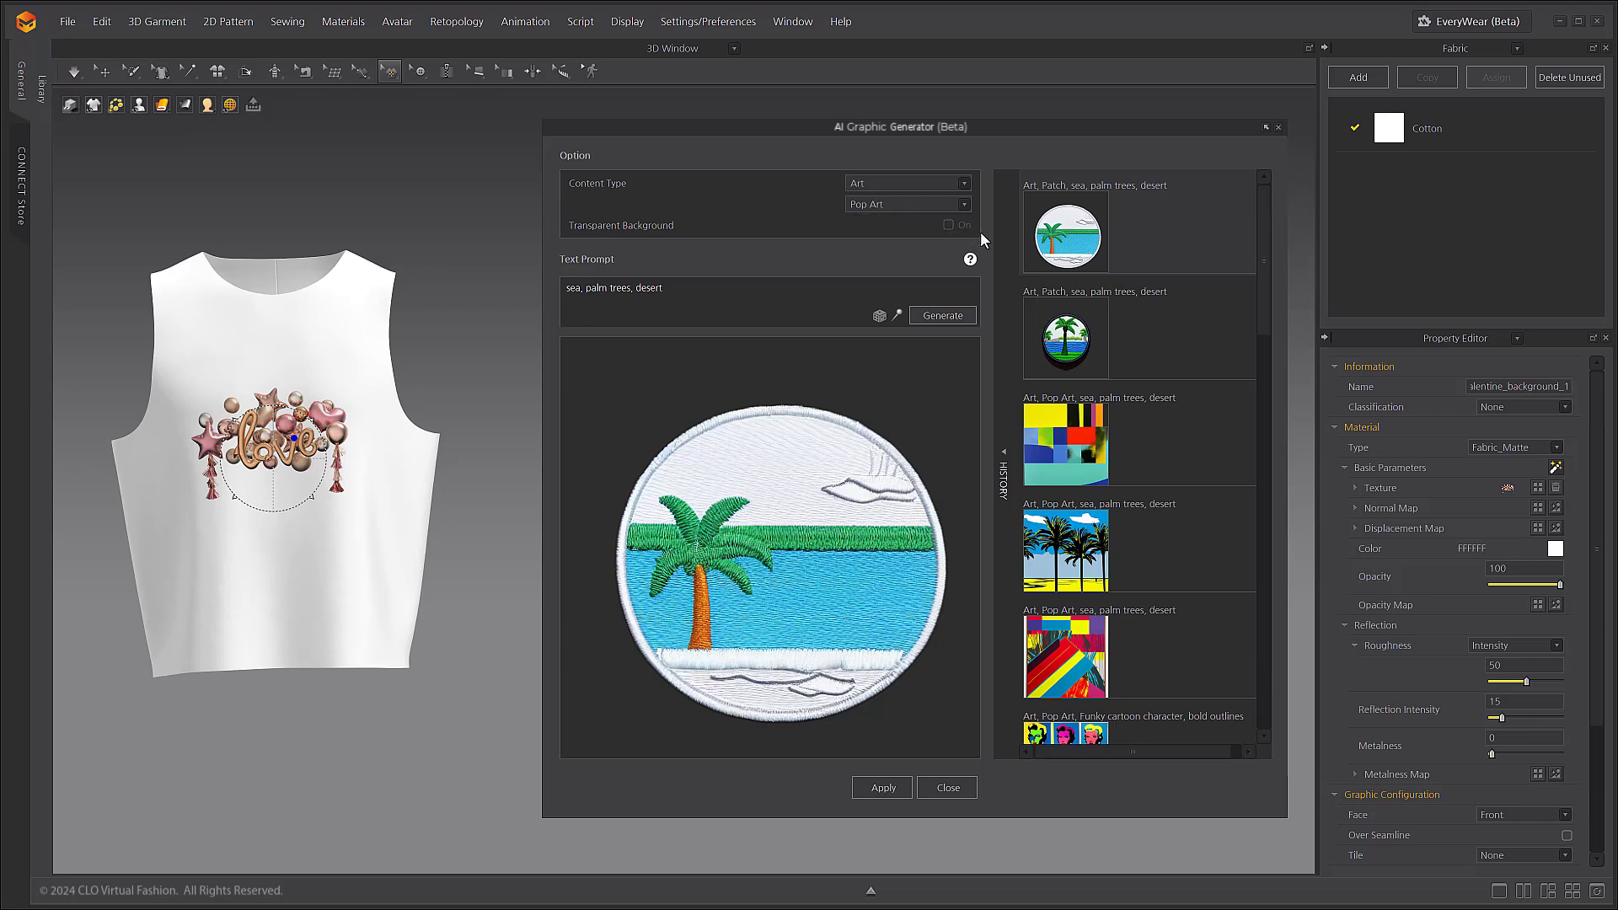
pyautogui.moveTo(909, 251)
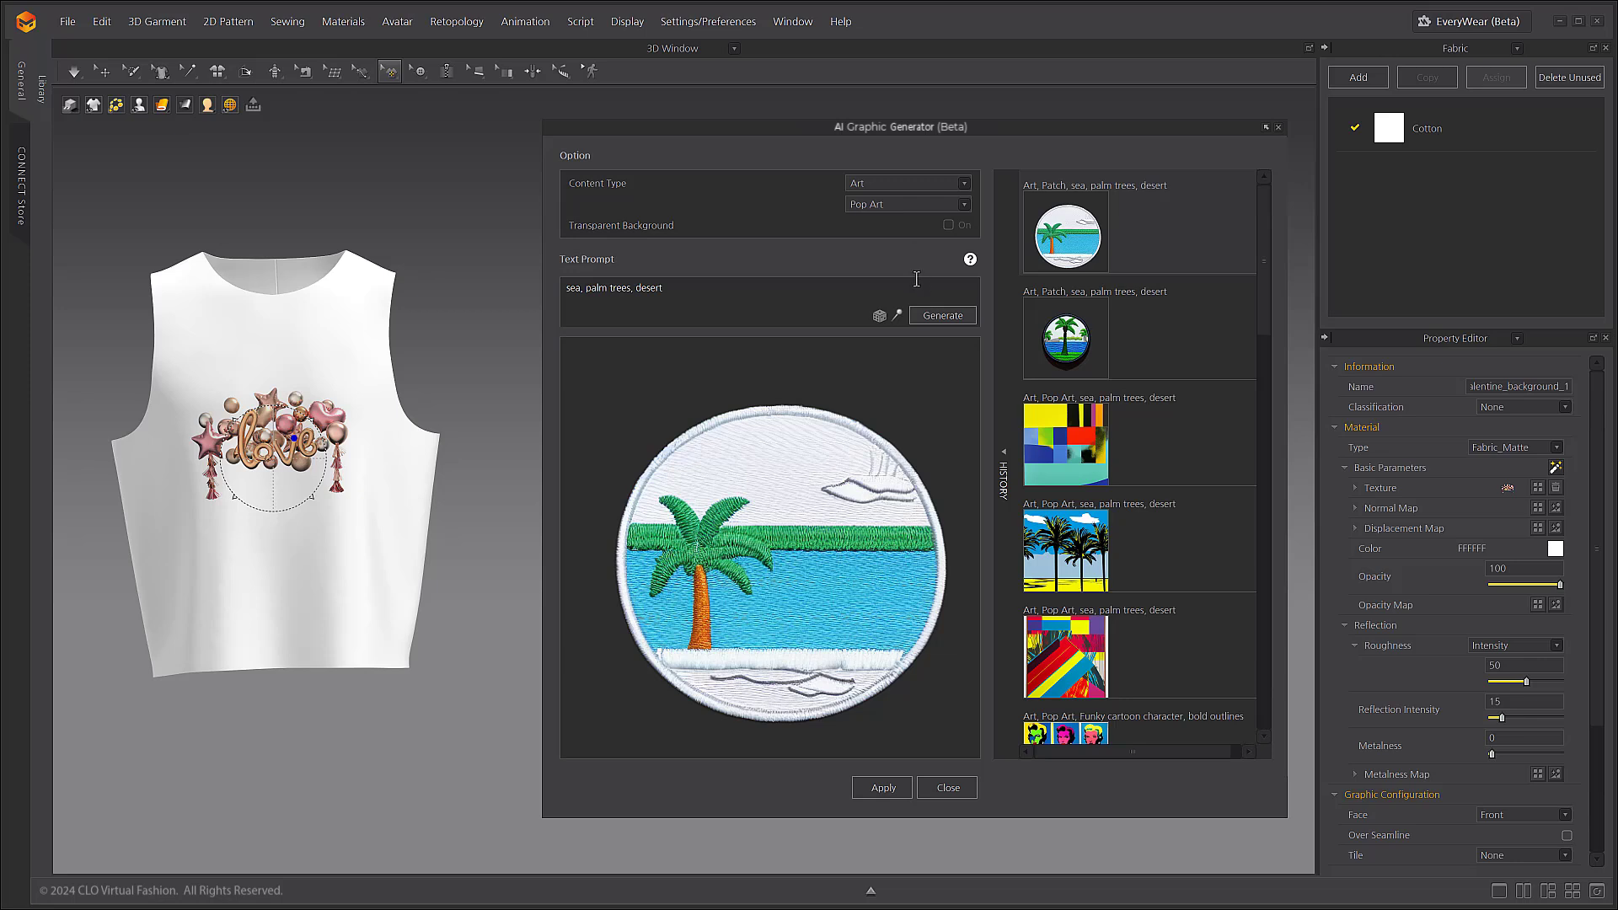
# Switch the art style back to Patch and finish the prompt 'sea, palm trees, desert'.
pyautogui.click(906, 204)
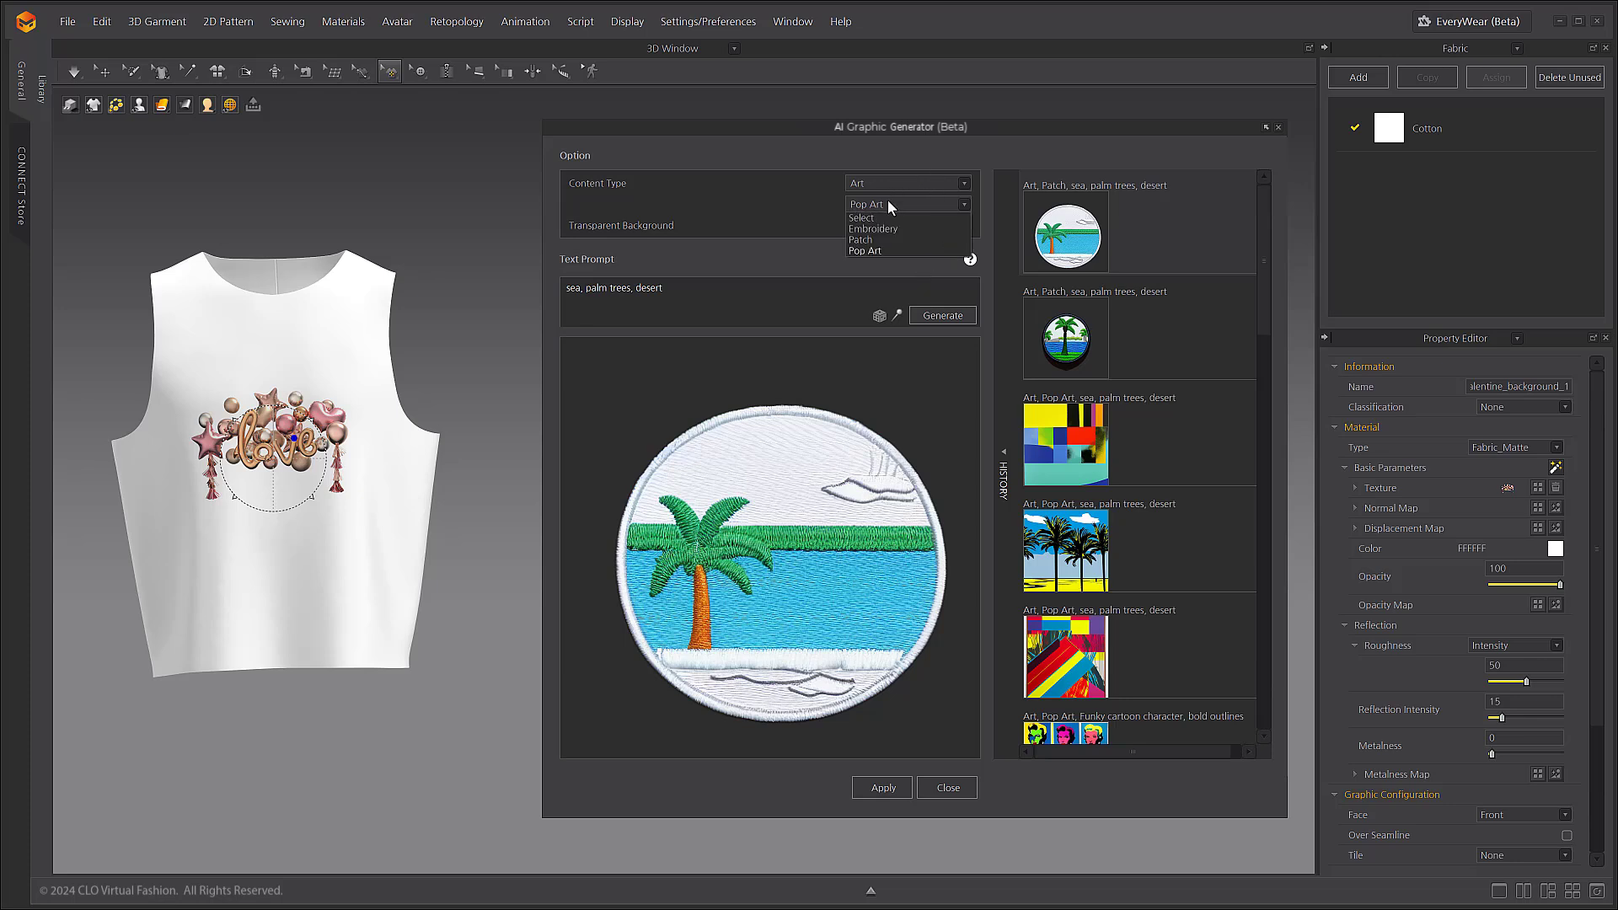
pyautogui.click(861, 240)
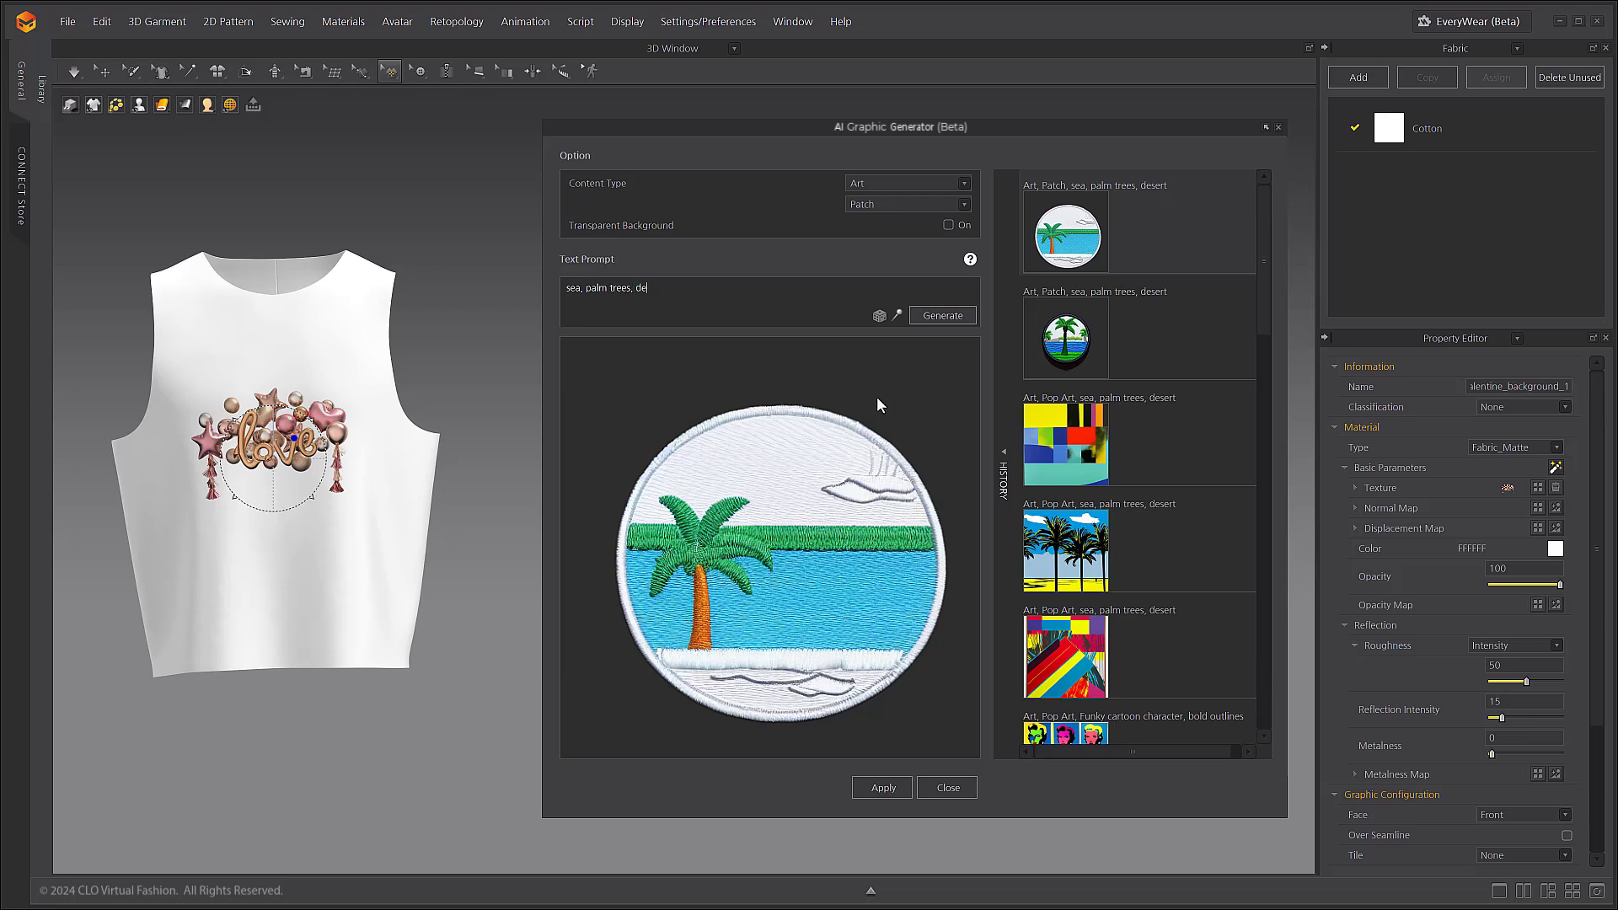
pyautogui.write('sert')
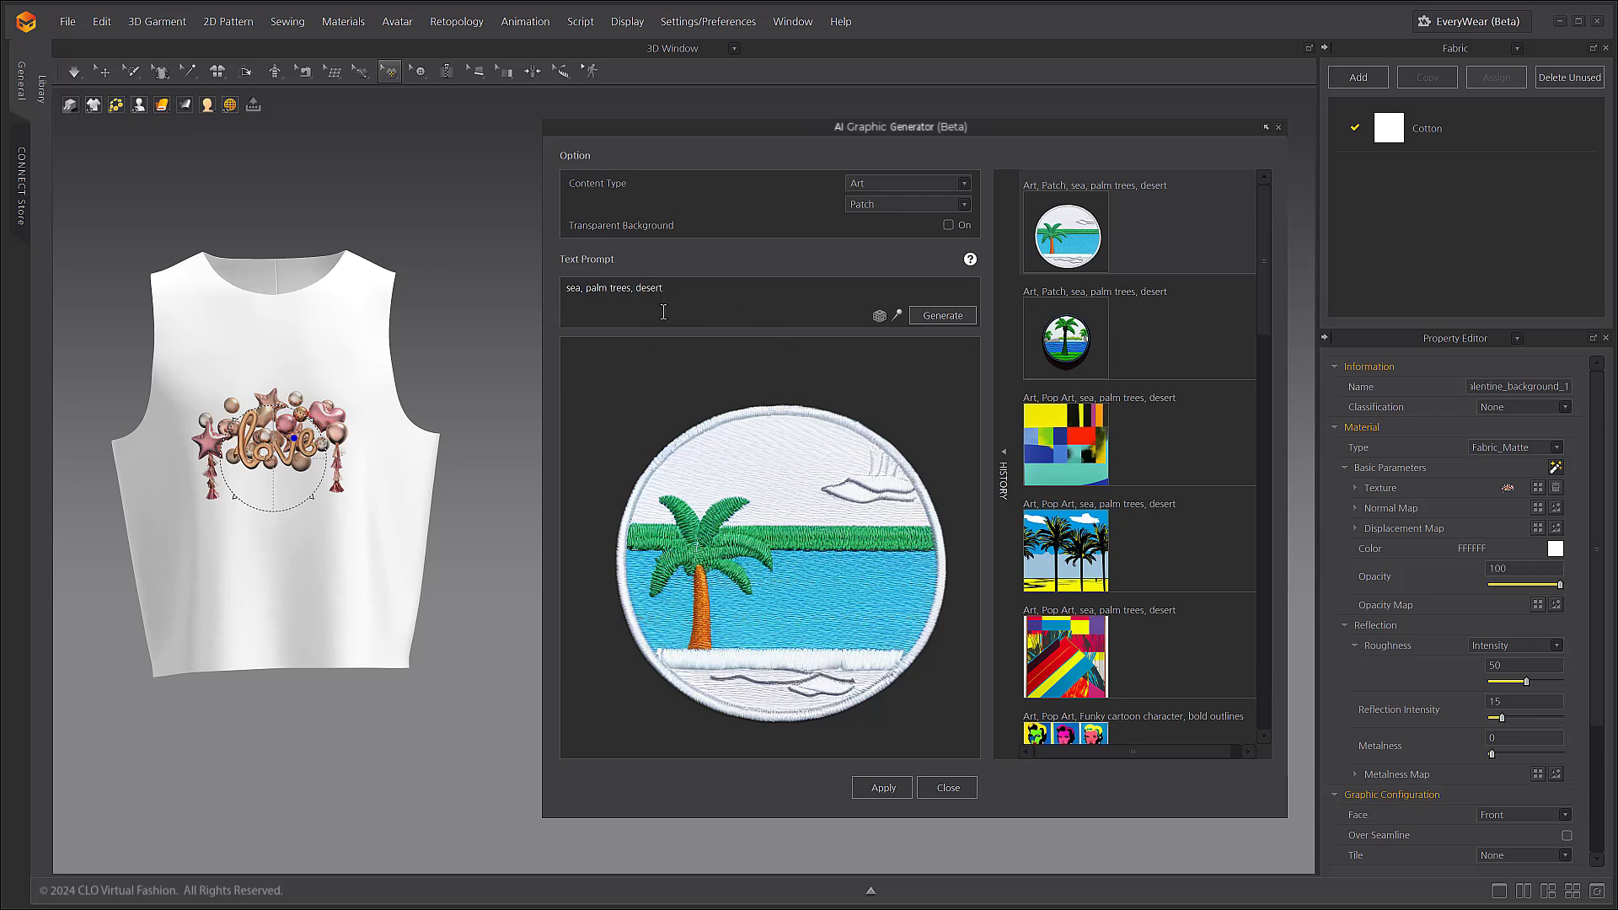
pyautogui.click(940, 315)
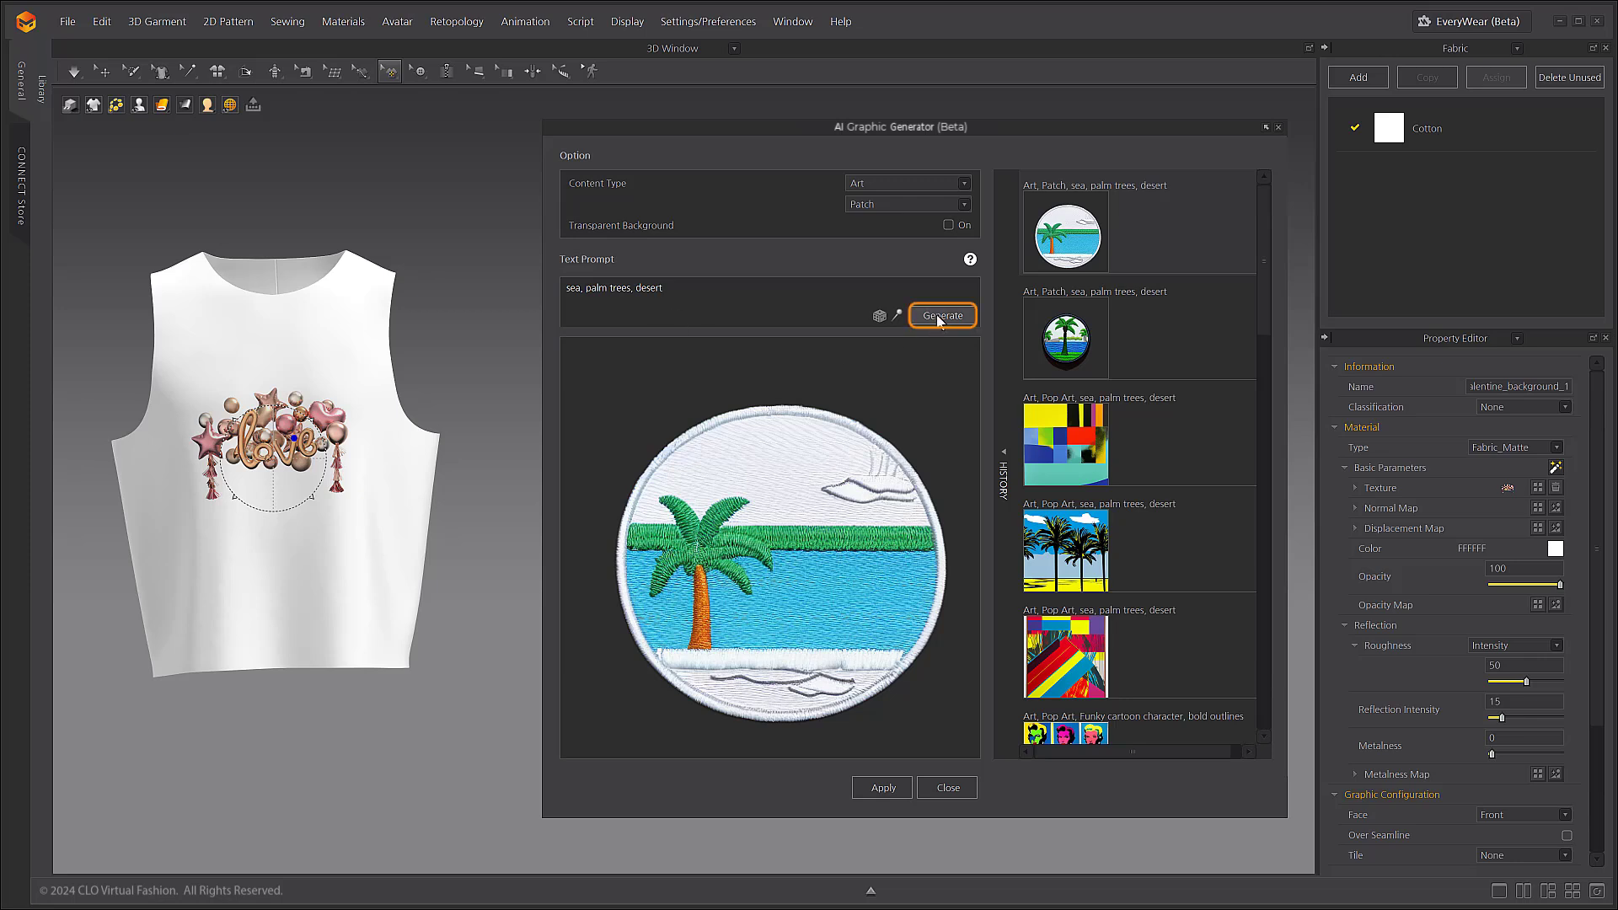
# Generate several palm-tree patch variations, then change the prompt to 'sea, (palm trees), desert'.
pyautogui.click(947, 224)
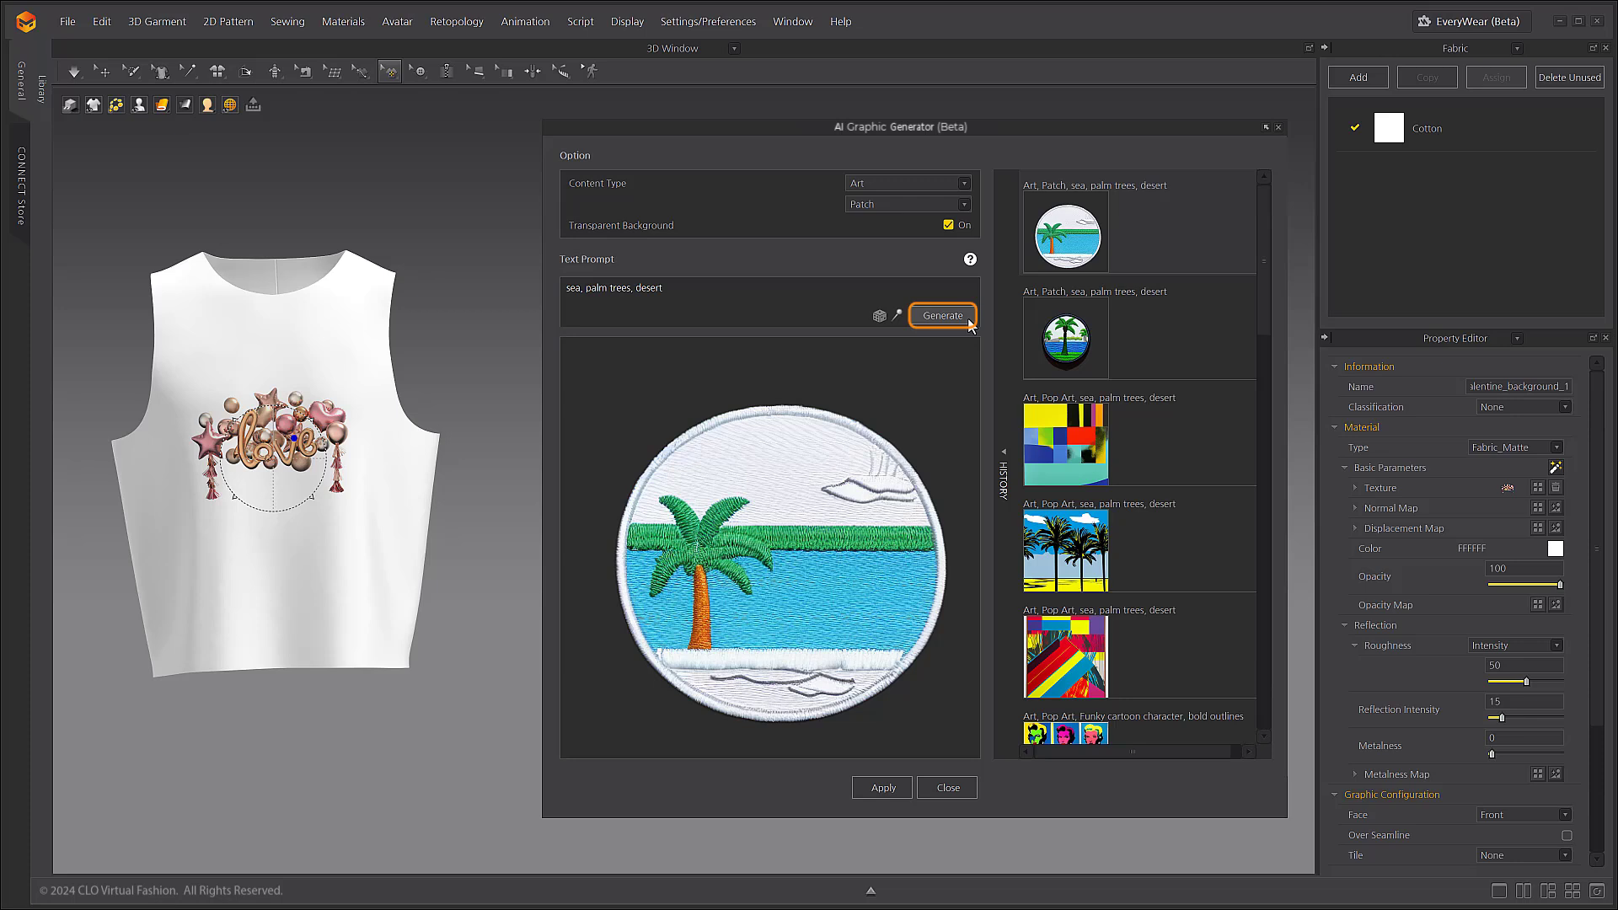
pyautogui.click(941, 315)
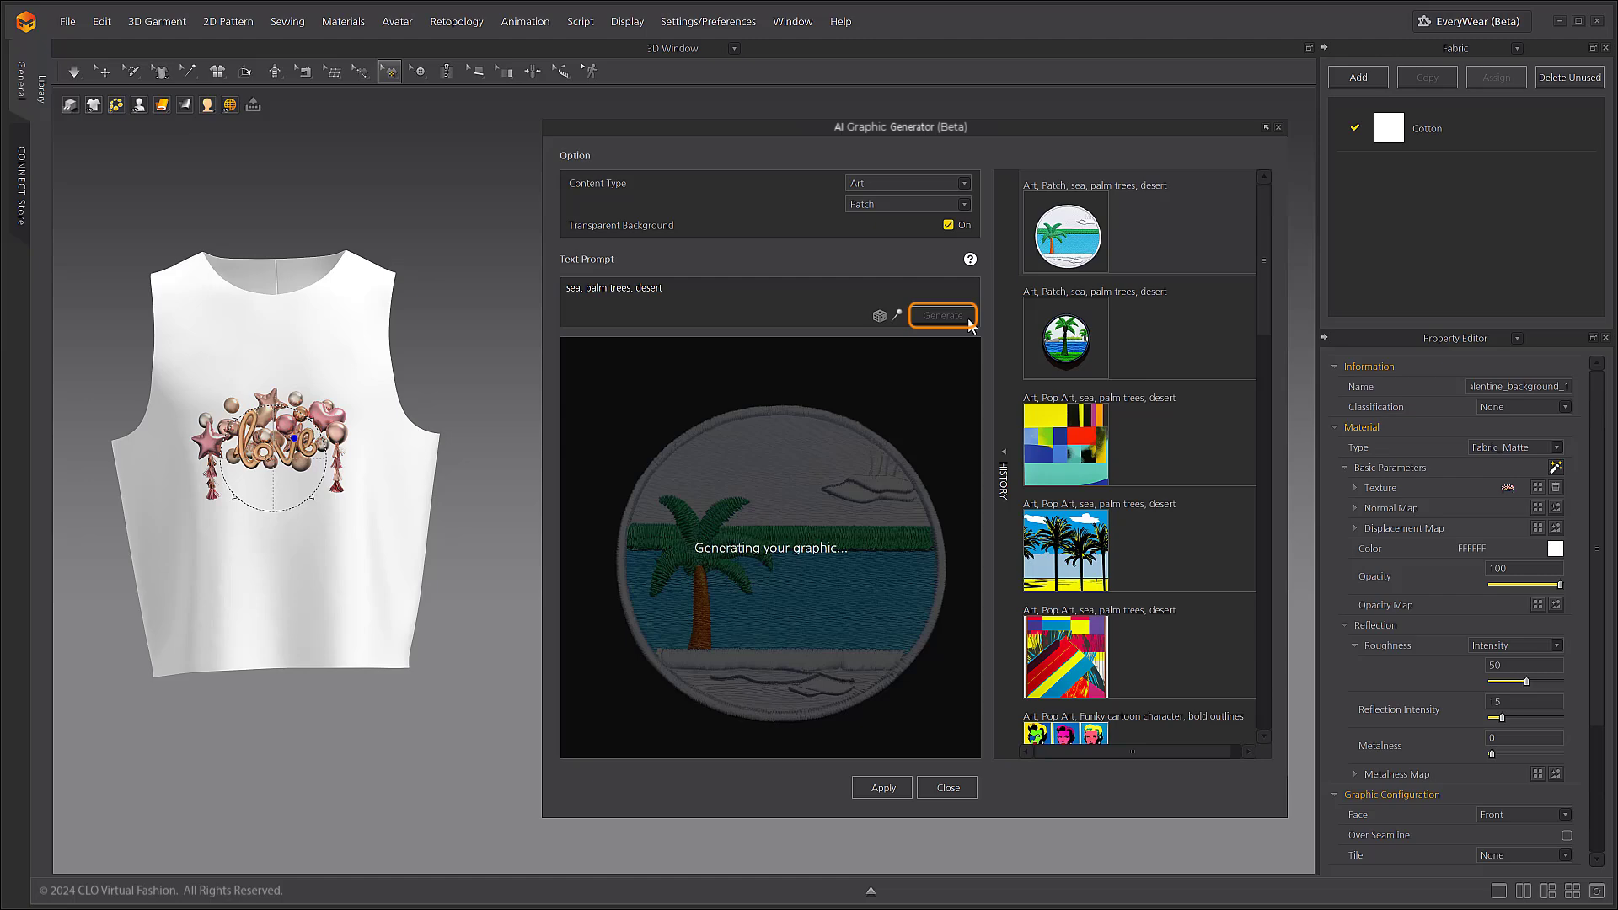
pyautogui.click(940, 315)
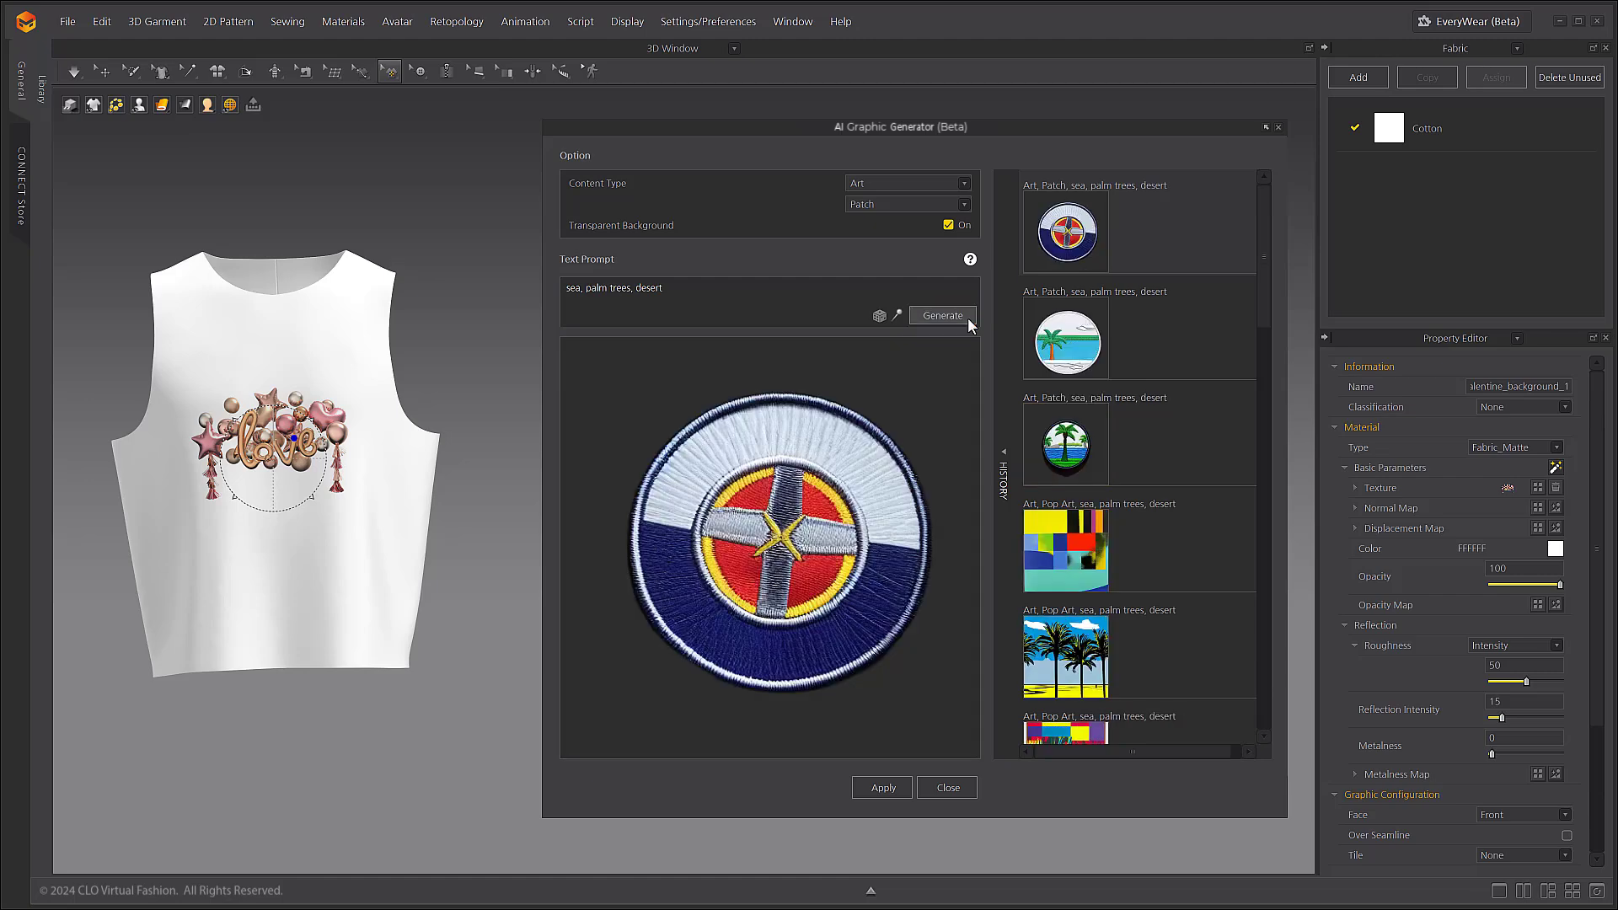
pyautogui.moveTo(898, 379)
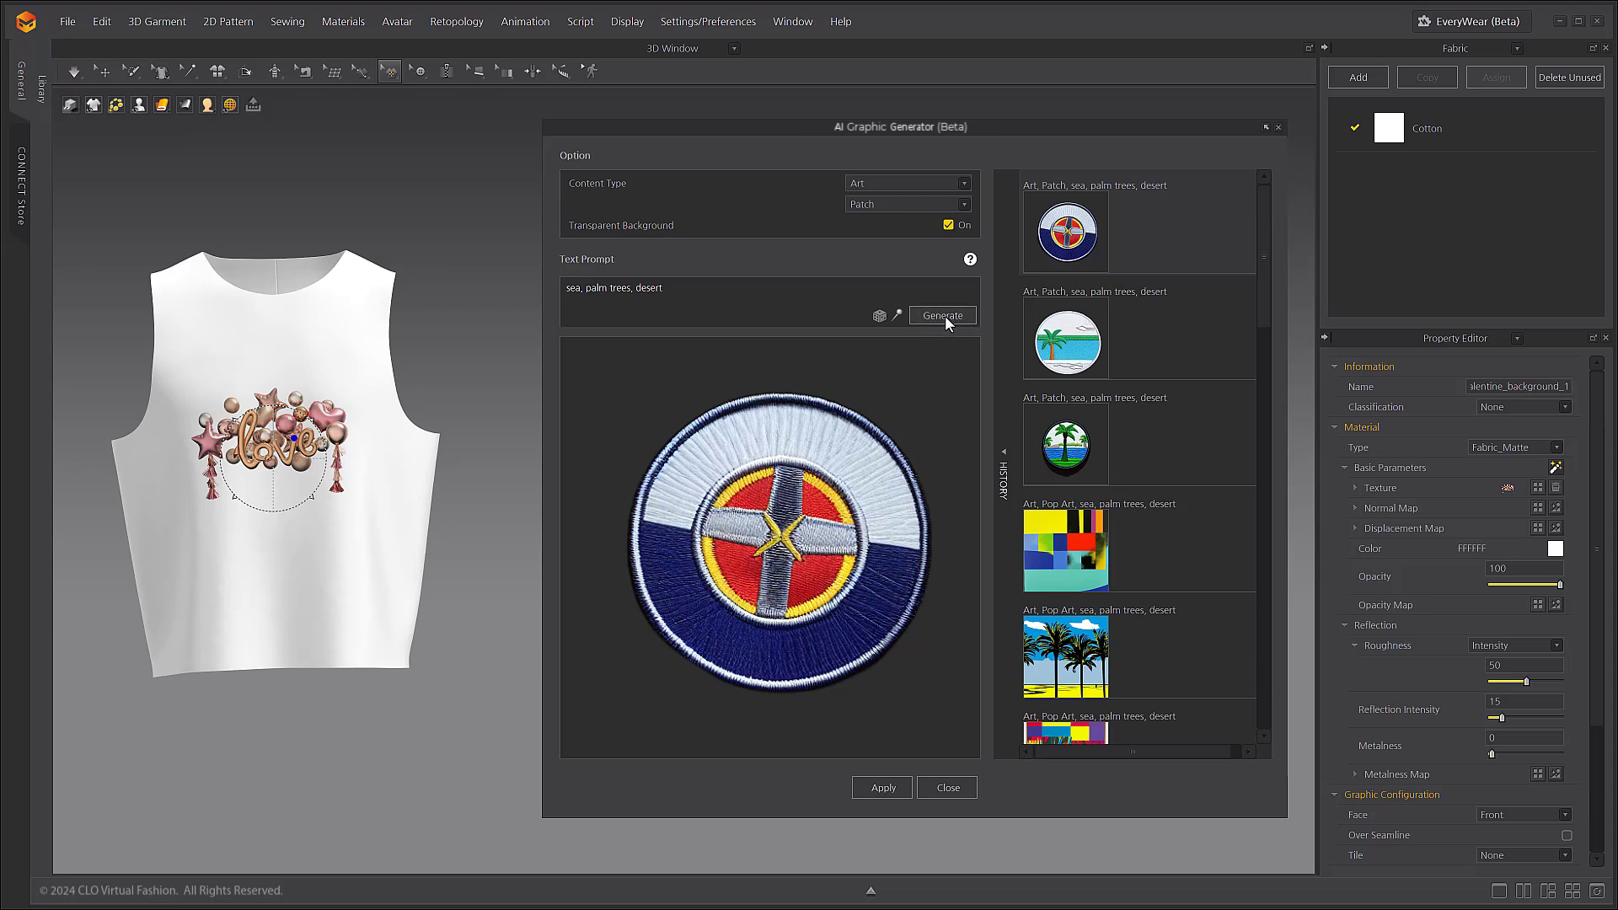
pyautogui.click(940, 315)
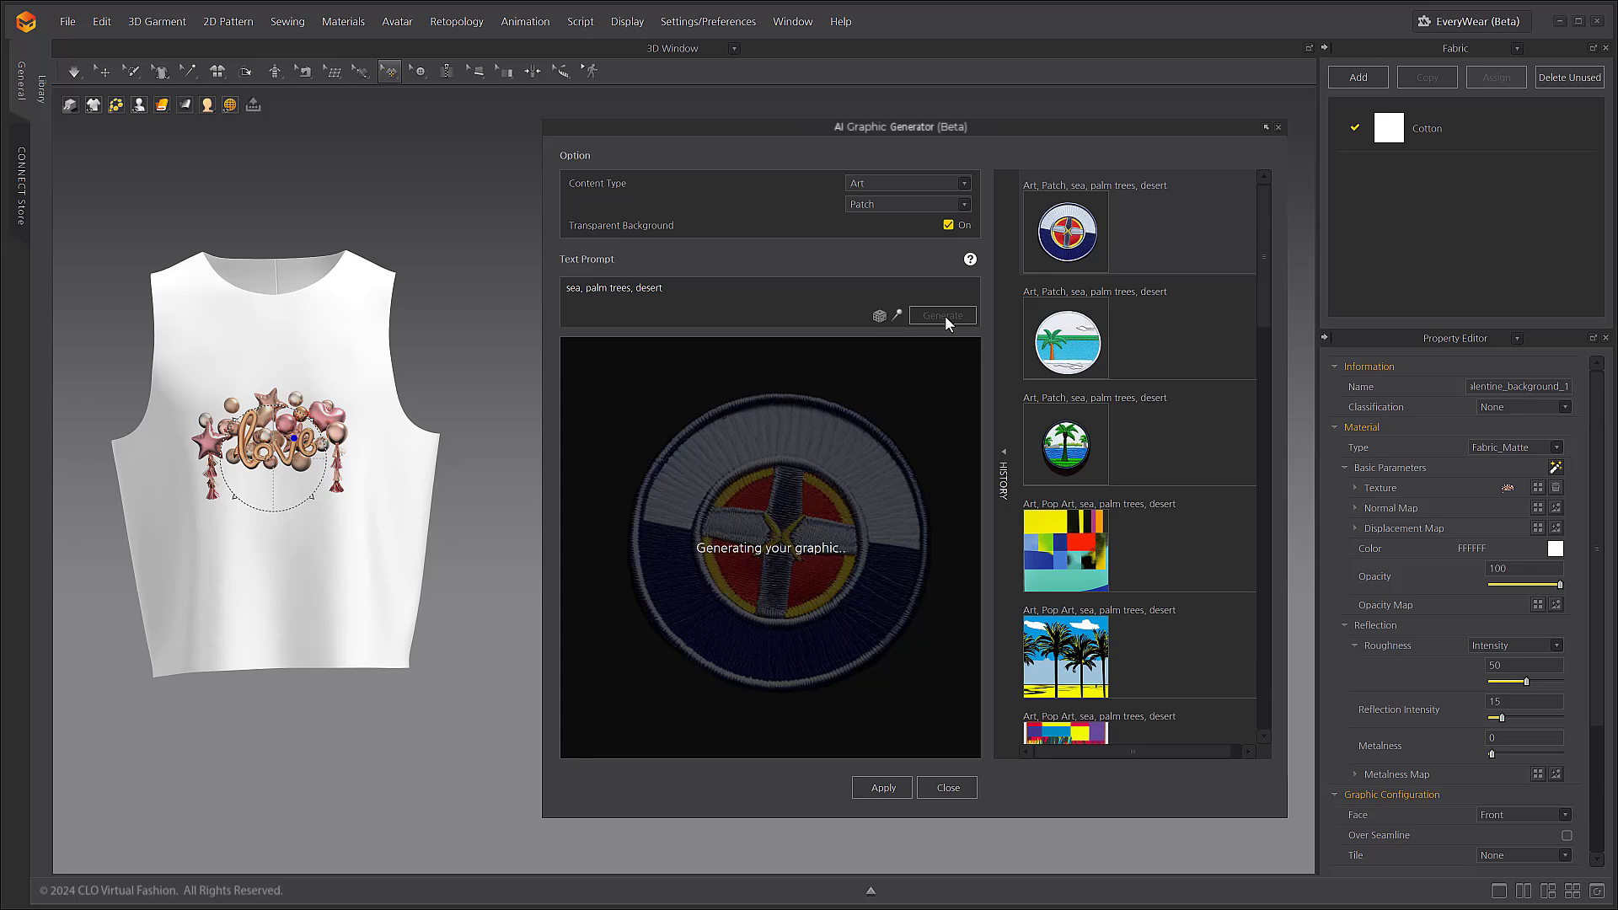
pyautogui.click(941, 315)
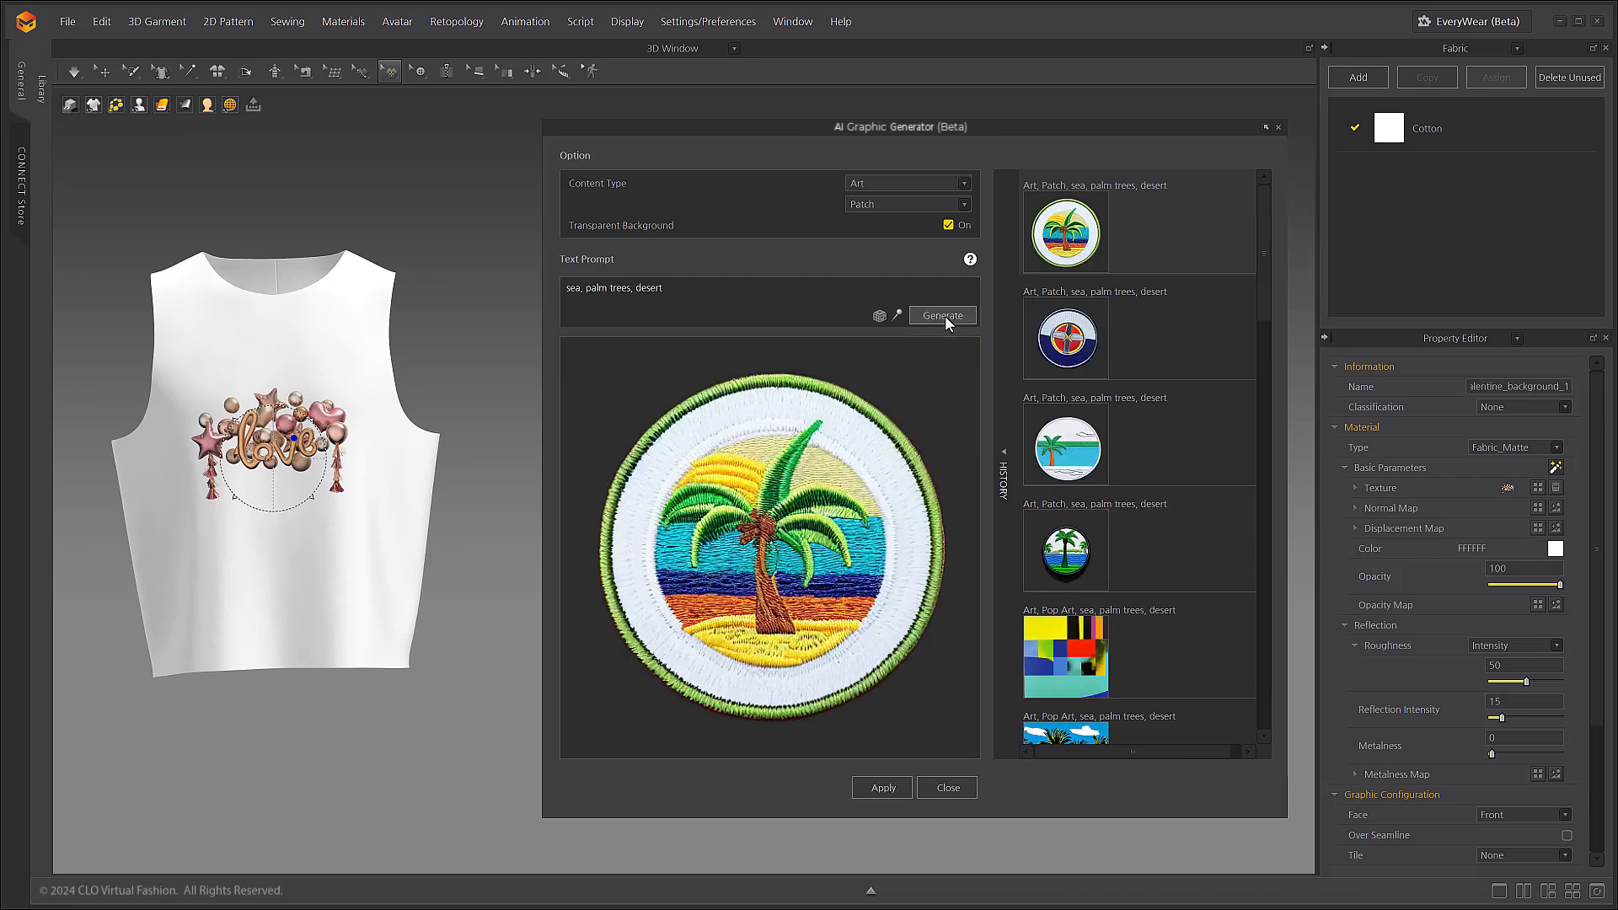
pyautogui.moveTo(949, 398)
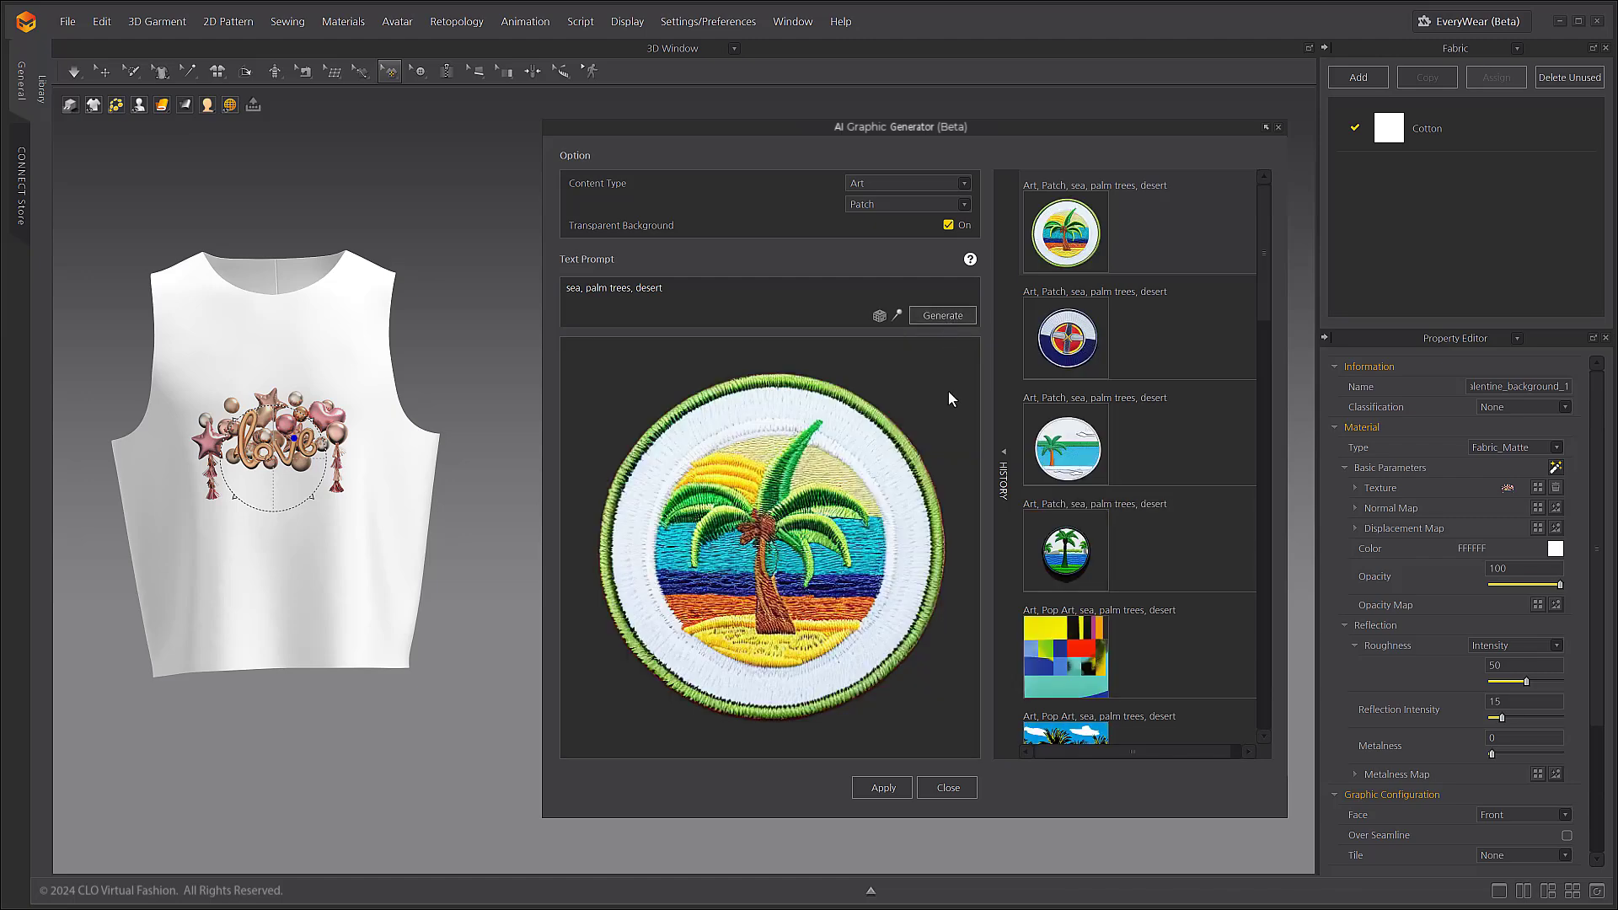
pyautogui.moveTo(1249, 404)
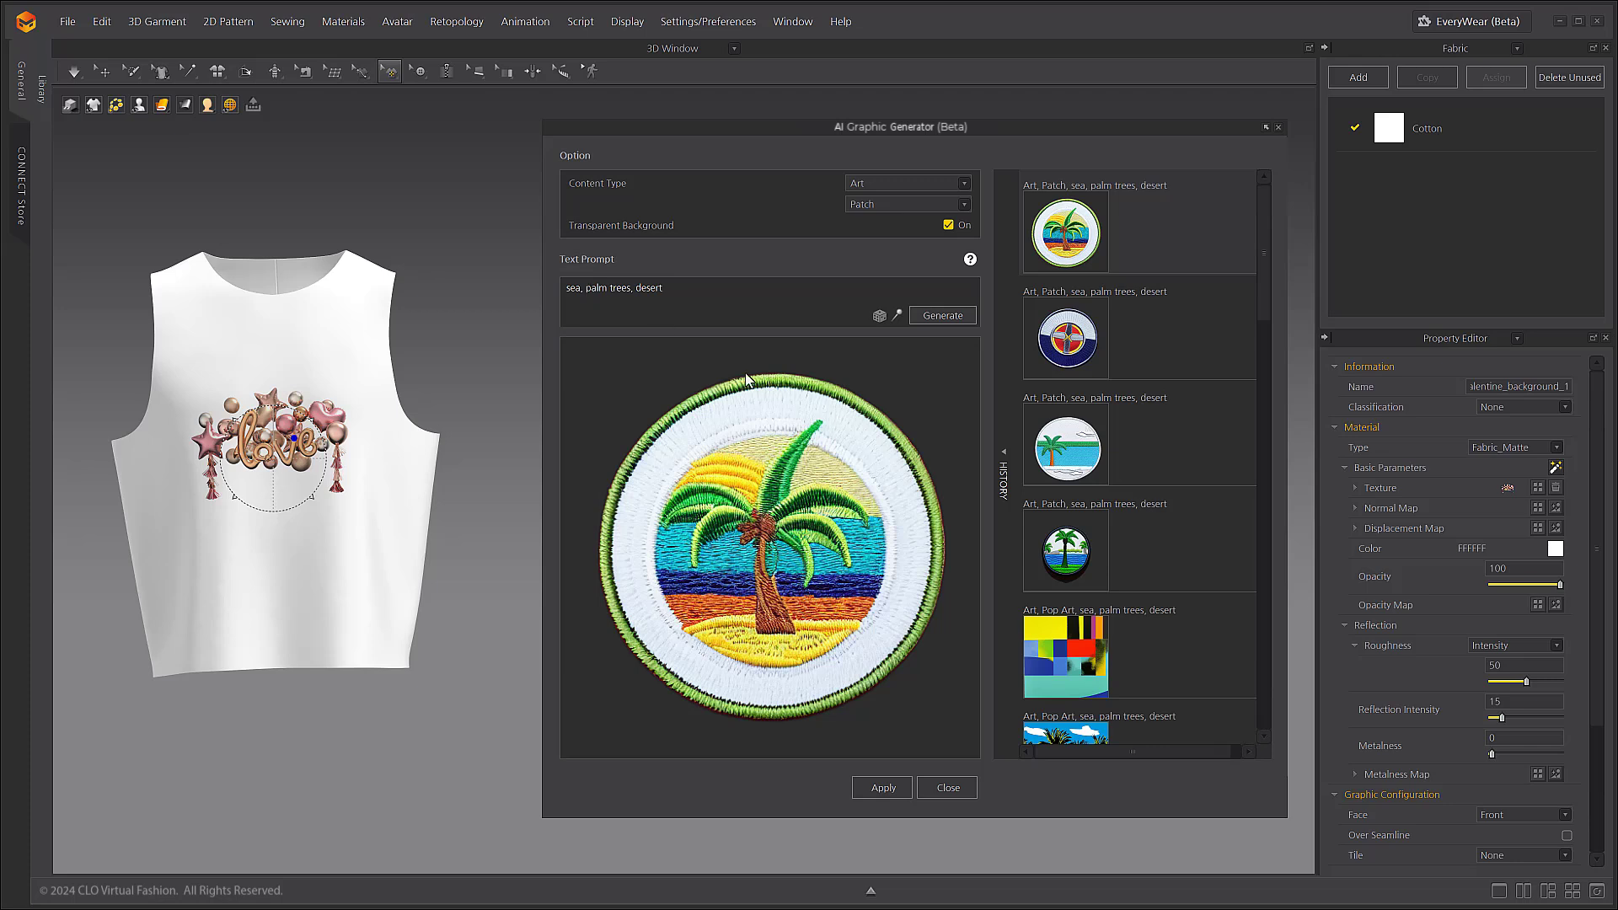
pyautogui.write('(')
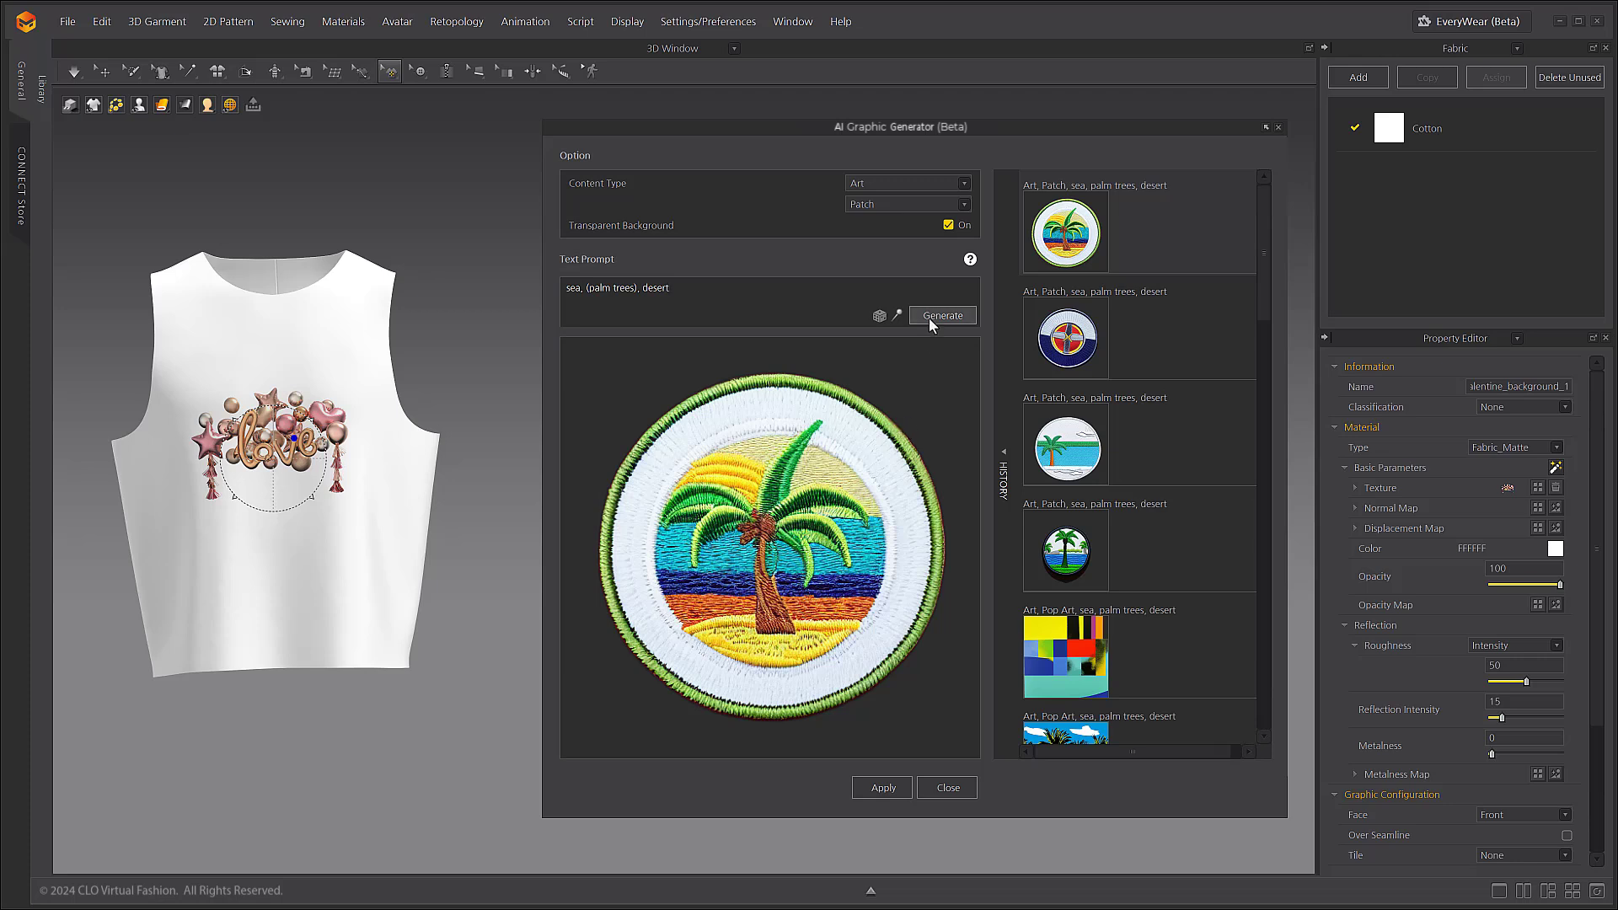
# Generate a patch with '(palm trees)', then two more with 'sea, ((palm trees)), desert'.
pyautogui.click(941, 316)
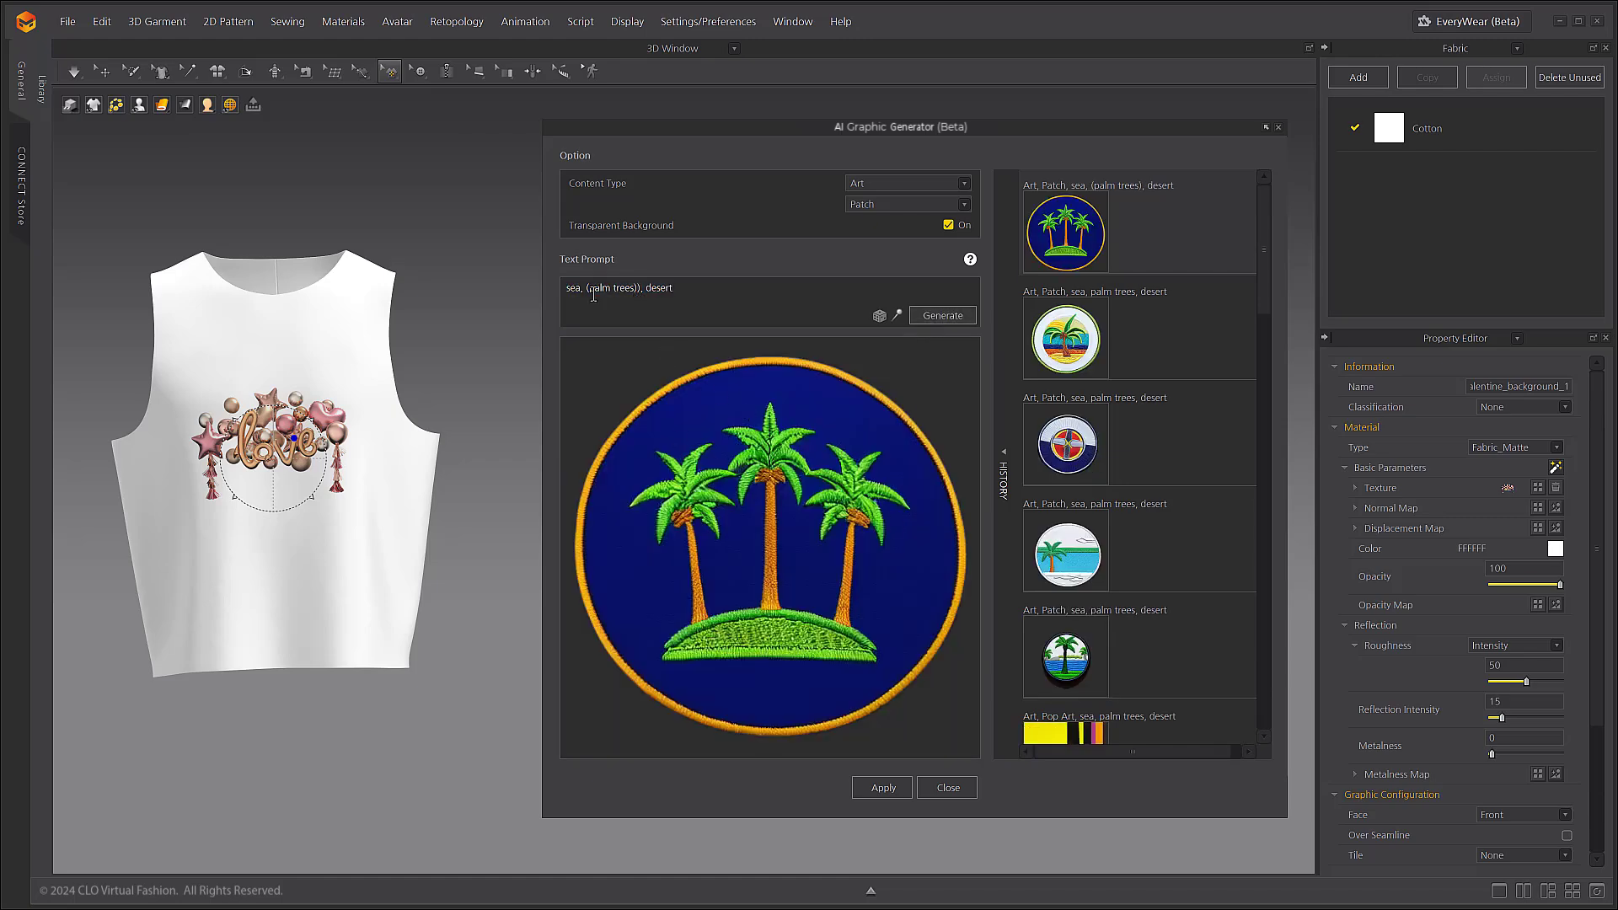
pyautogui.click(940, 315)
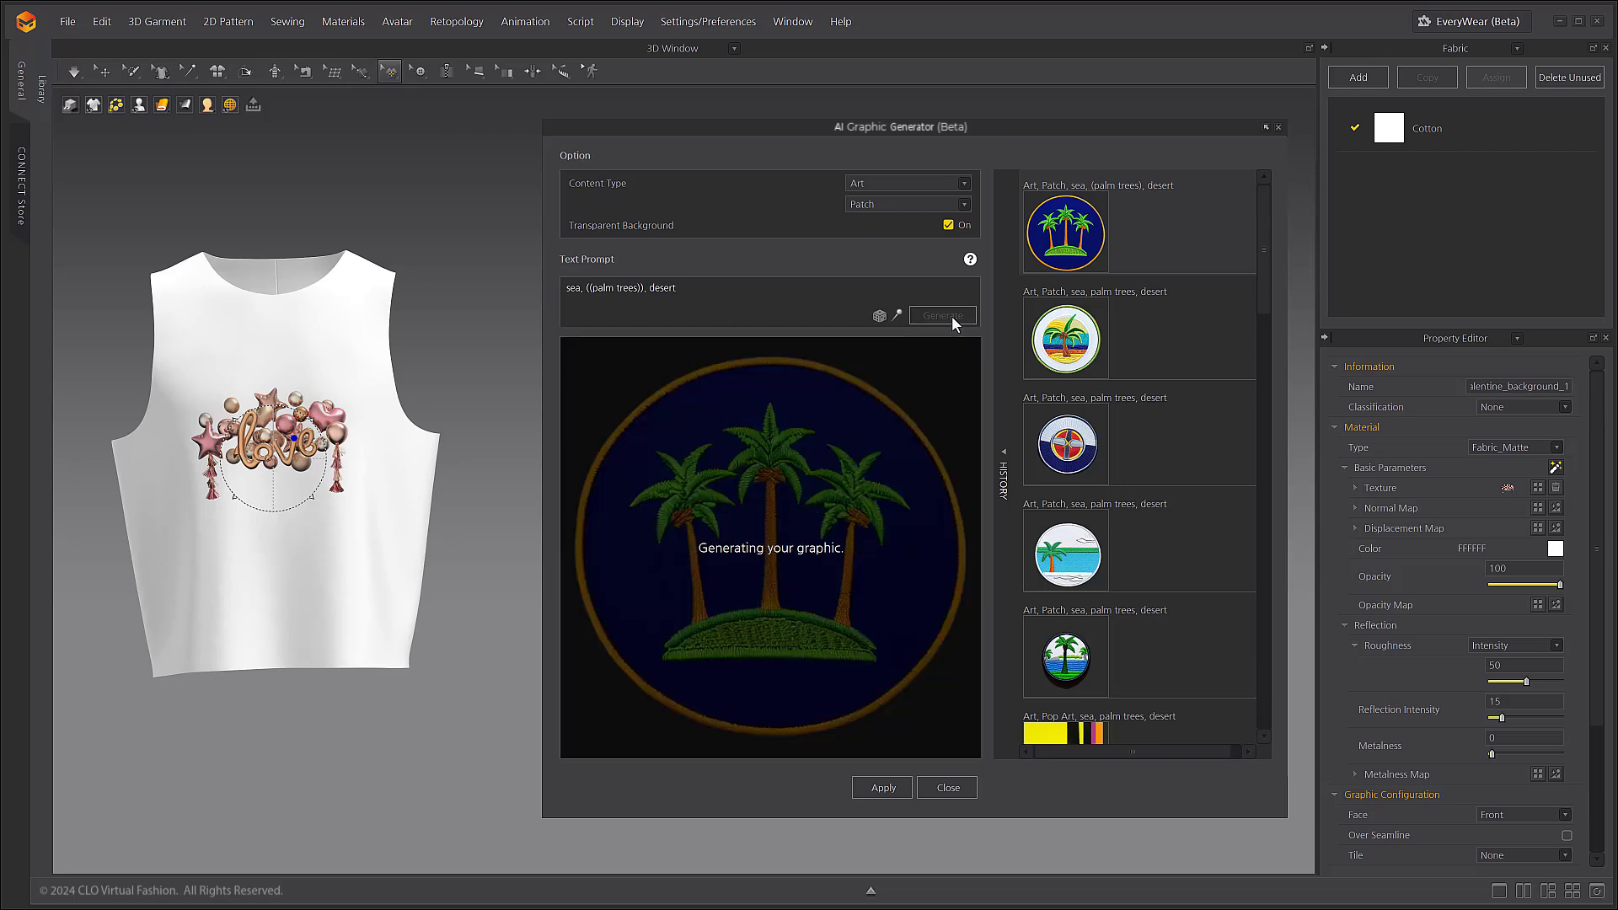
pyautogui.click(940, 315)
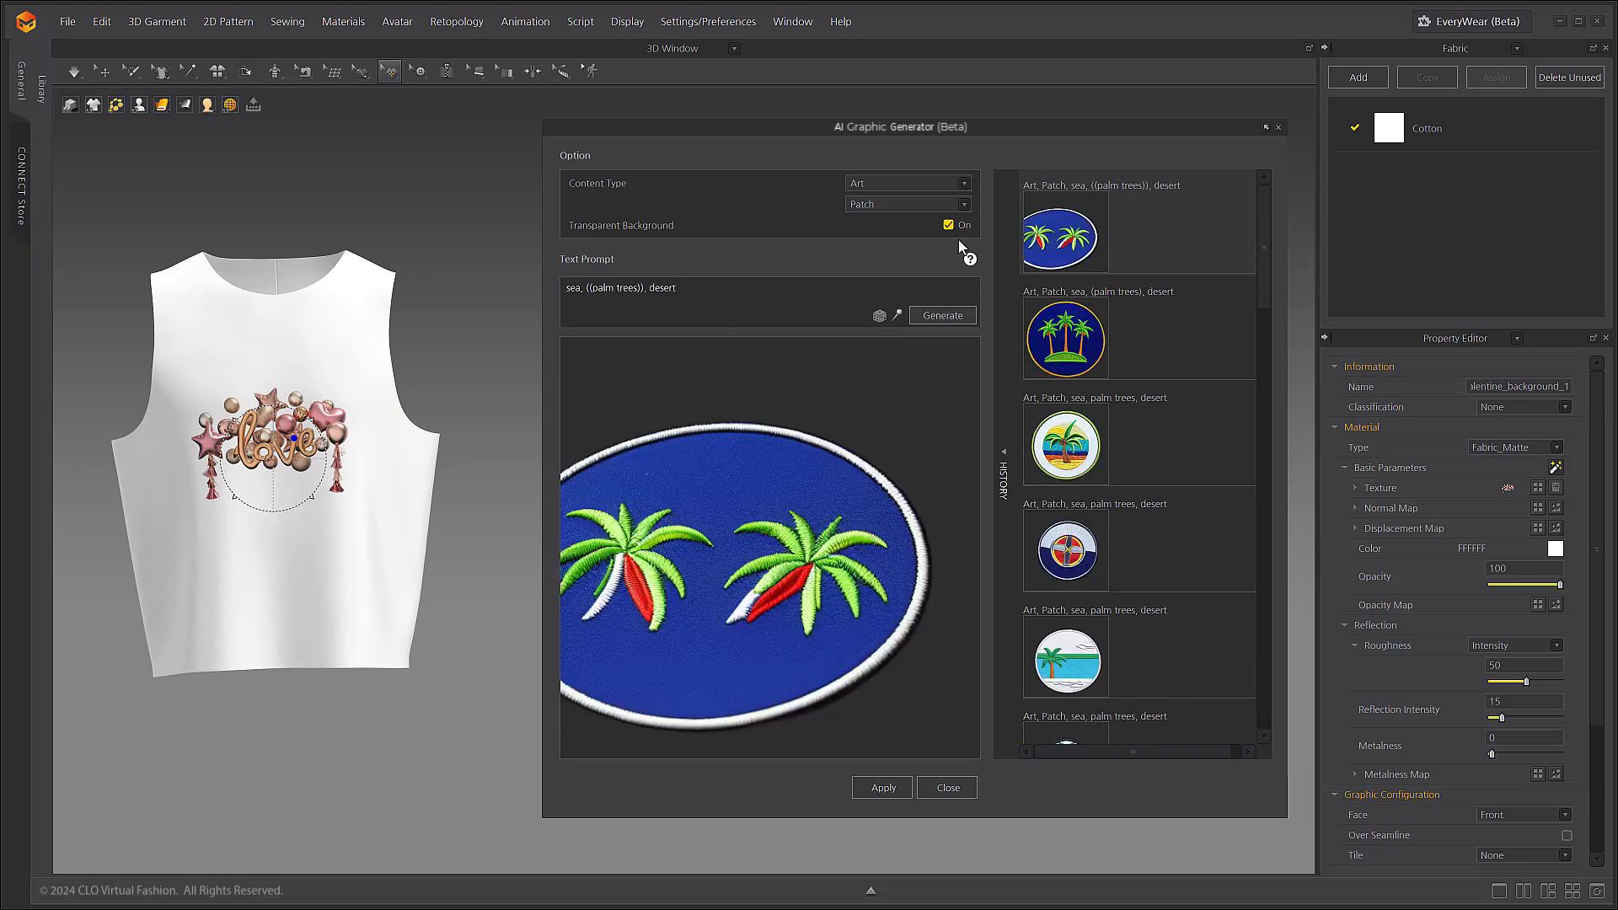
pyautogui.click(940, 315)
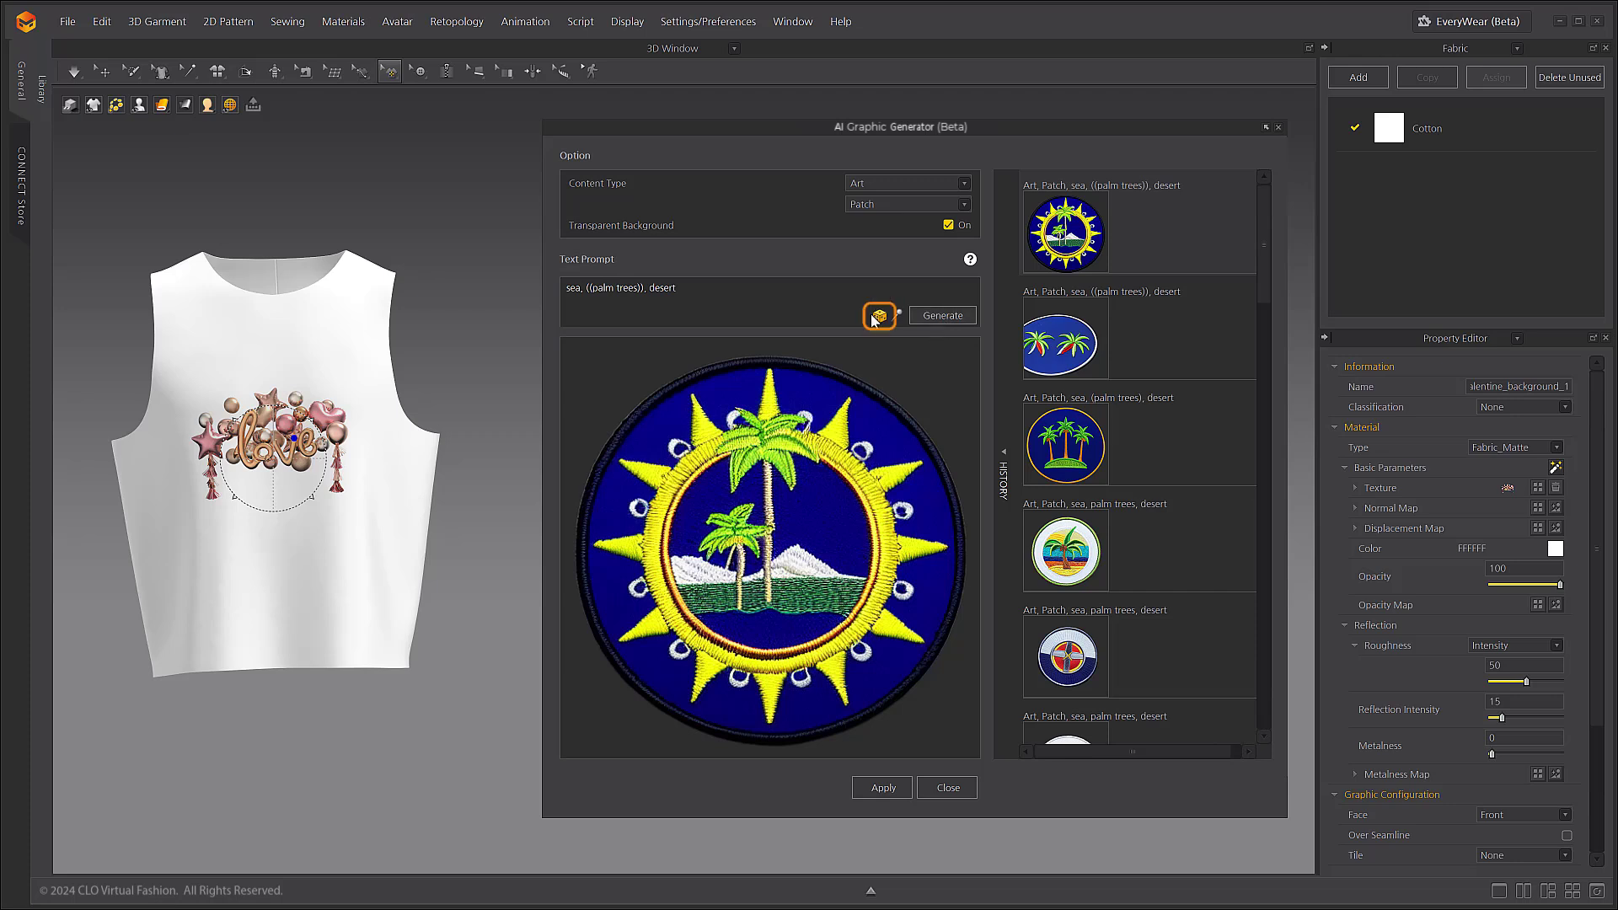
pyautogui.moveTo(878, 316)
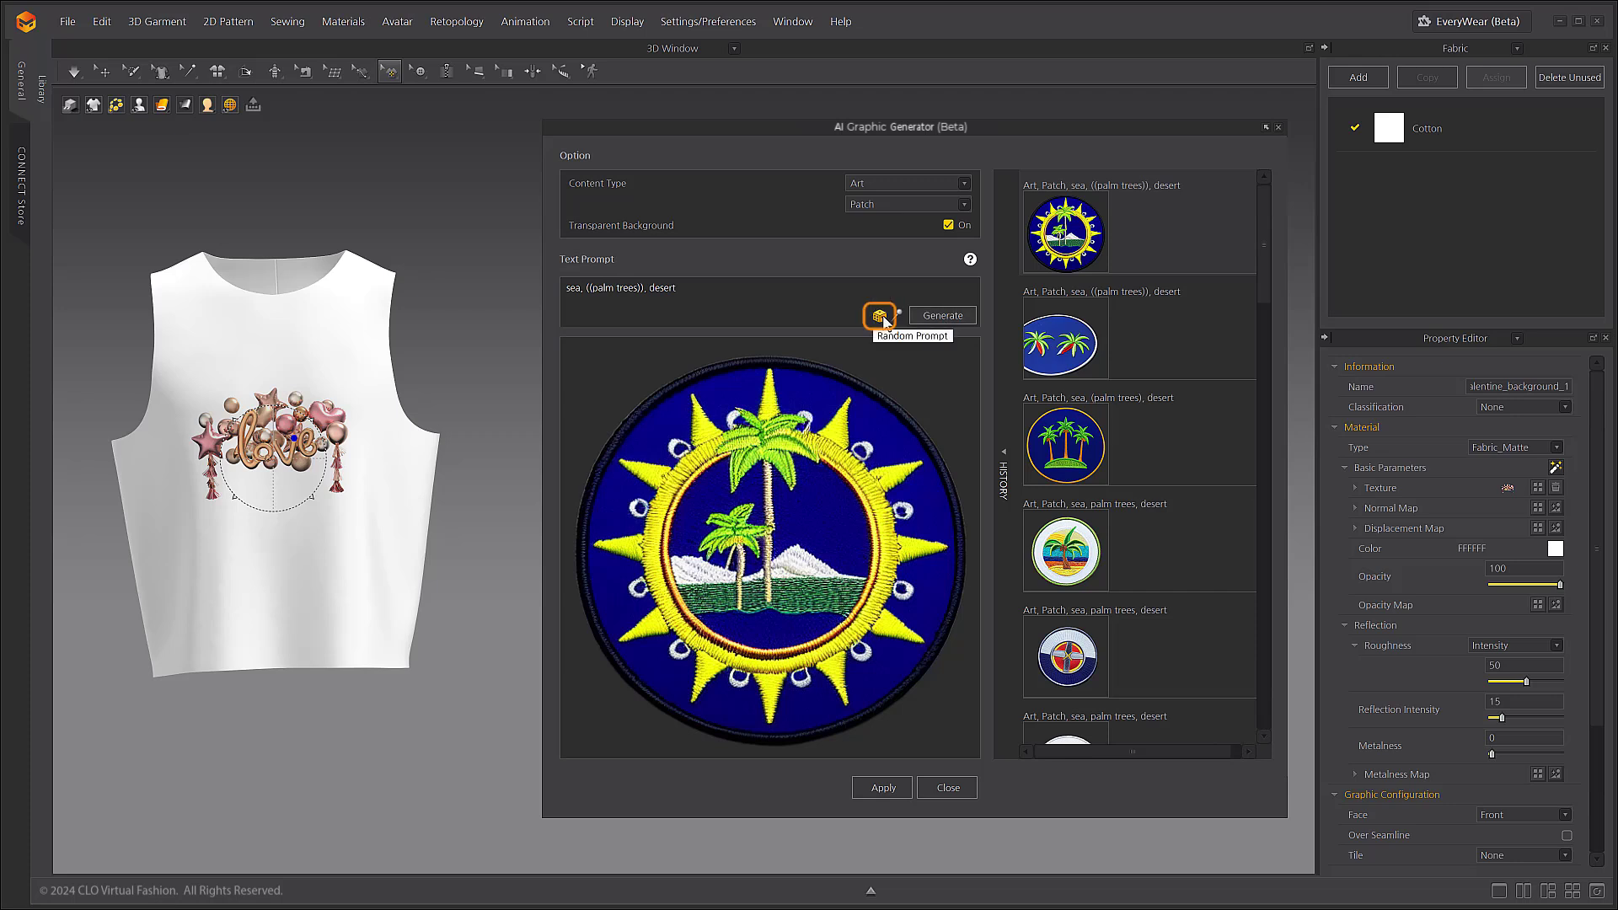
# Generate graphics from random prompts: a dandelion-fluff embroidery and a Lichtenstein pop art.
pyautogui.click(878, 315)
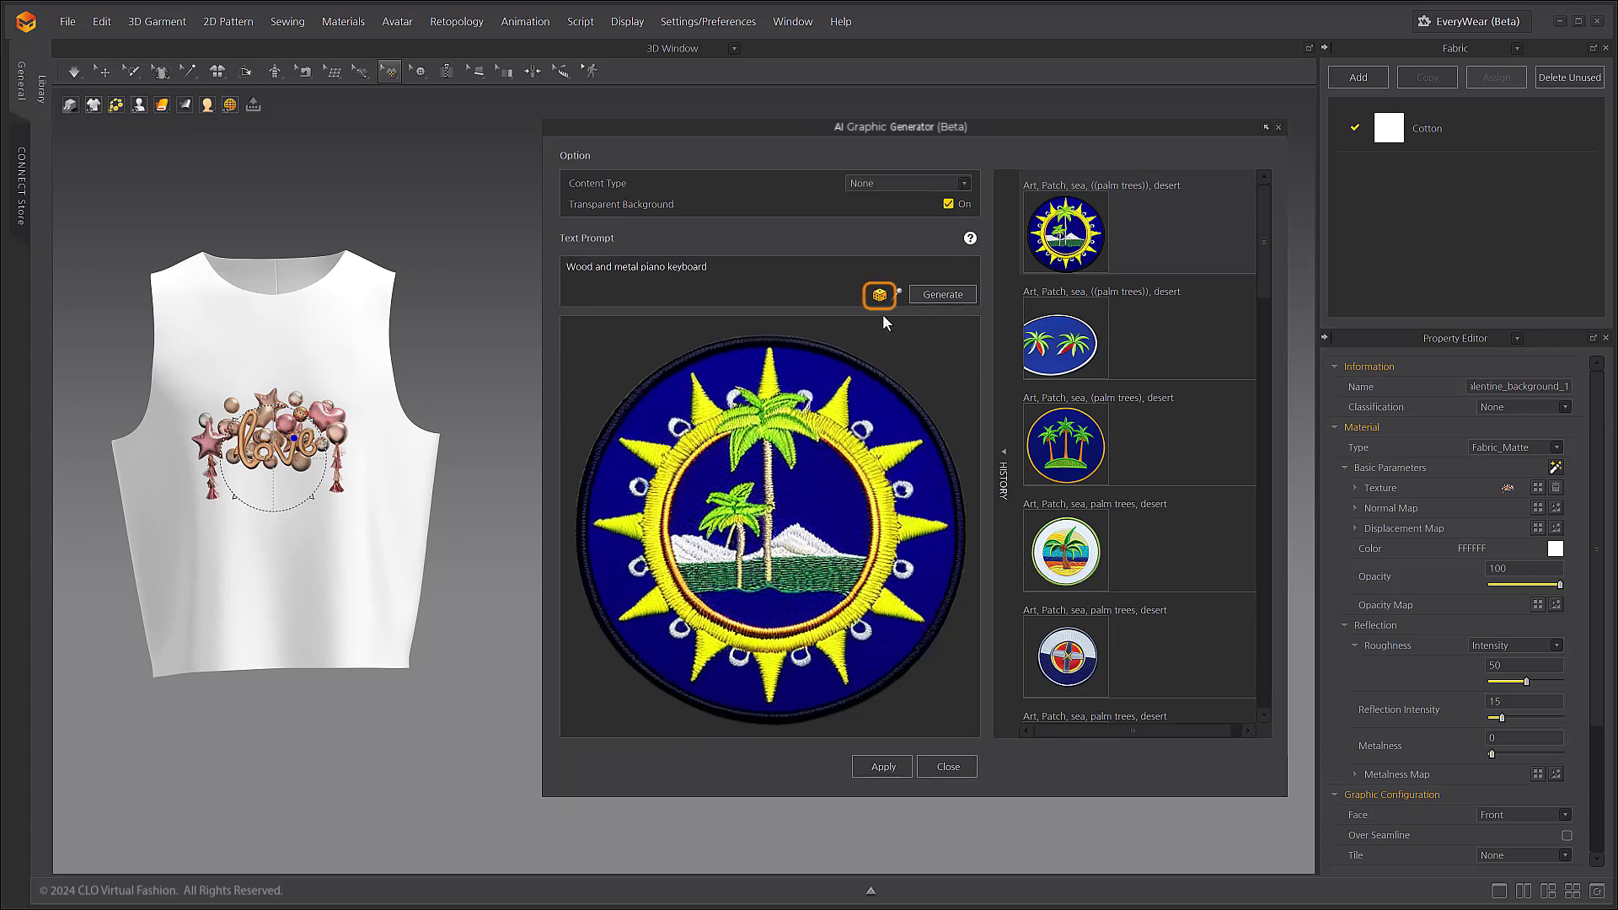
pyautogui.moveTo(878, 295)
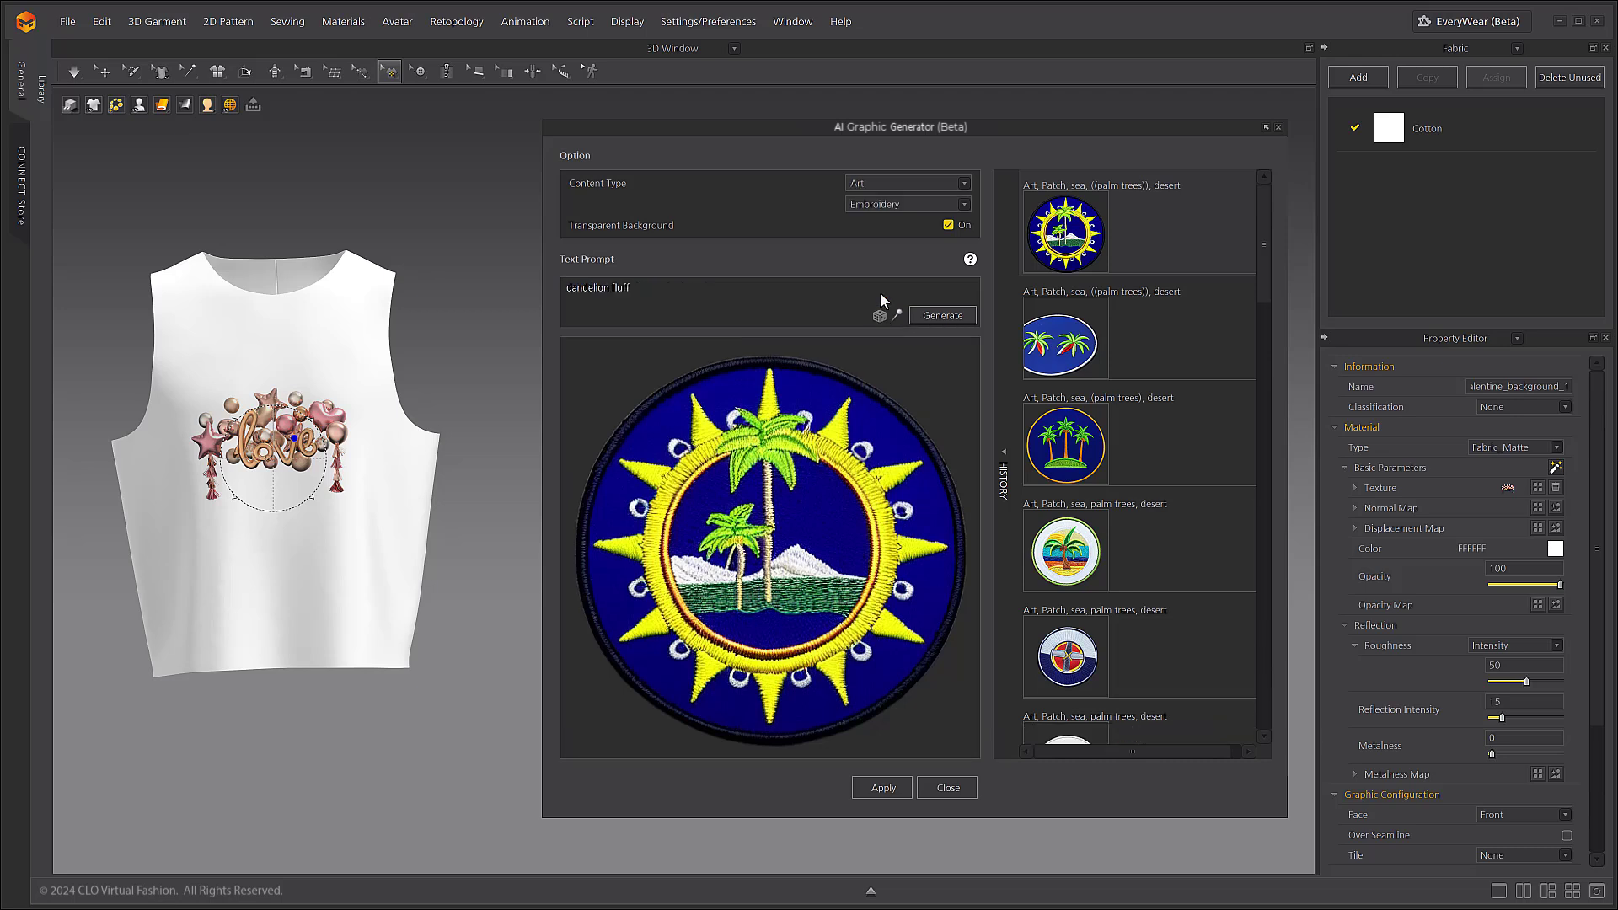
pyautogui.moveTo(964, 315)
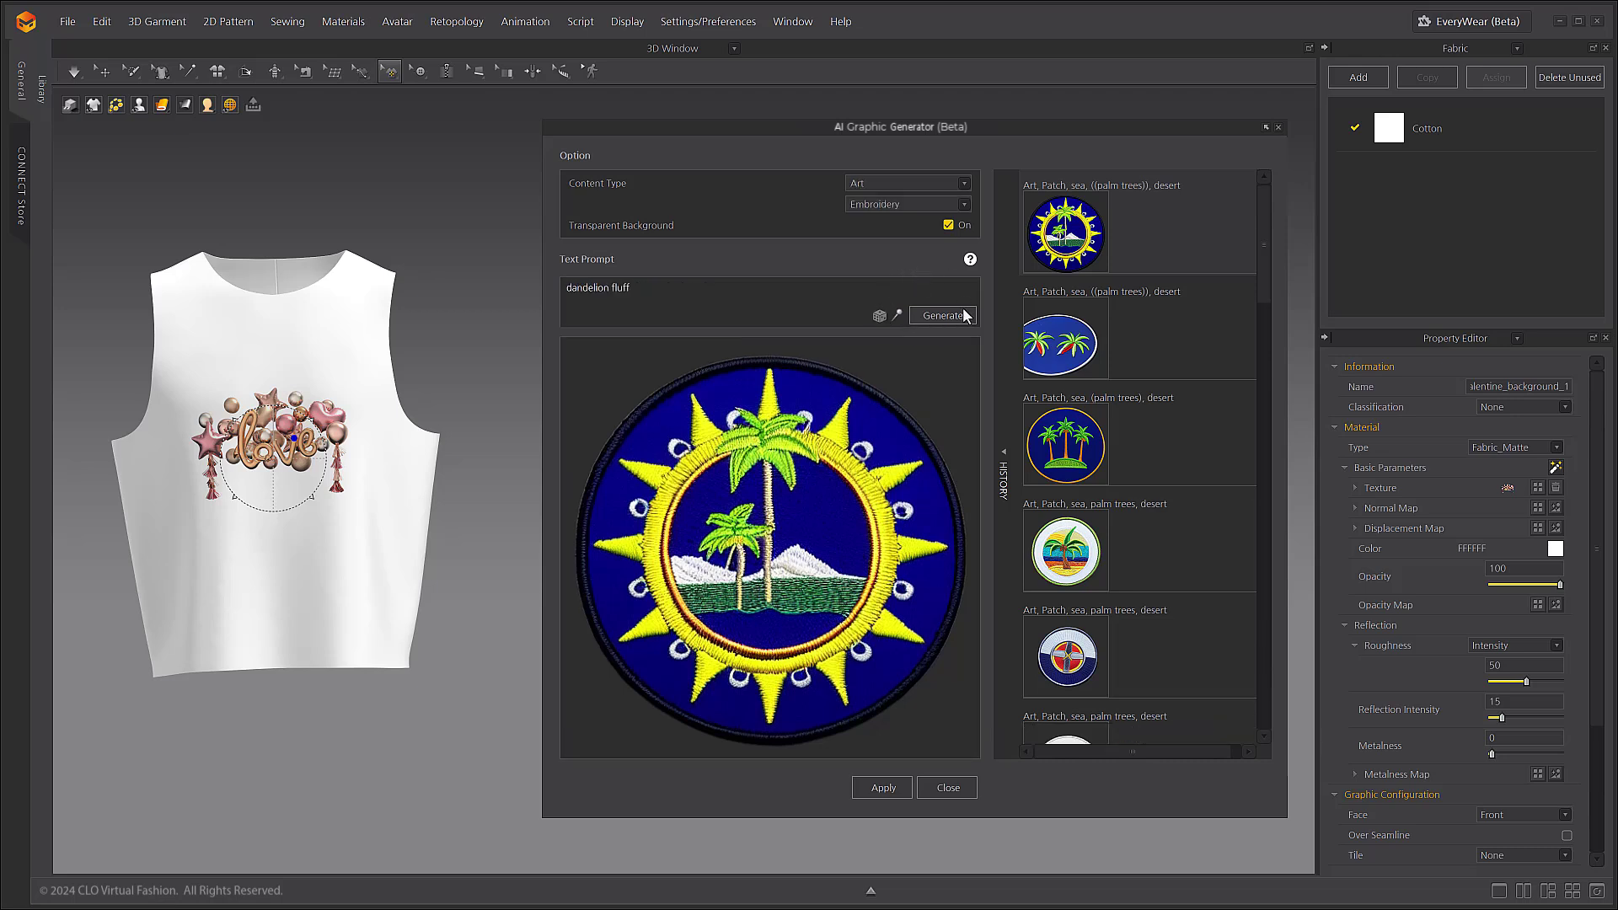
pyautogui.click(941, 315)
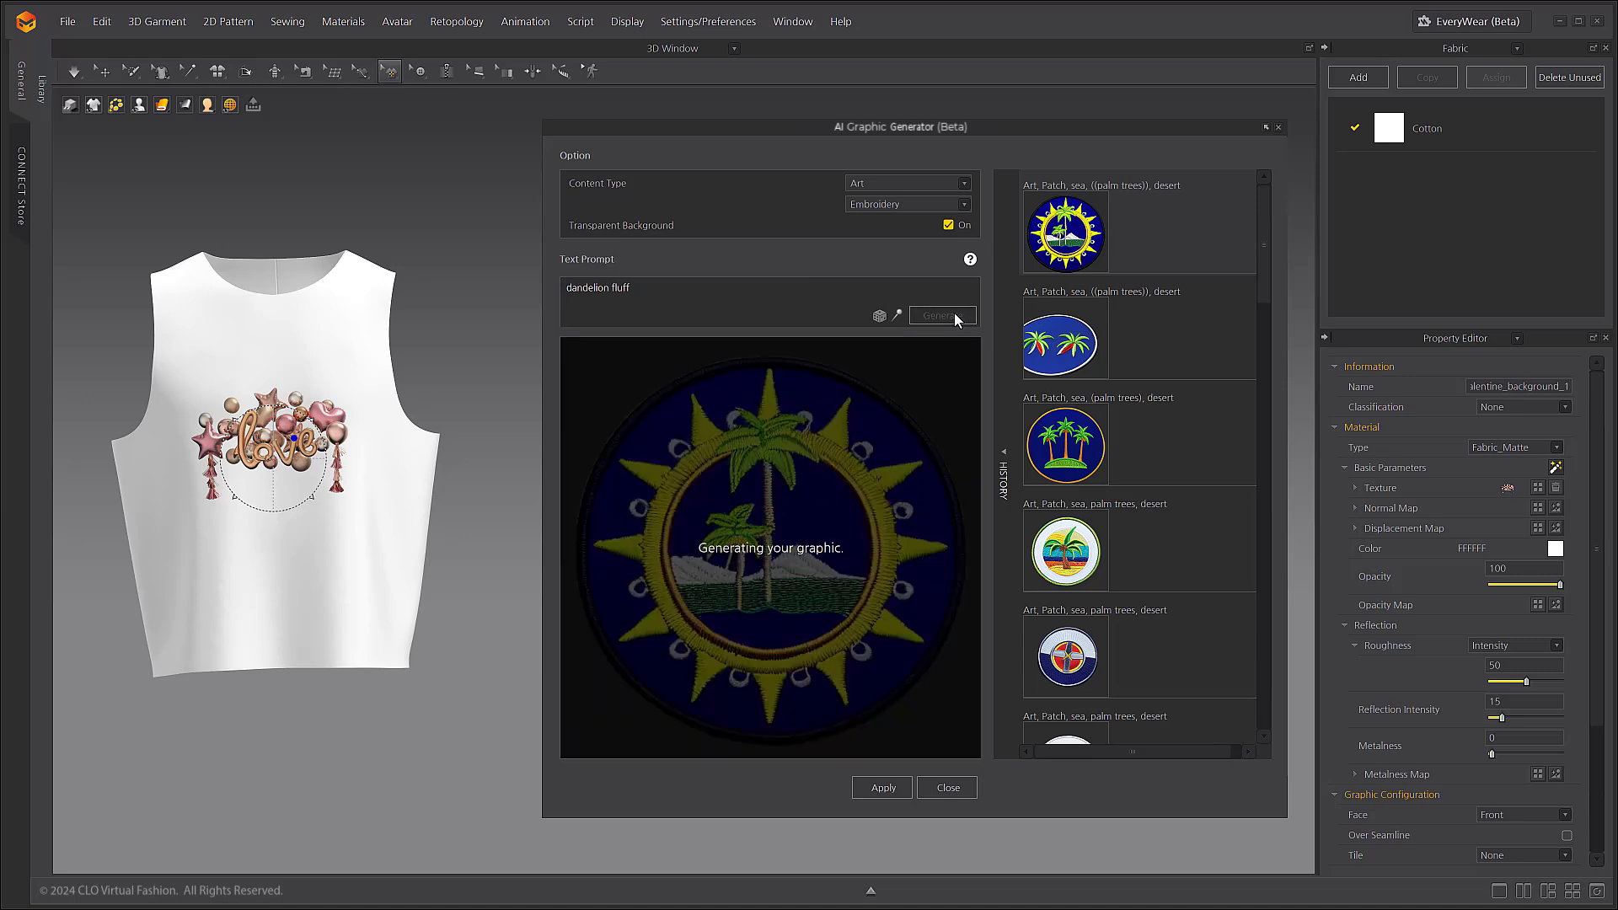
pyautogui.click(940, 315)
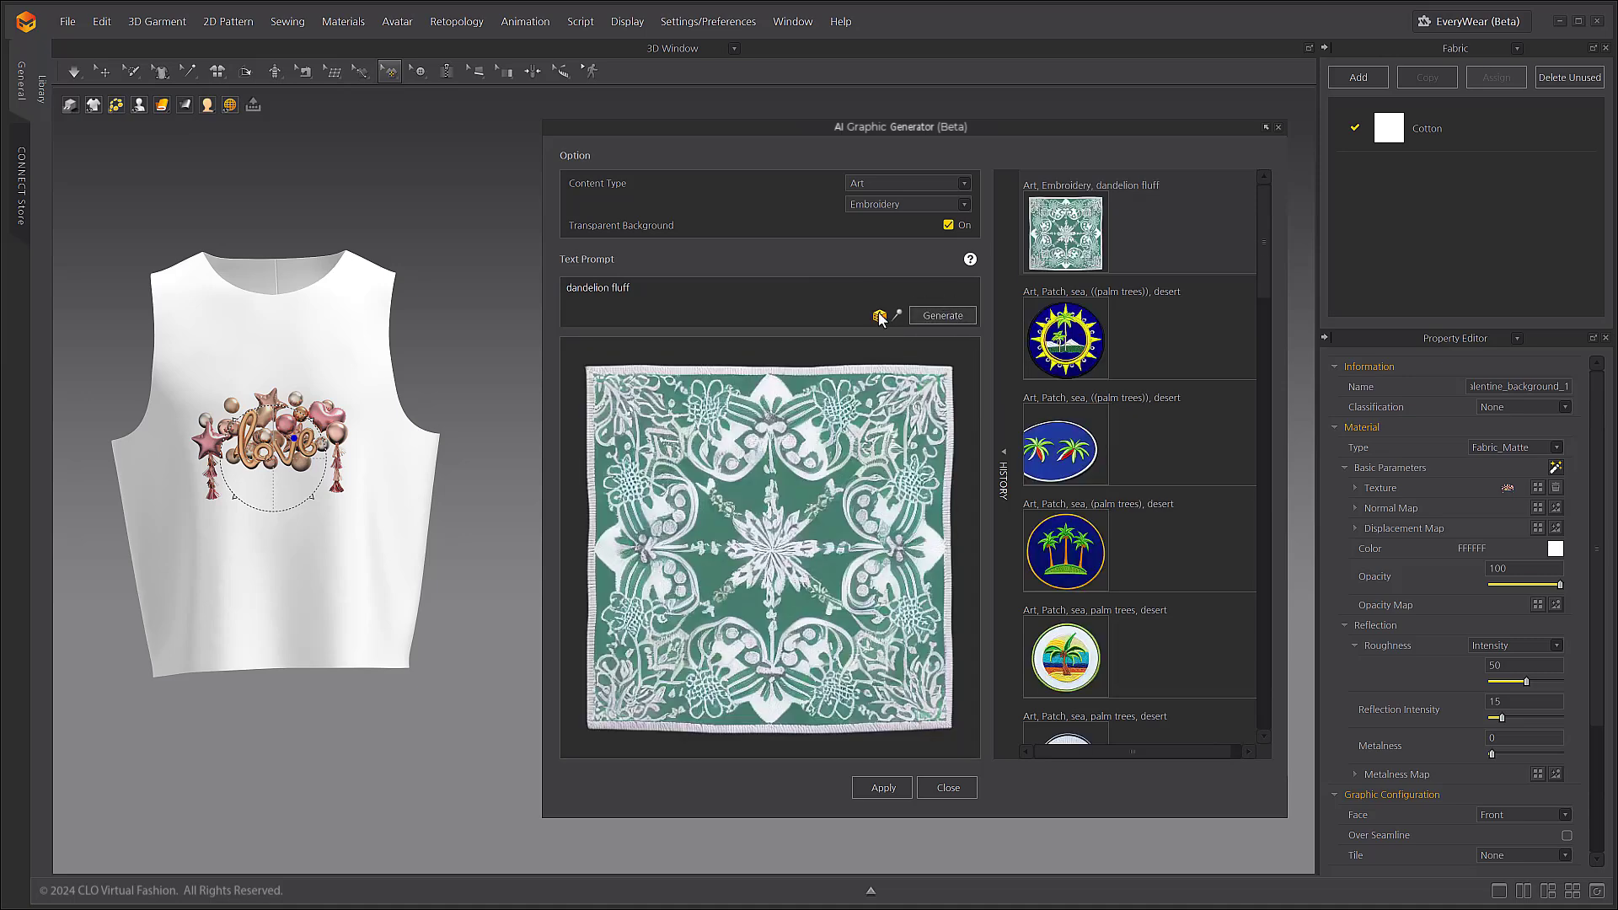
pyautogui.click(940, 315)
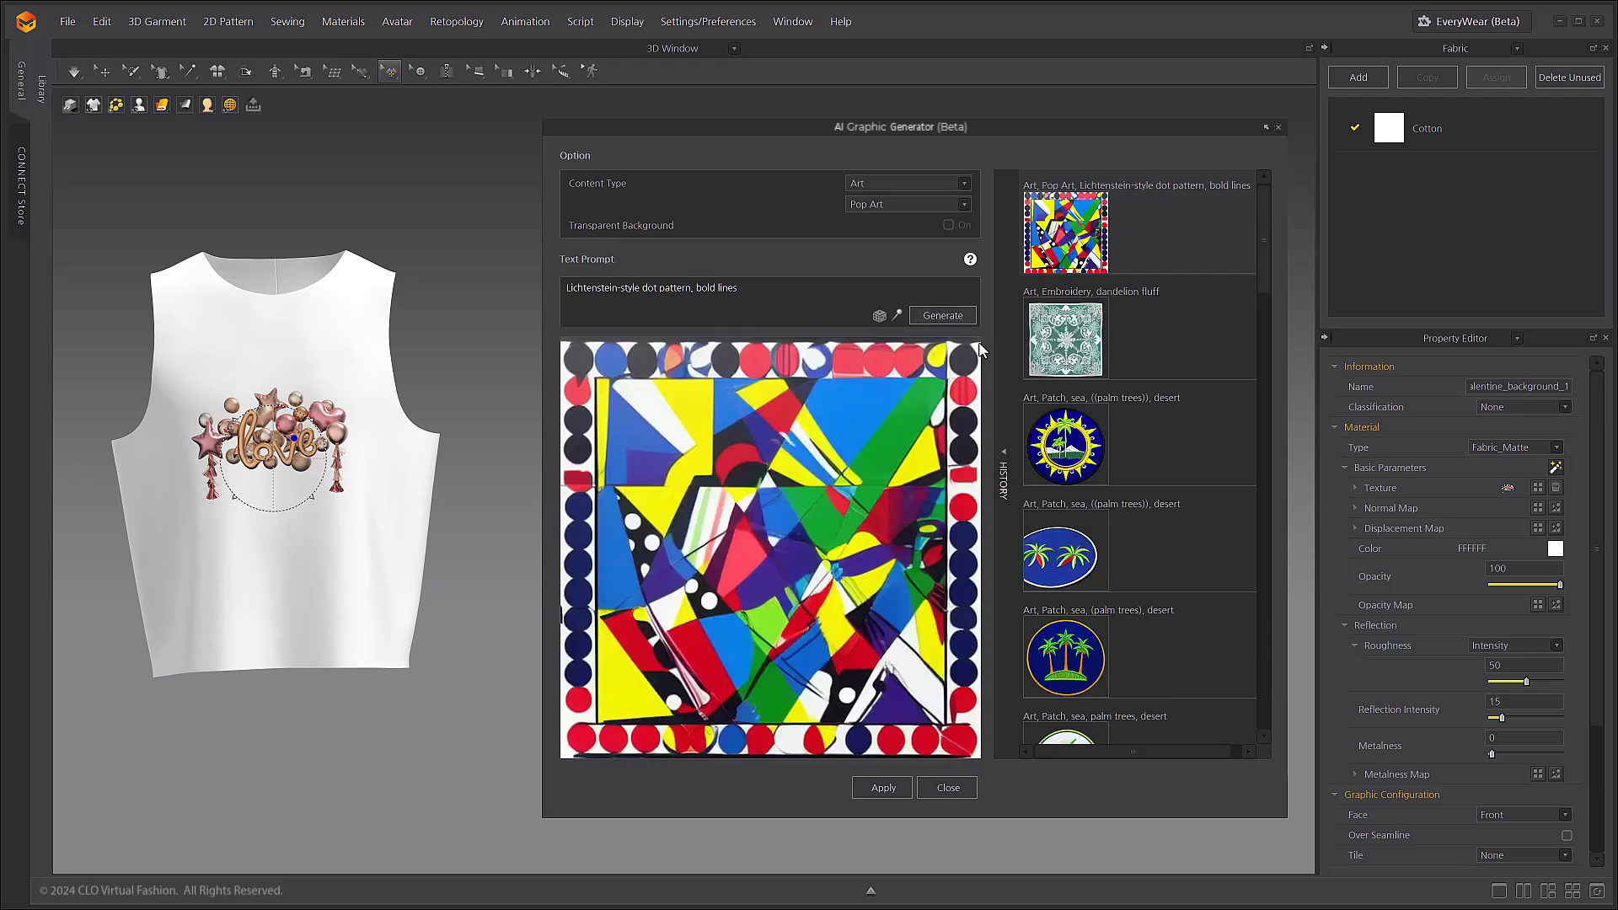
pyautogui.click(941, 315)
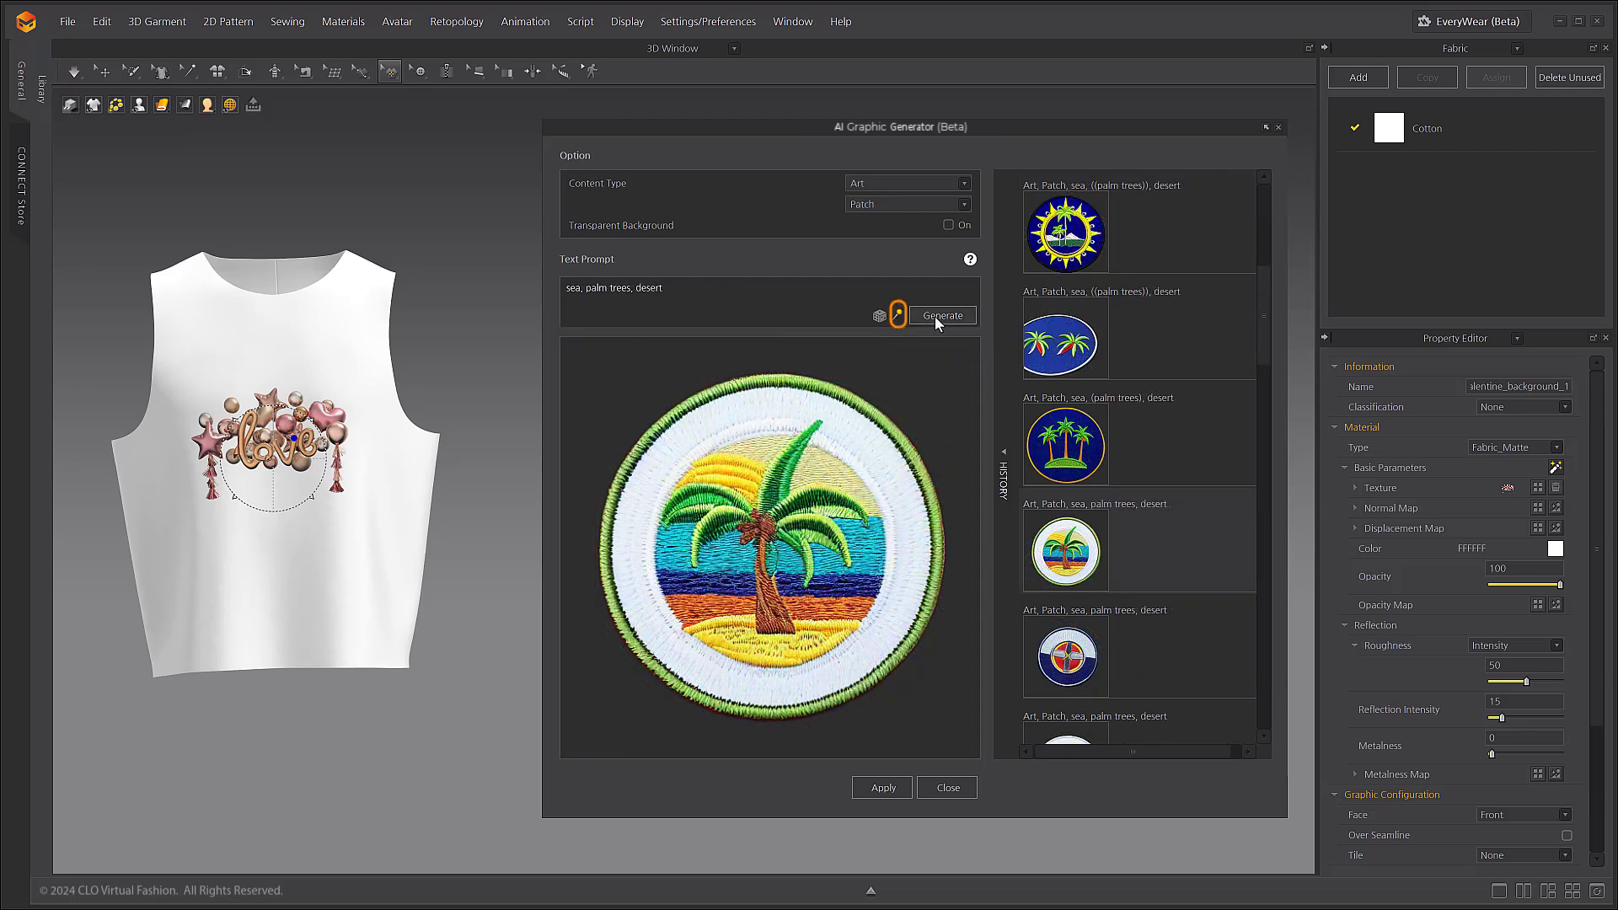
# Generate three rectangular palm-island patches from 'sea, palm trees, desert'.
pyautogui.click(940, 315)
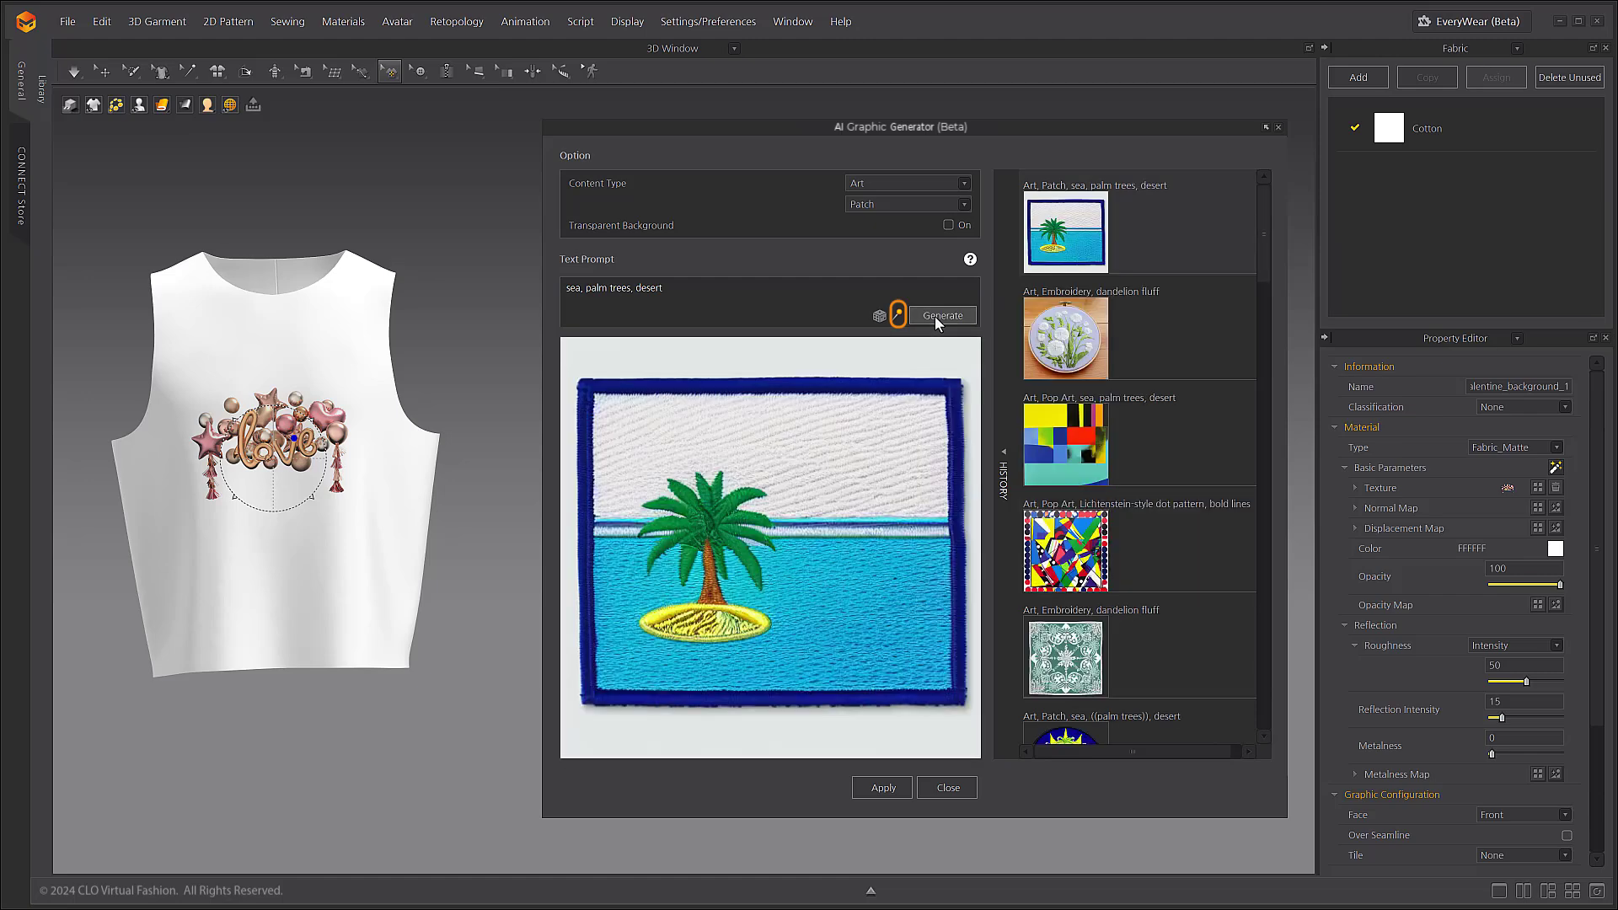
pyautogui.click(941, 315)
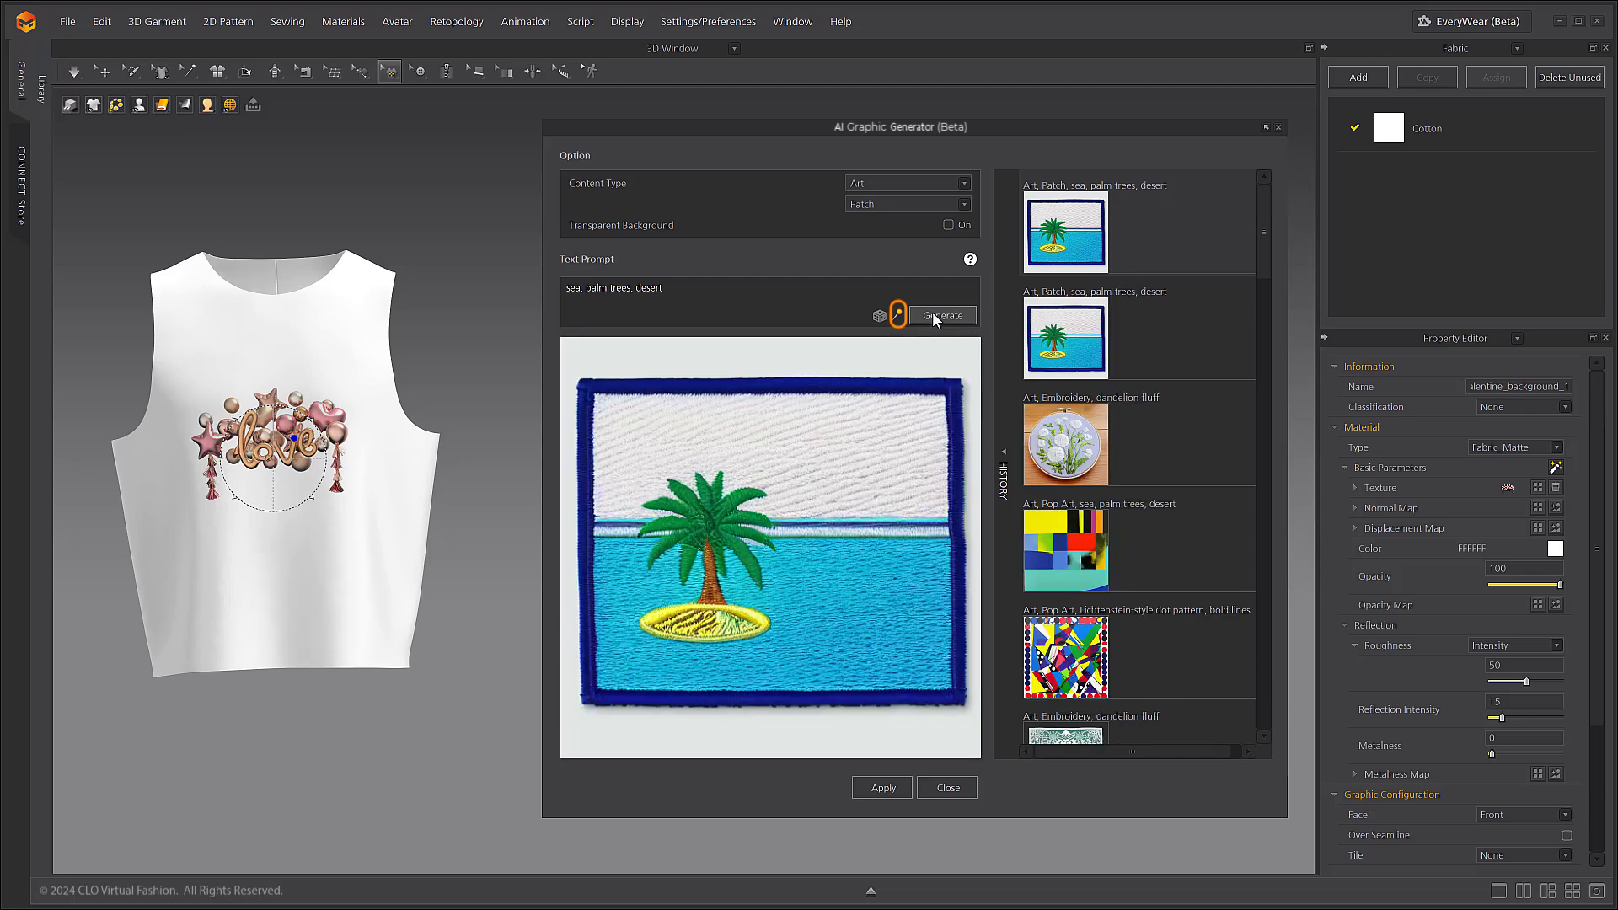
pyautogui.click(941, 316)
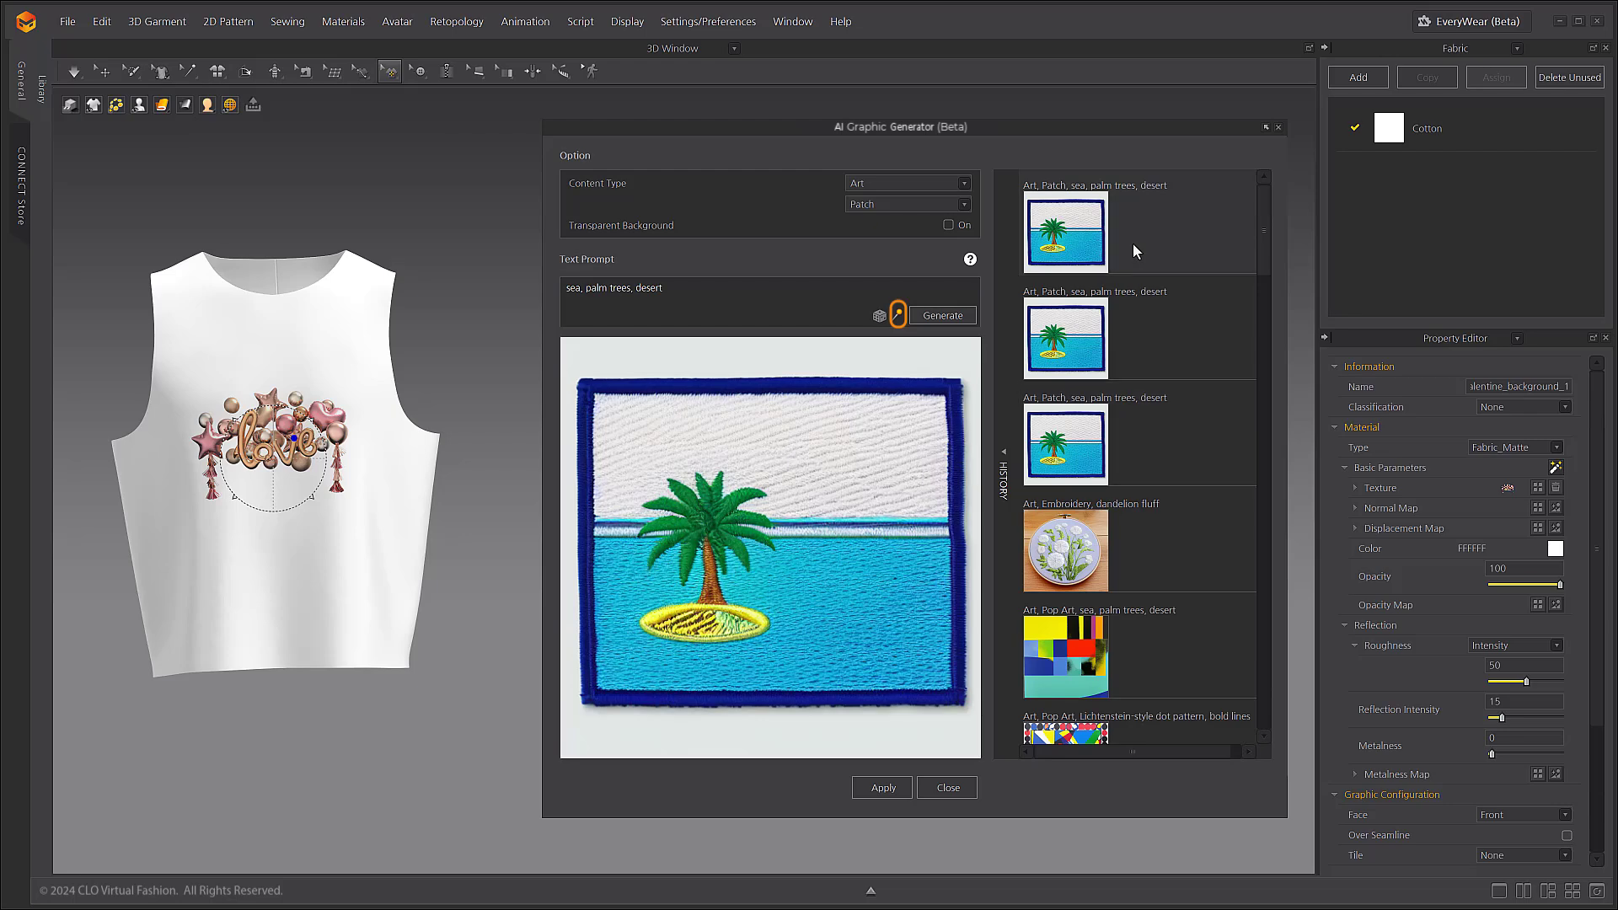
pyautogui.moveTo(1185, 497)
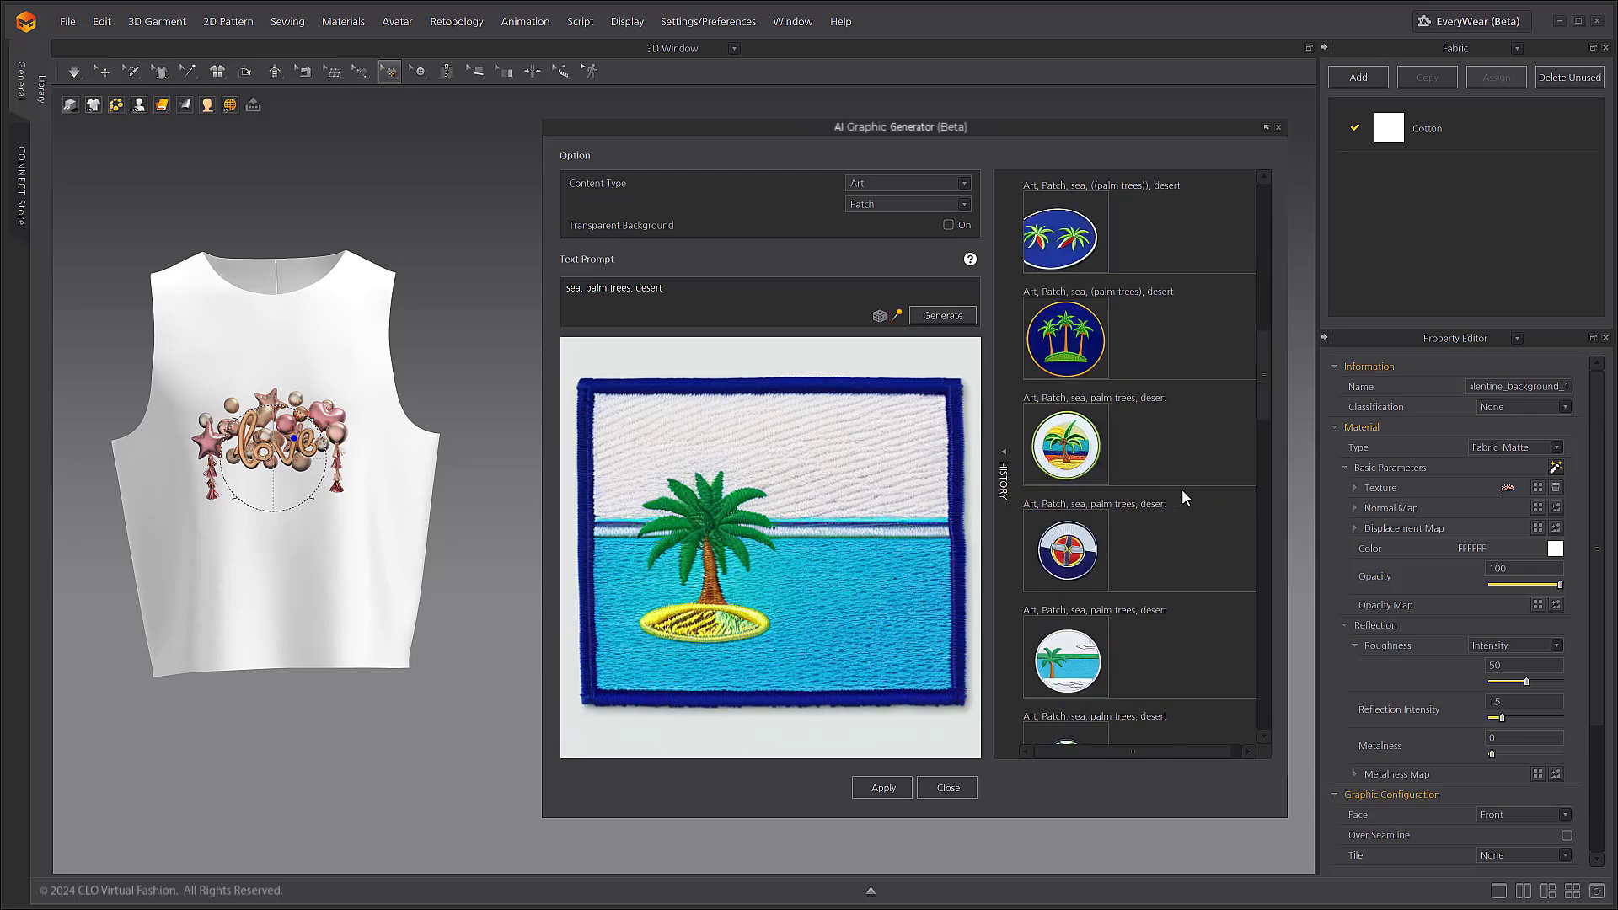
# Turn on Transparent Background and generate a cluster of round palm-tree badges, collapsing the generator while queued.
pyautogui.click(1064, 660)
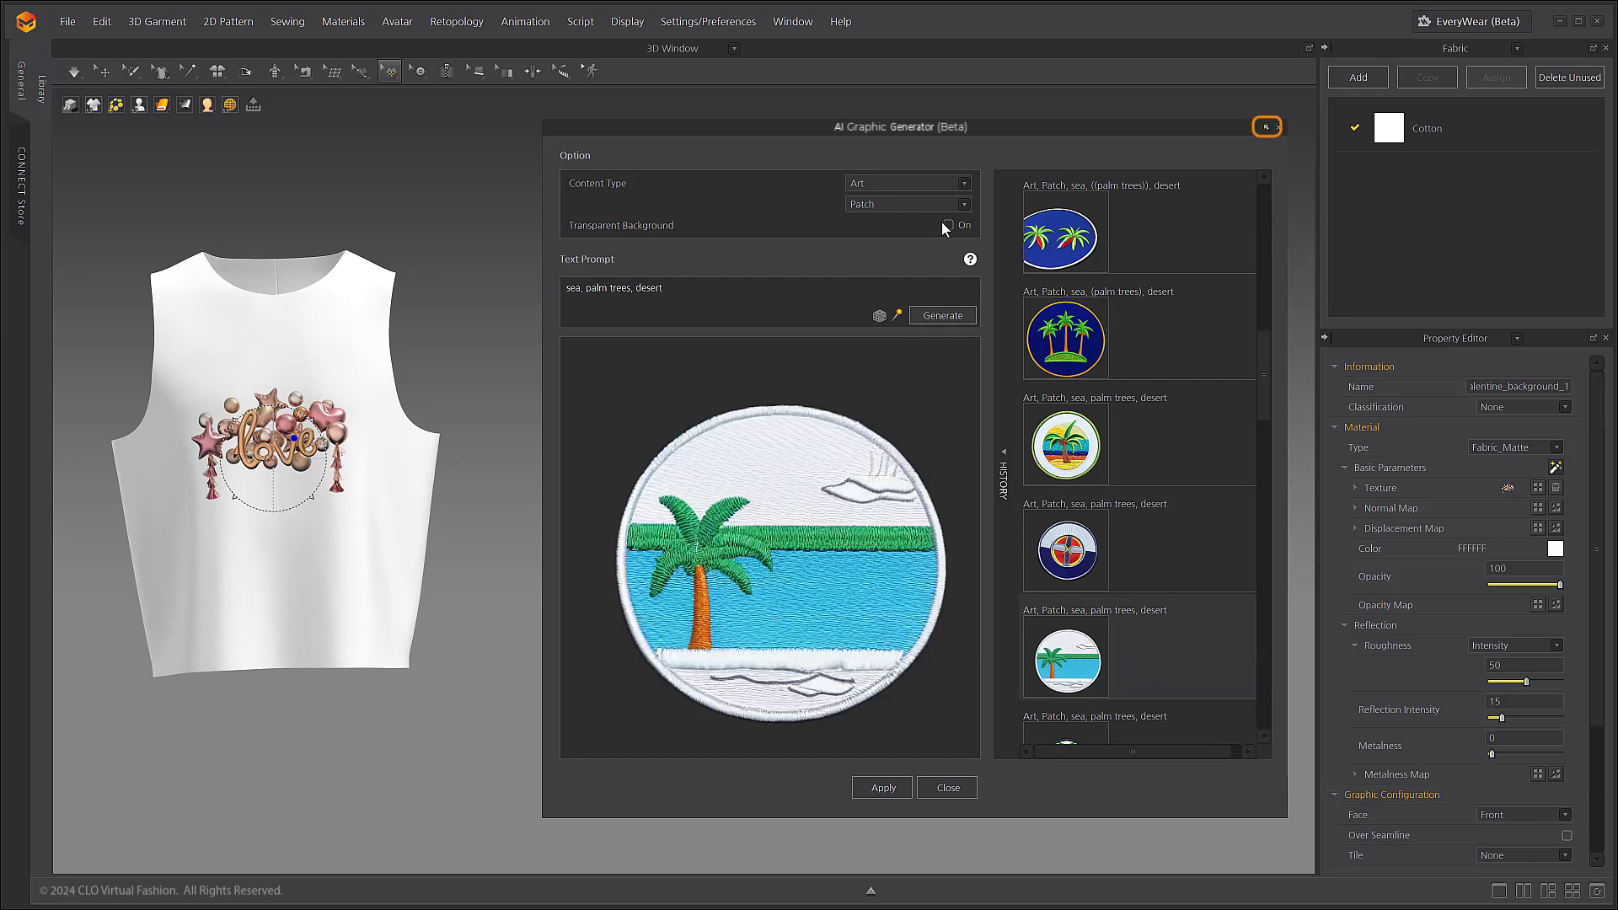
pyautogui.click(947, 224)
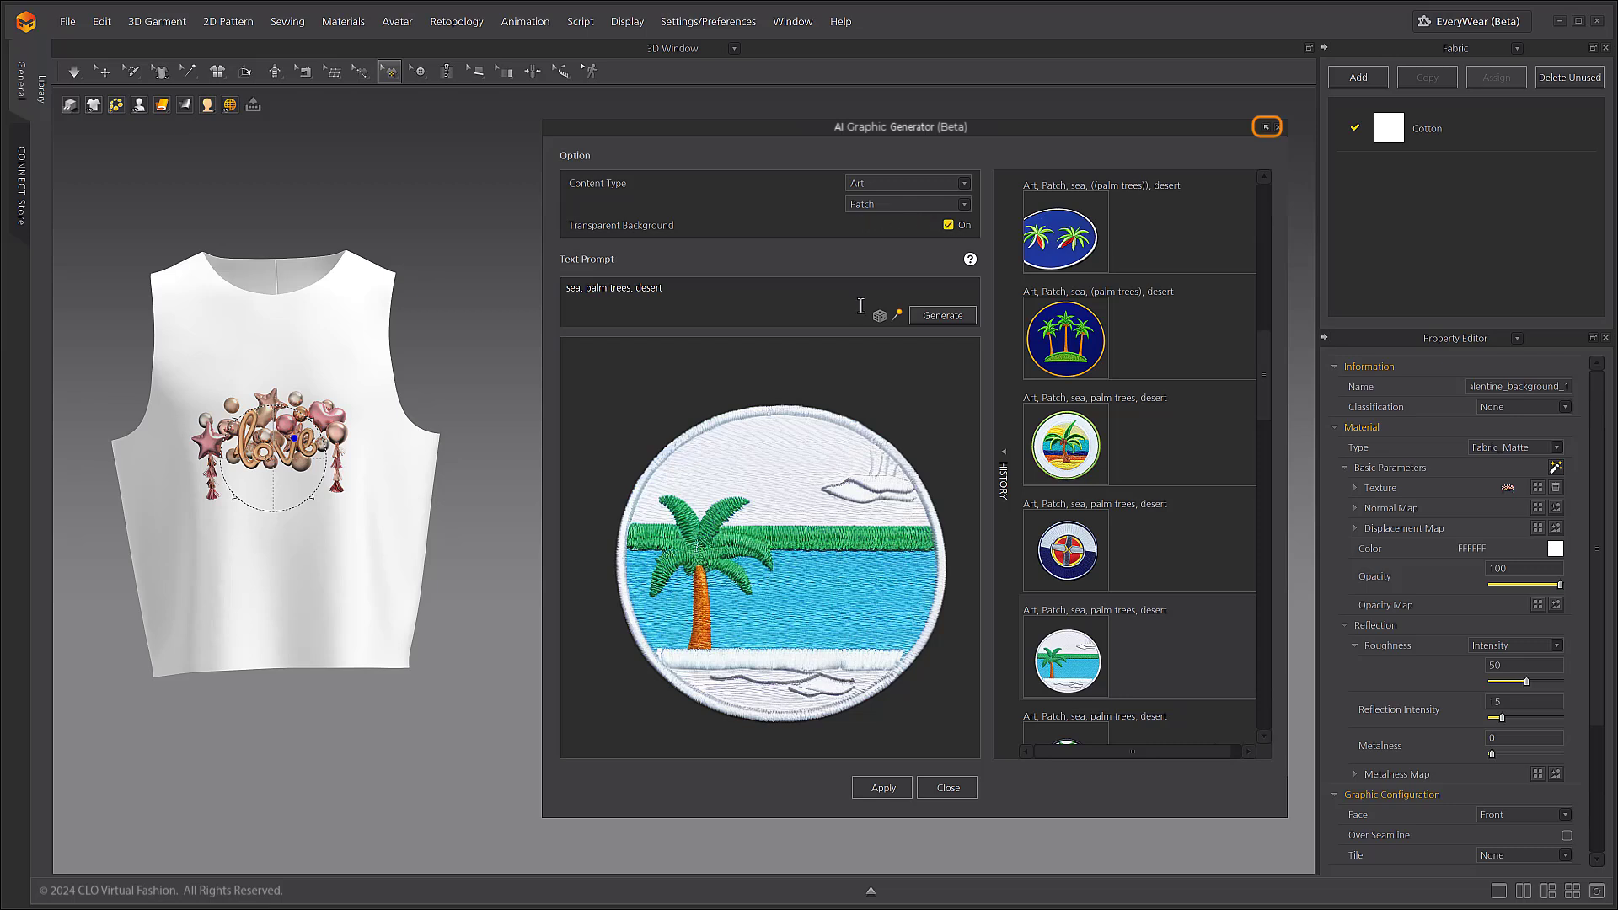
pyautogui.moveTo(943, 355)
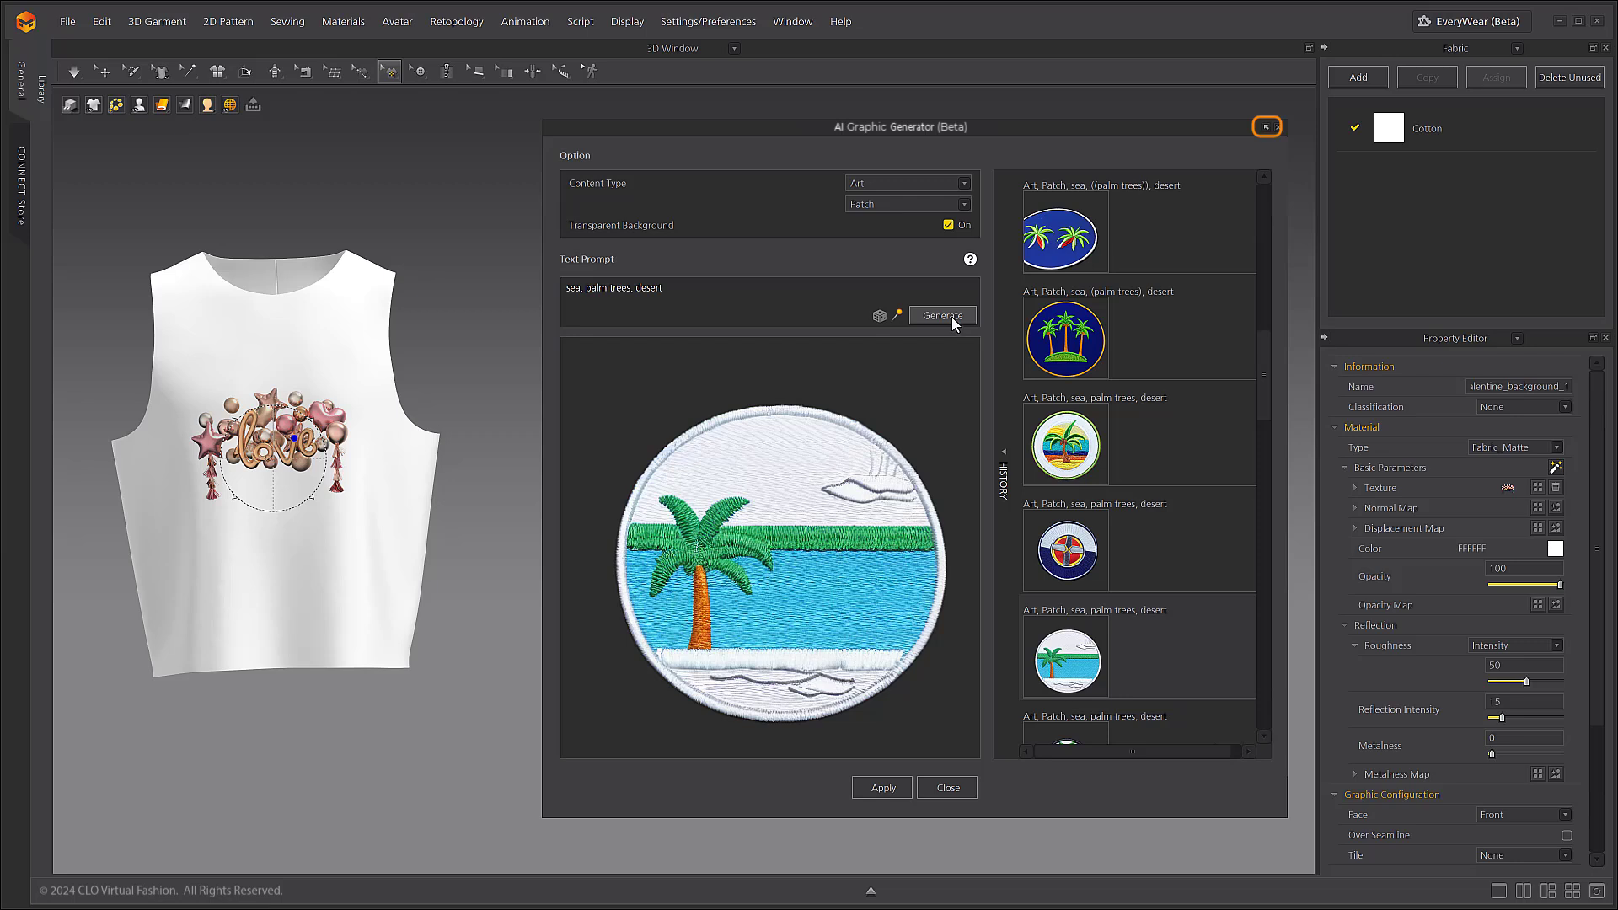
pyautogui.click(940, 315)
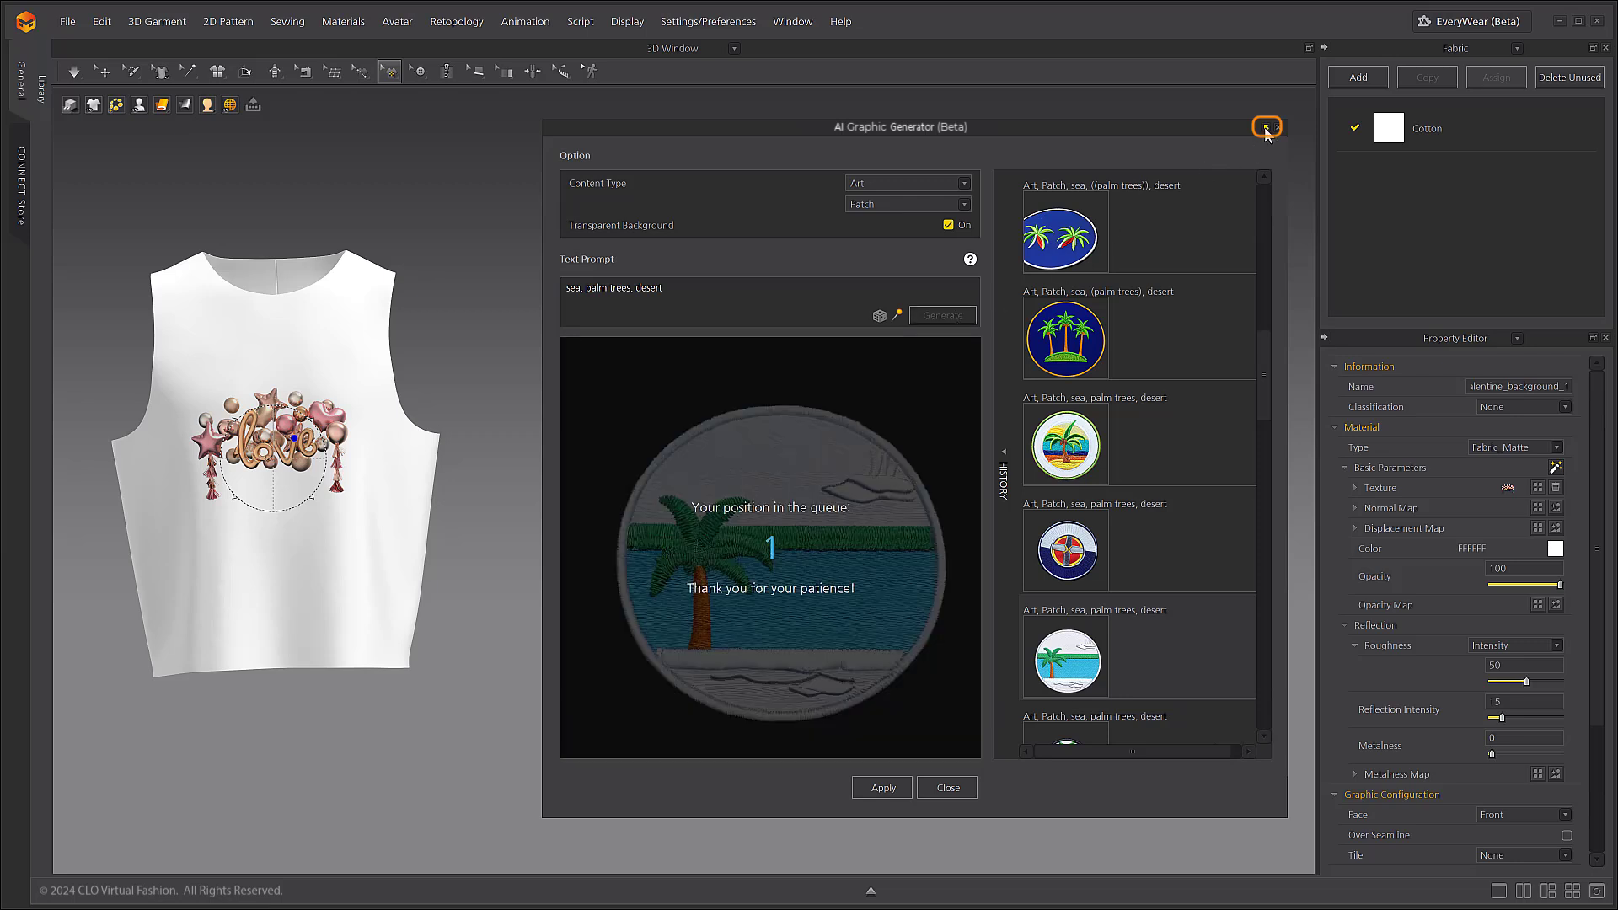
pyautogui.click(1265, 126)
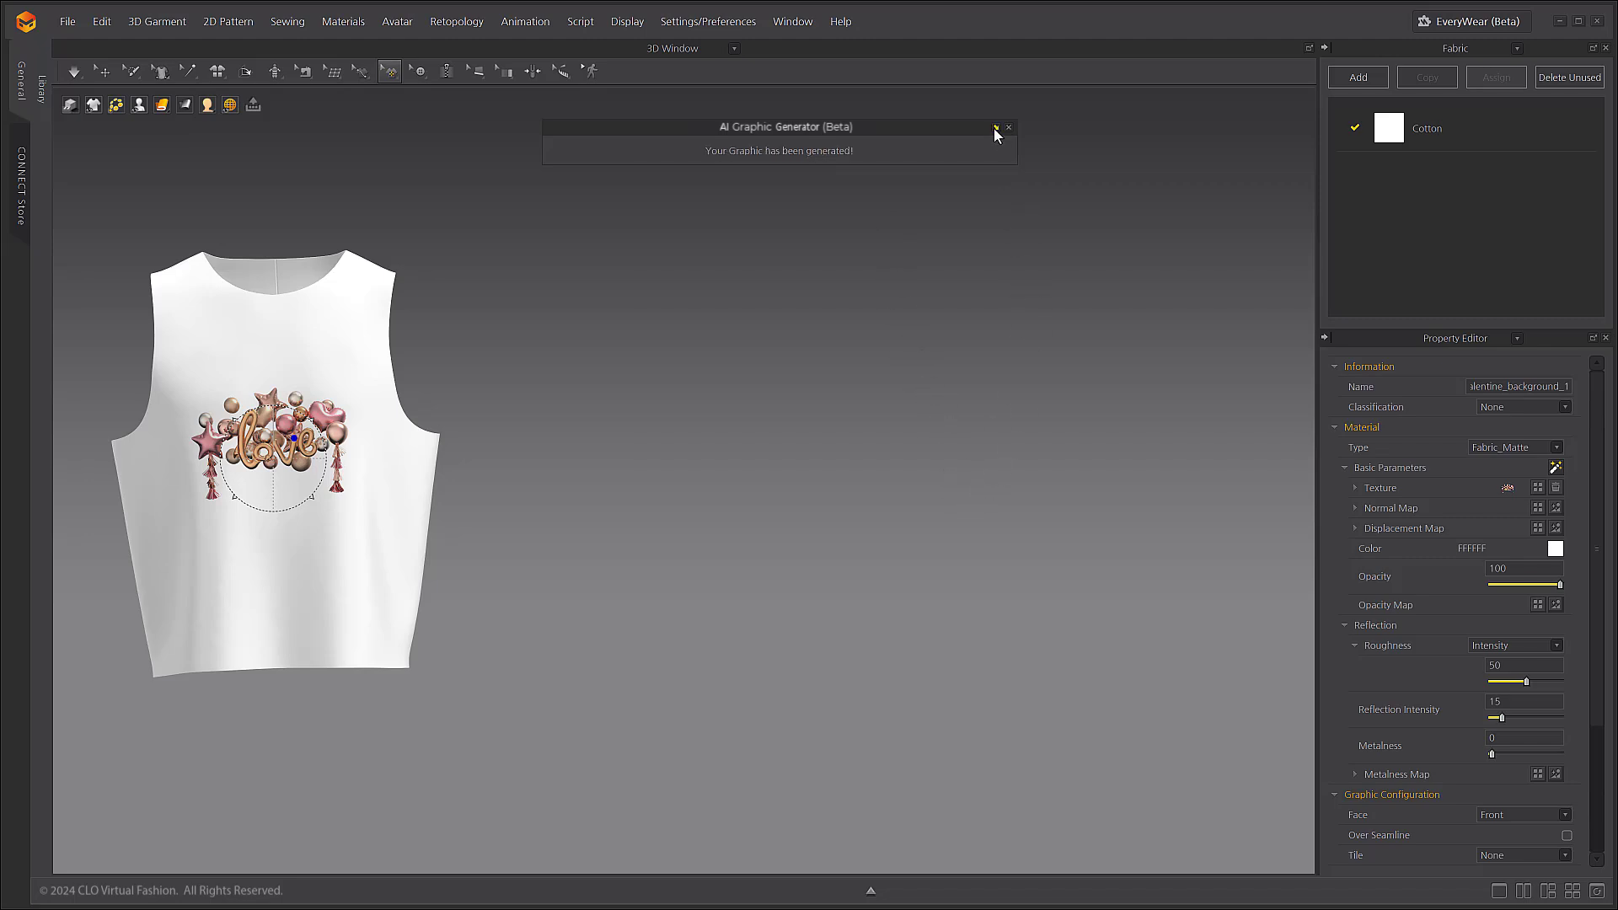
pyautogui.click(994, 127)
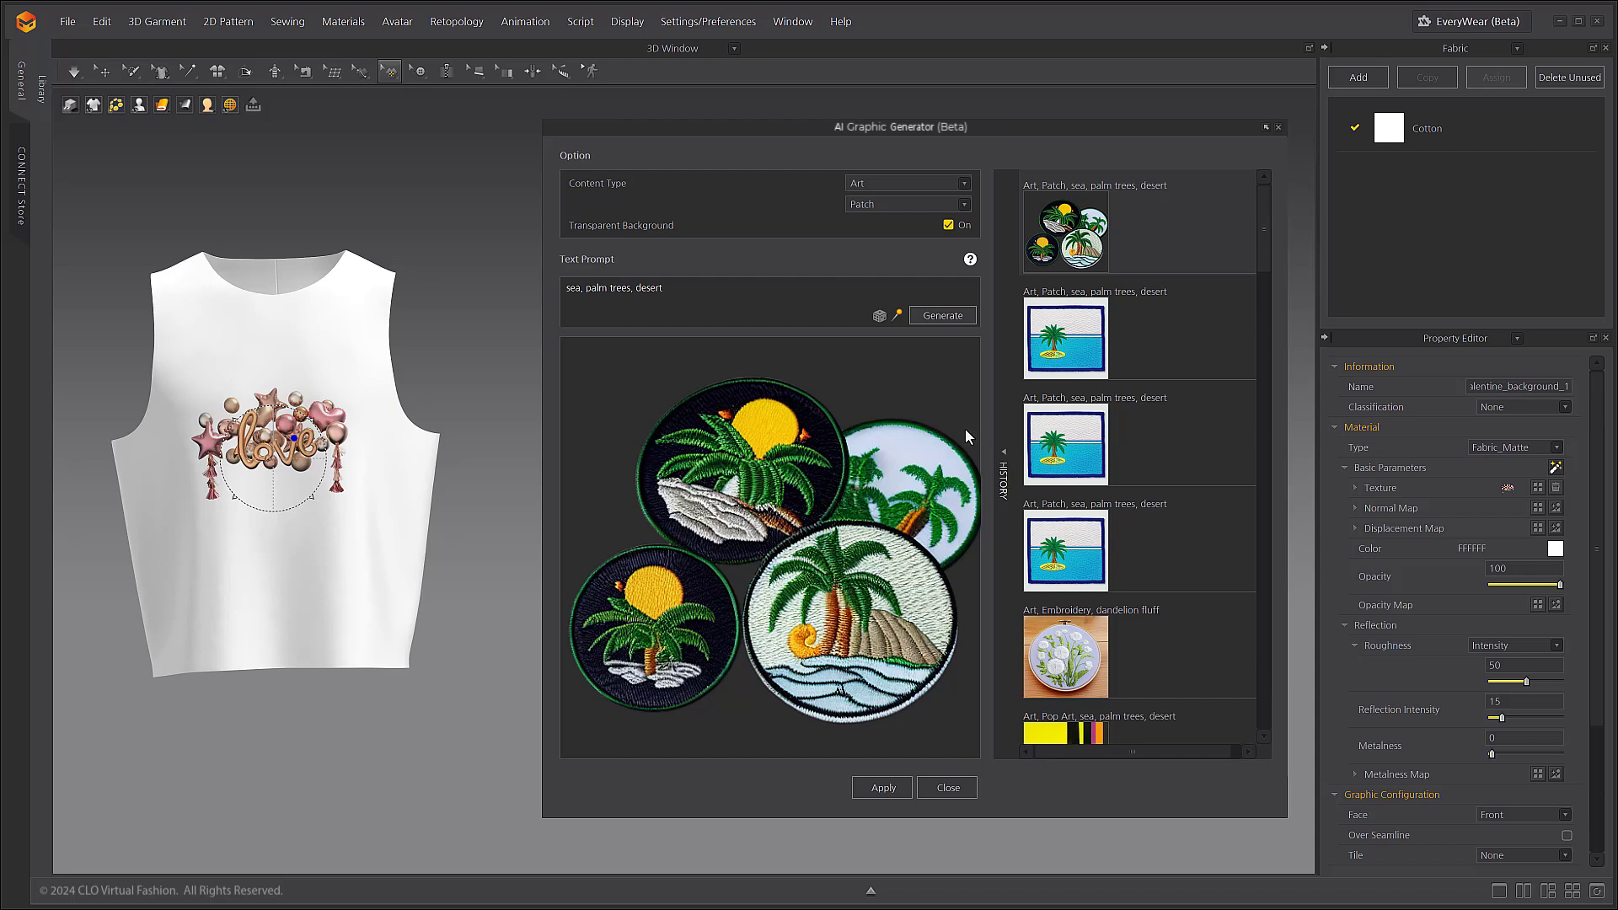
# Apply the island patch, then the round white patch, then the pop-art palm trees to the top's front.
pyautogui.click(1063, 442)
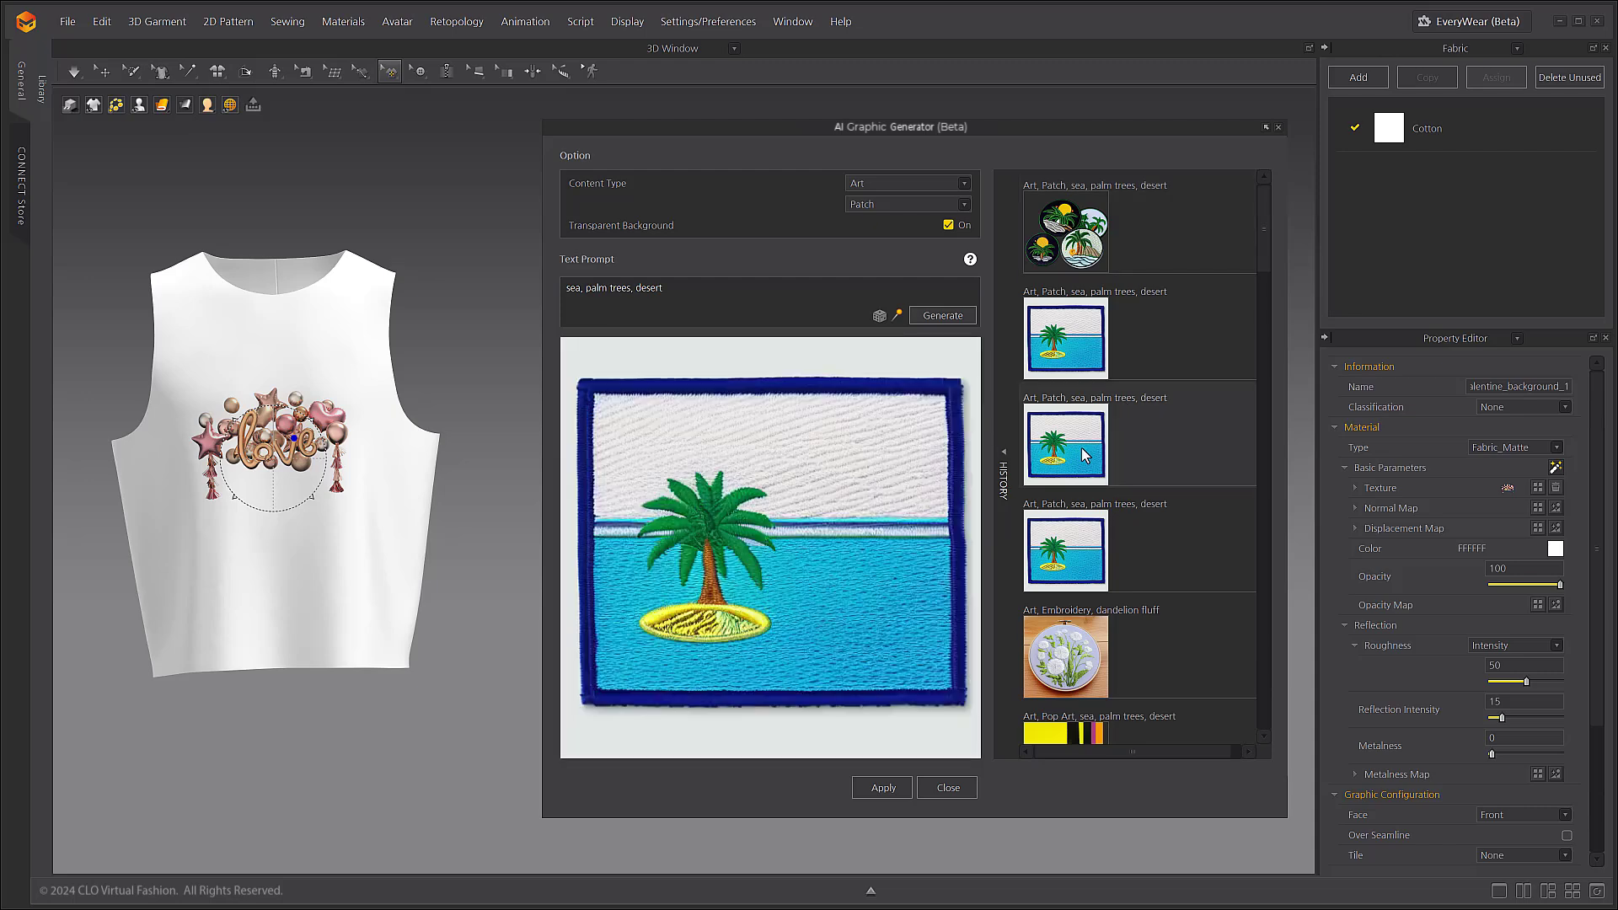
pyautogui.click(880, 787)
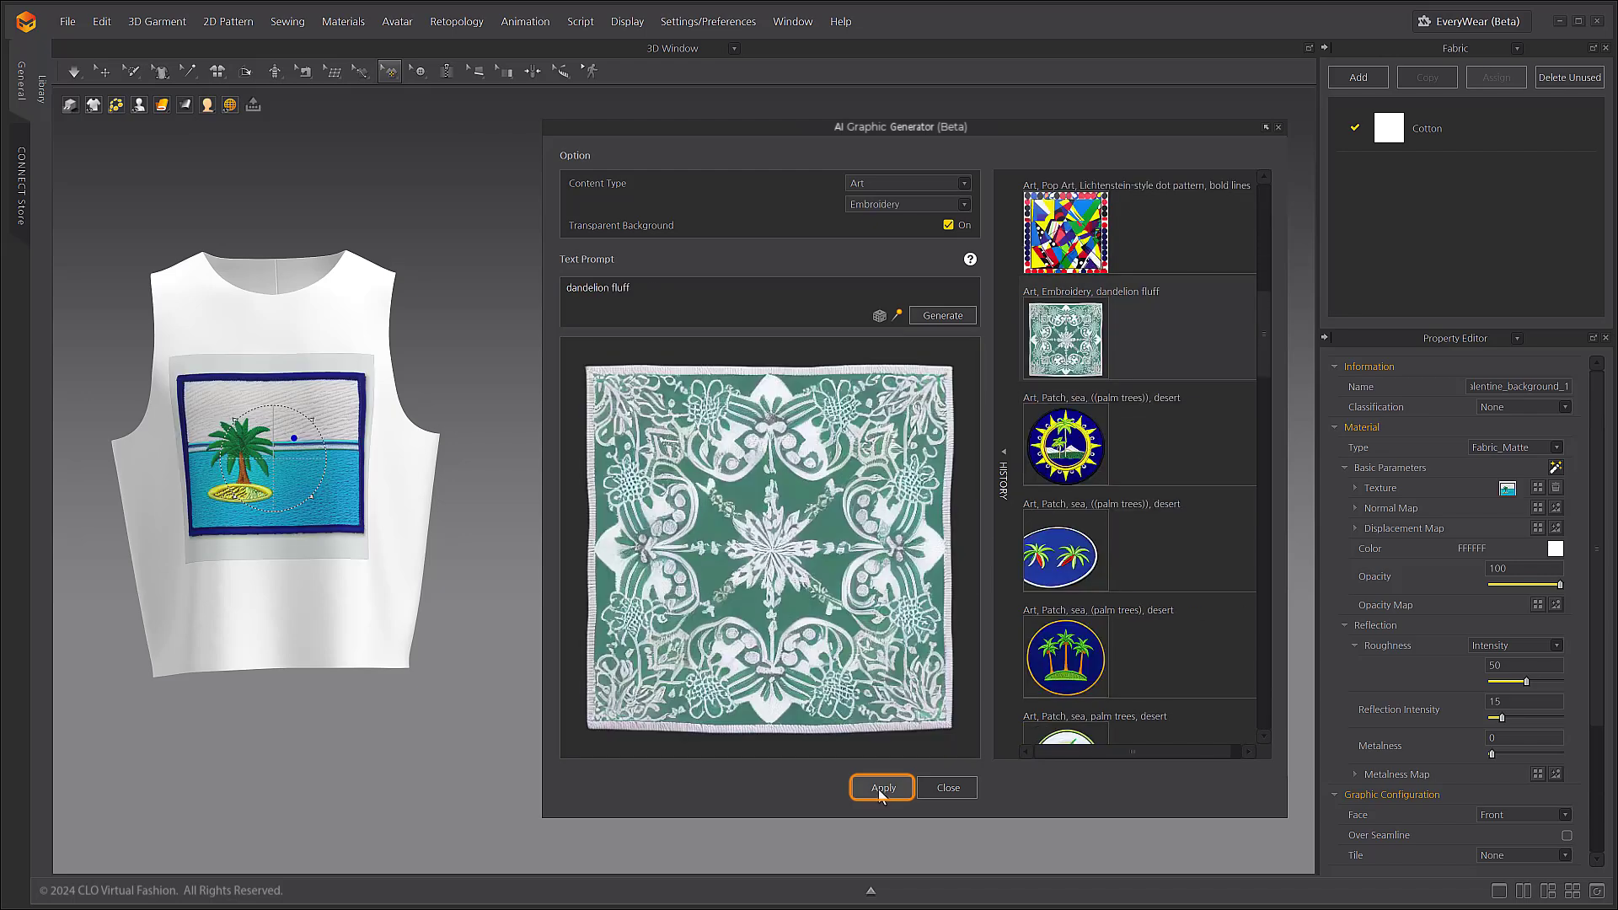
pyautogui.click(879, 787)
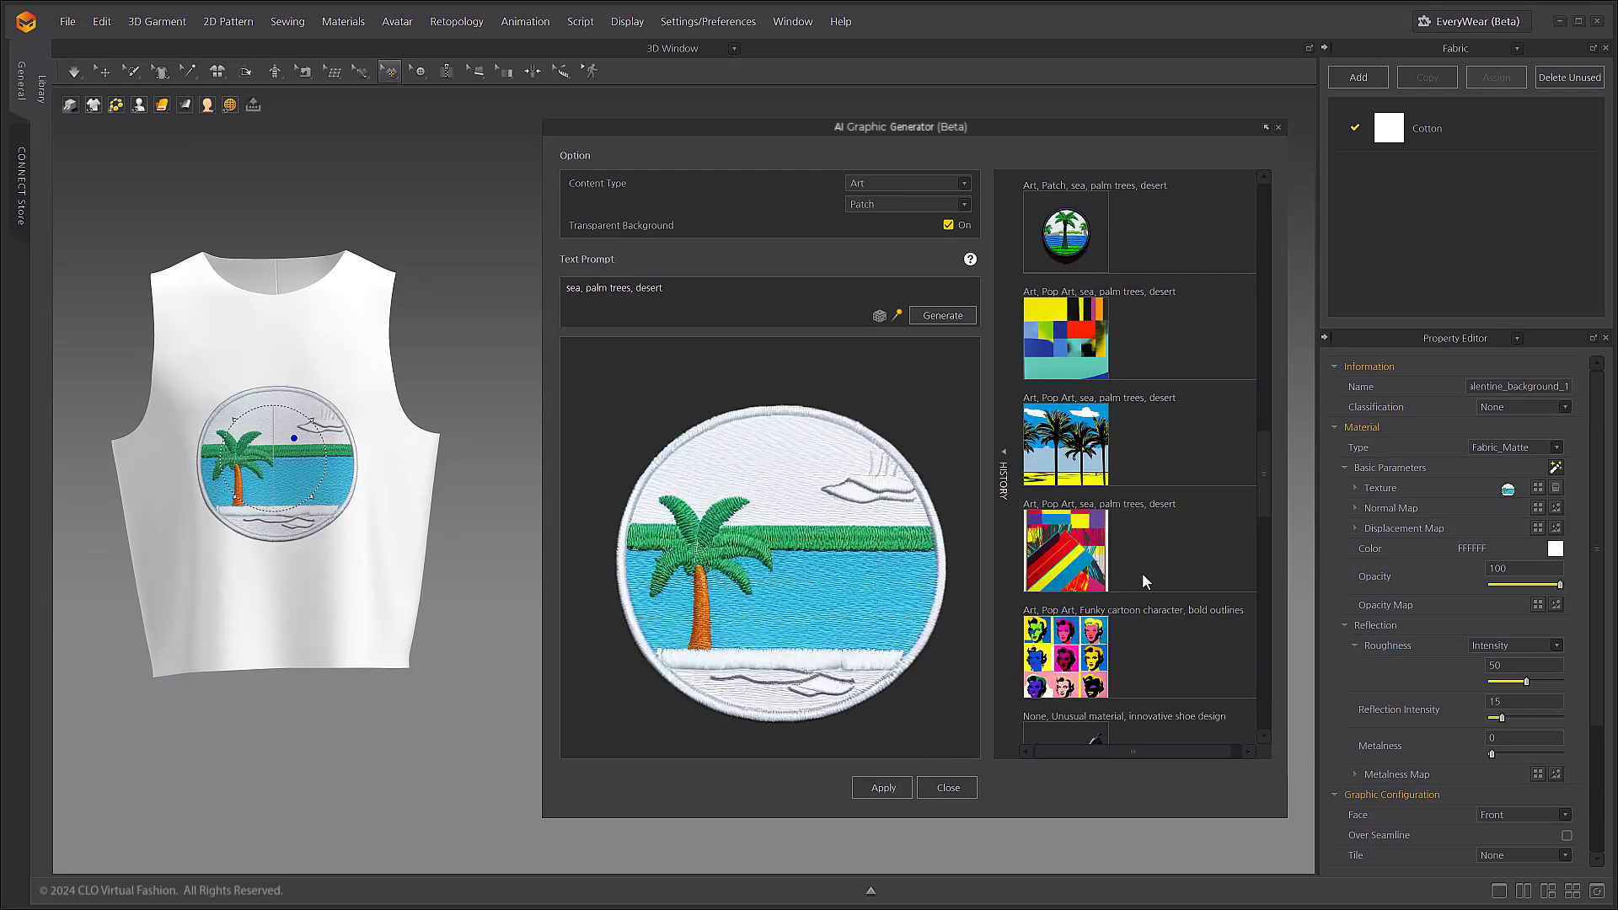
pyautogui.click(908, 204)
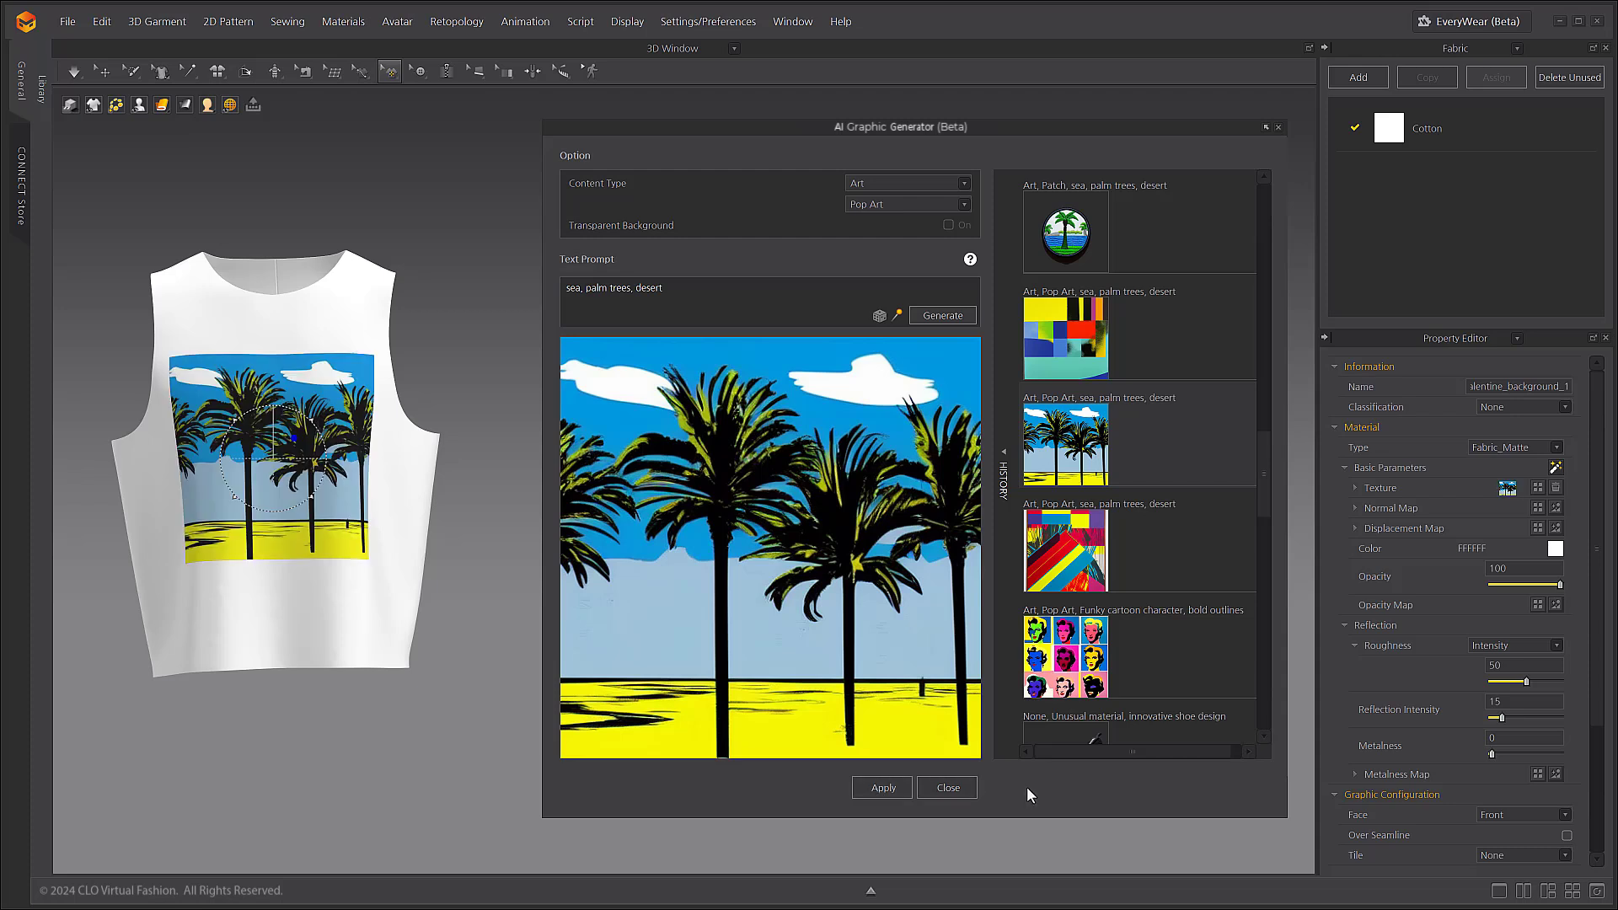